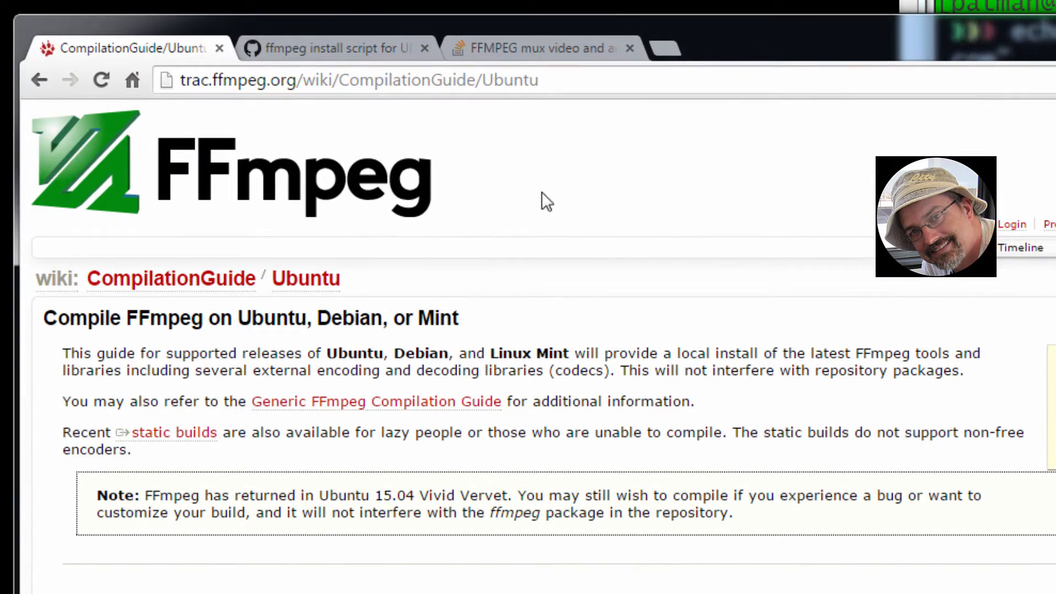
mouse_move(585, 192)
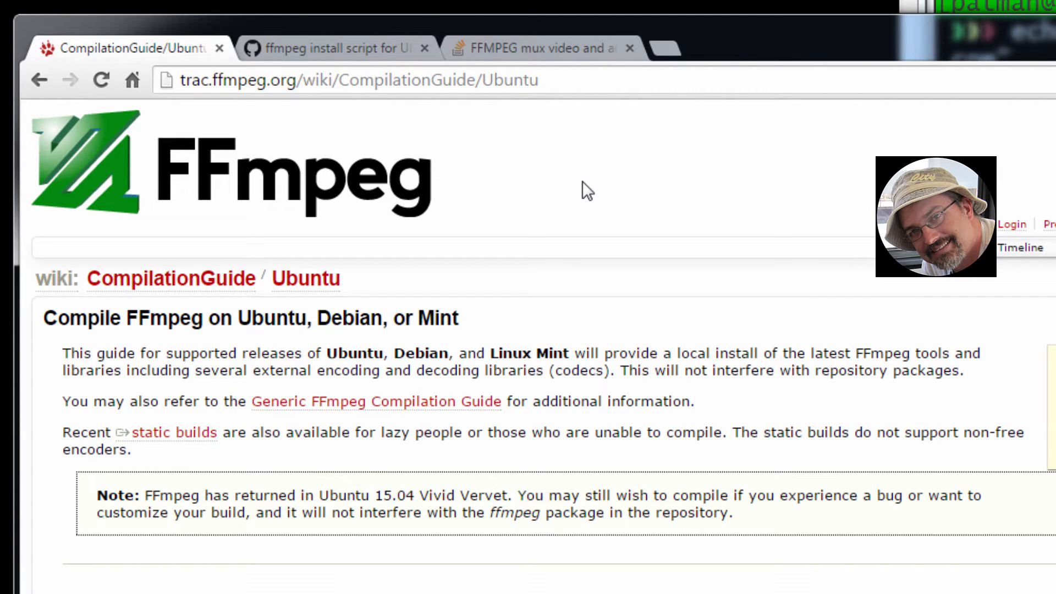
mouse_move(528, 580)
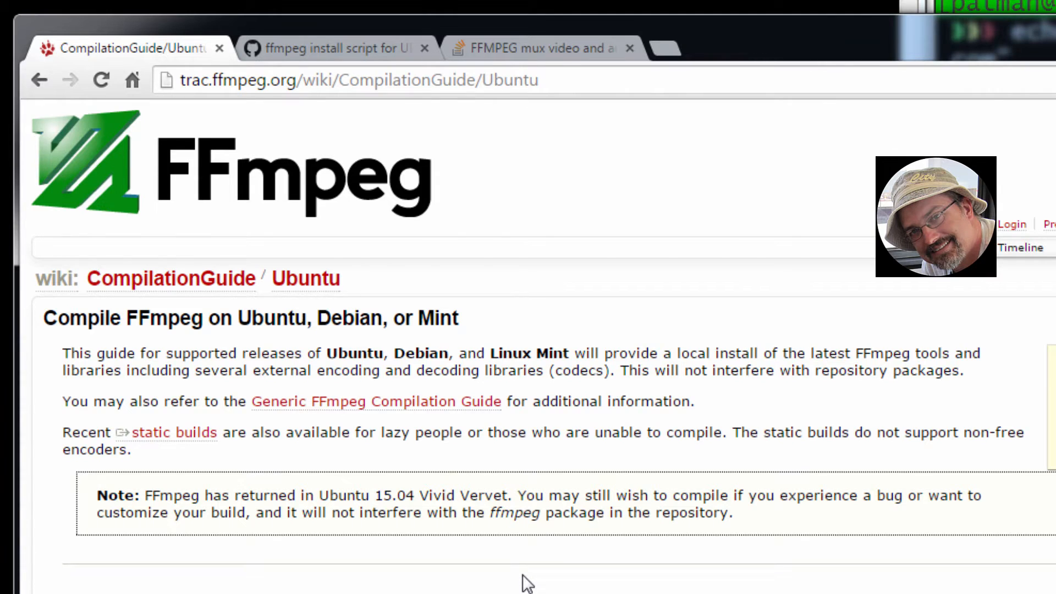
Step: Read through the 'ffmpeg install script for Ubuntu 14.04' gist's apt-get update and build-tools sections
scroll(down, 3)
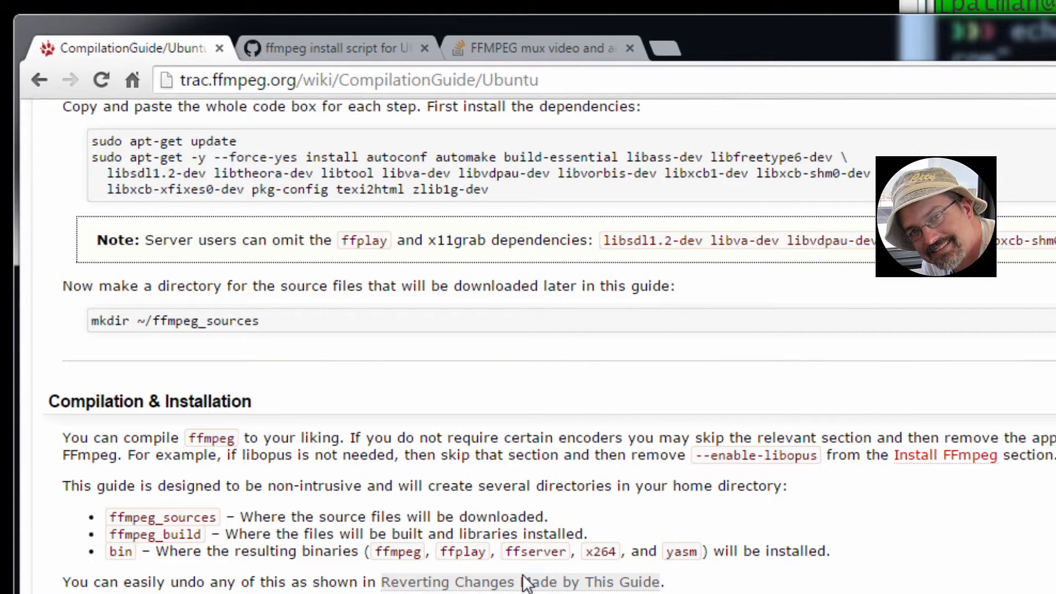
scroll(down, 3)
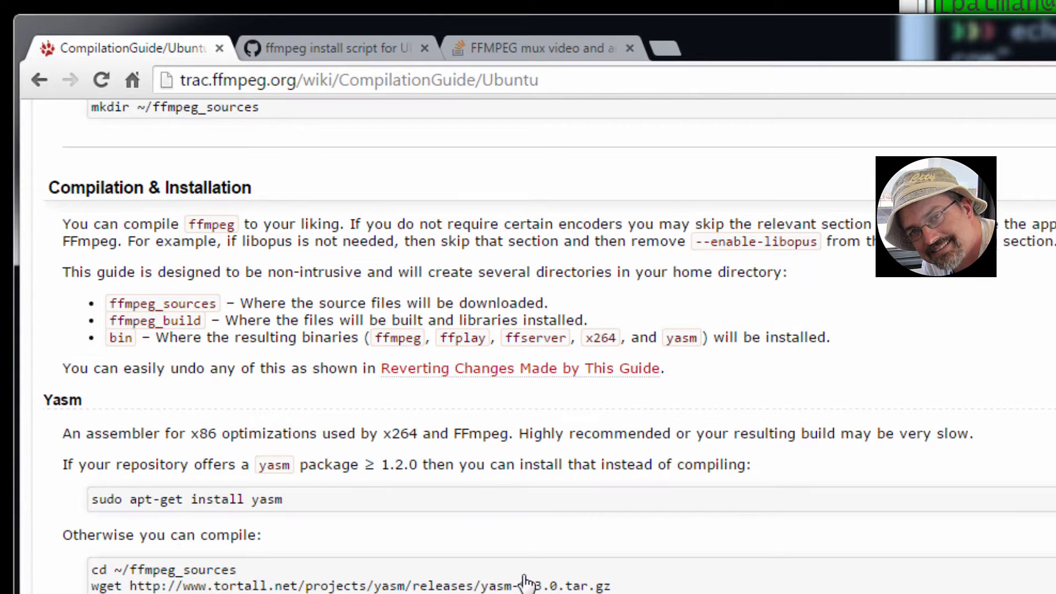
mouse_move(315, 552)
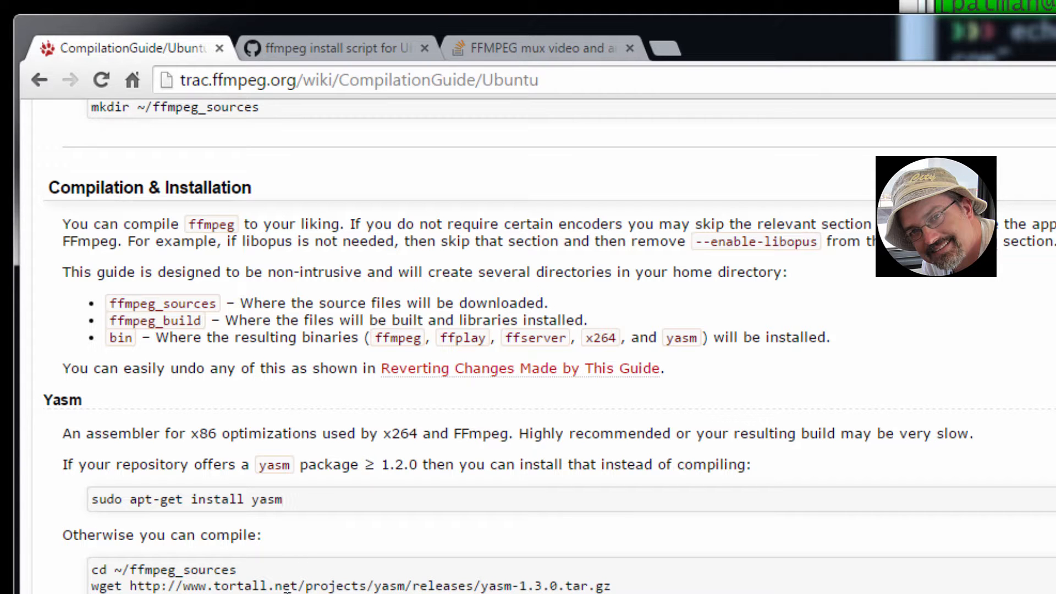
mouse_move(391, 510)
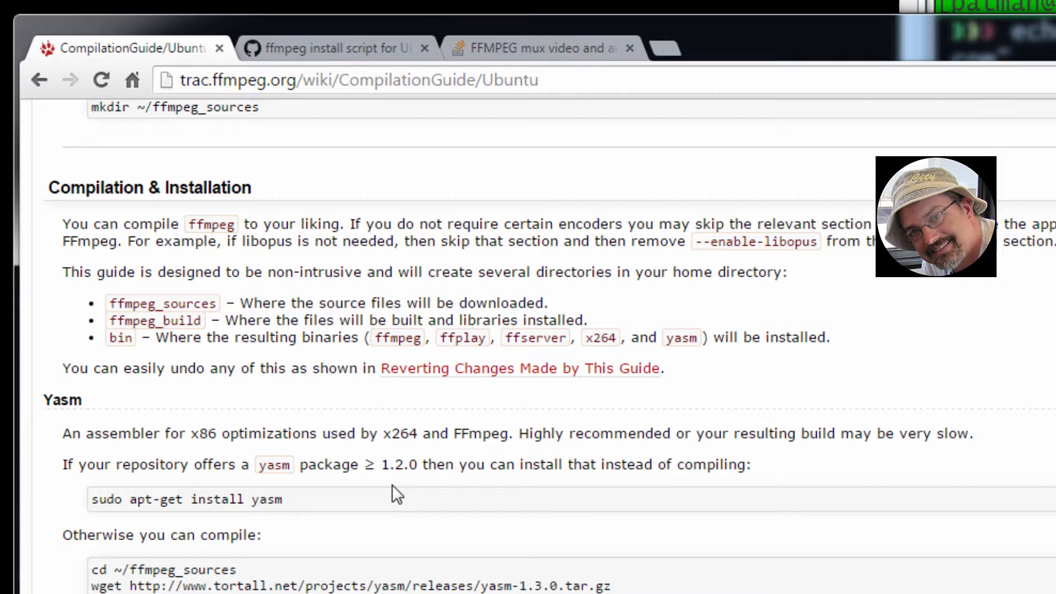
mouse_move(295, 503)
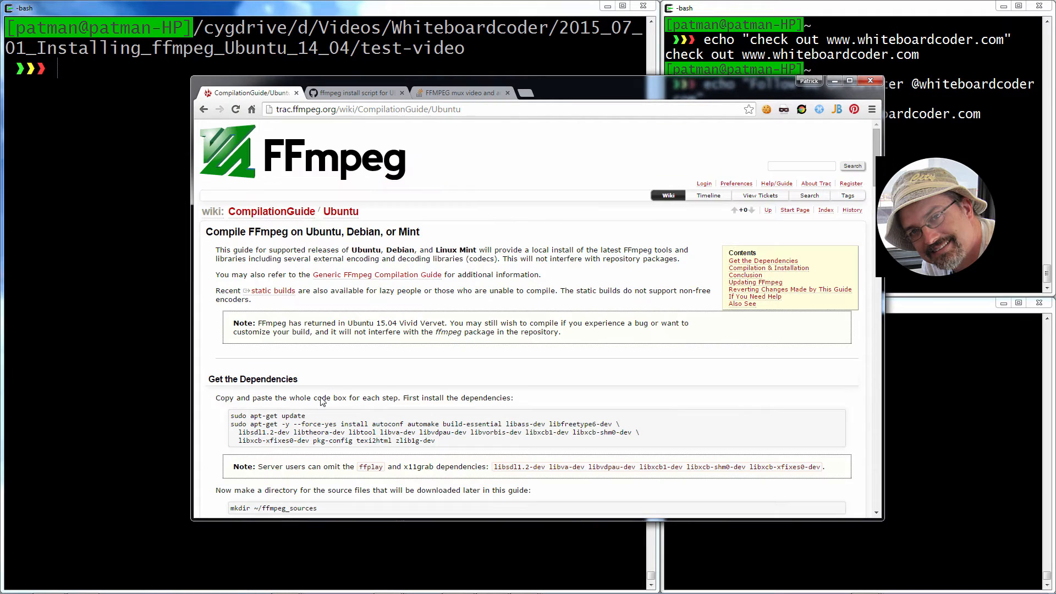
mouse_move(363, 279)
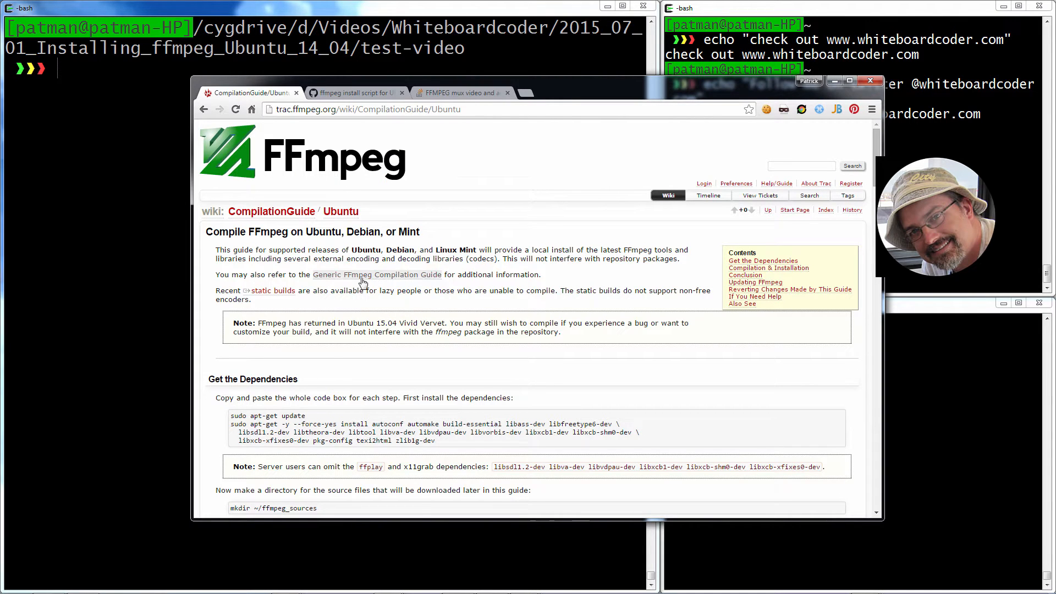
mouse_move(355, 96)
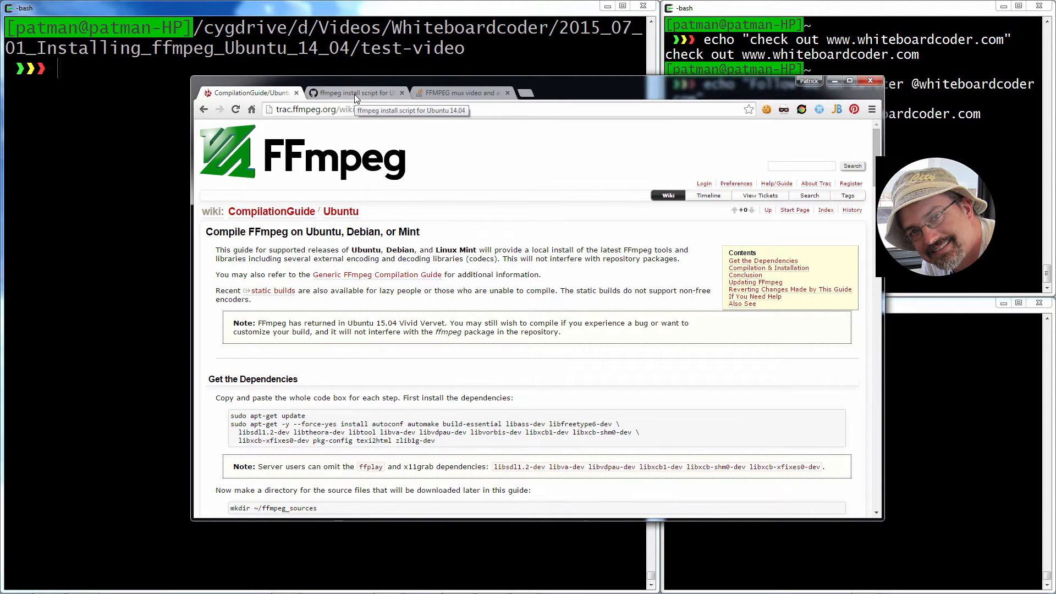
click(357, 92)
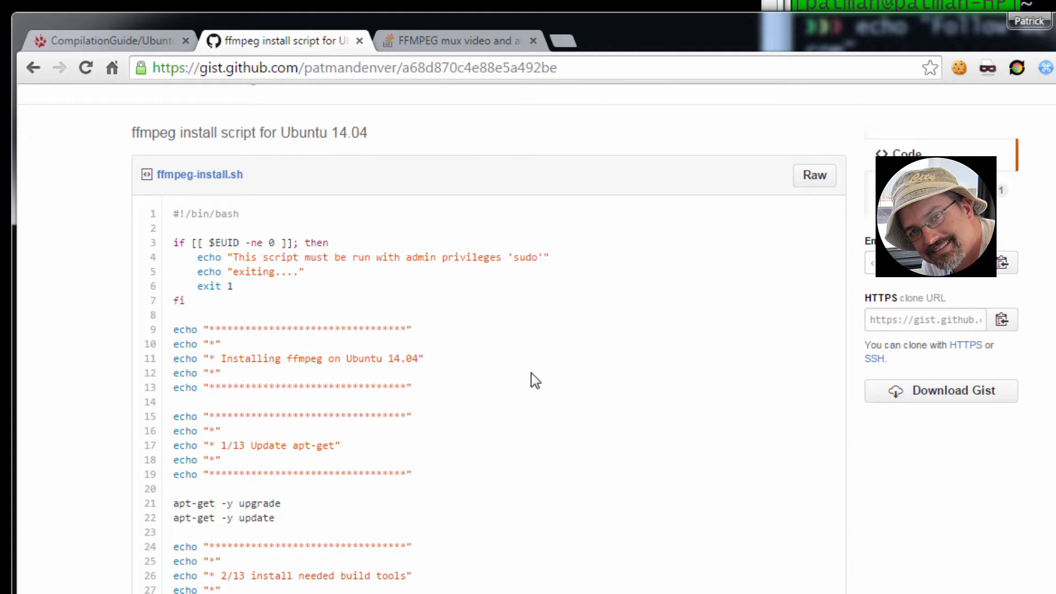
scroll(down, 3)
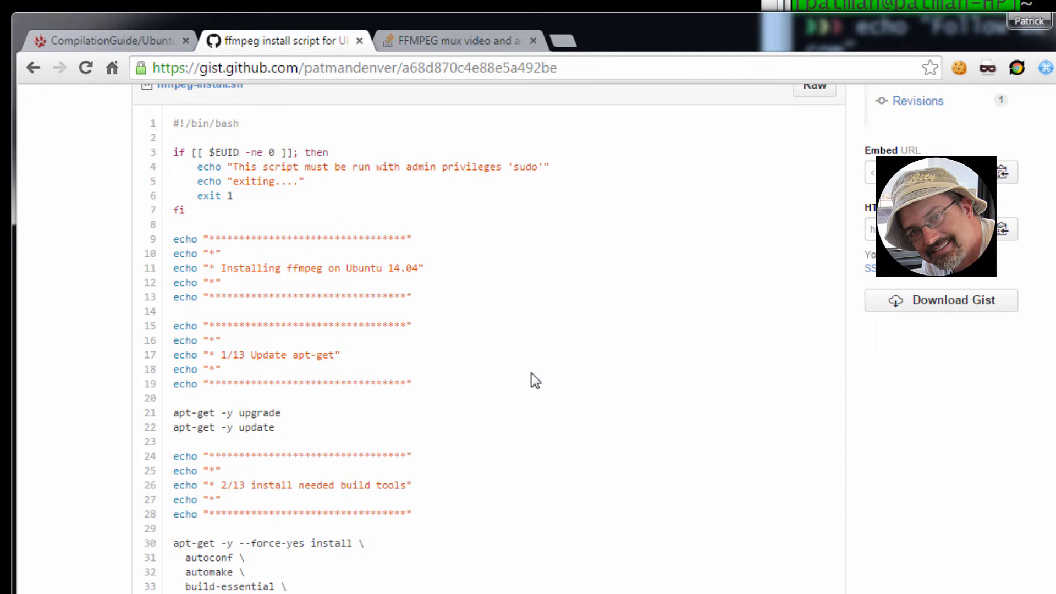
scroll(down, 3)
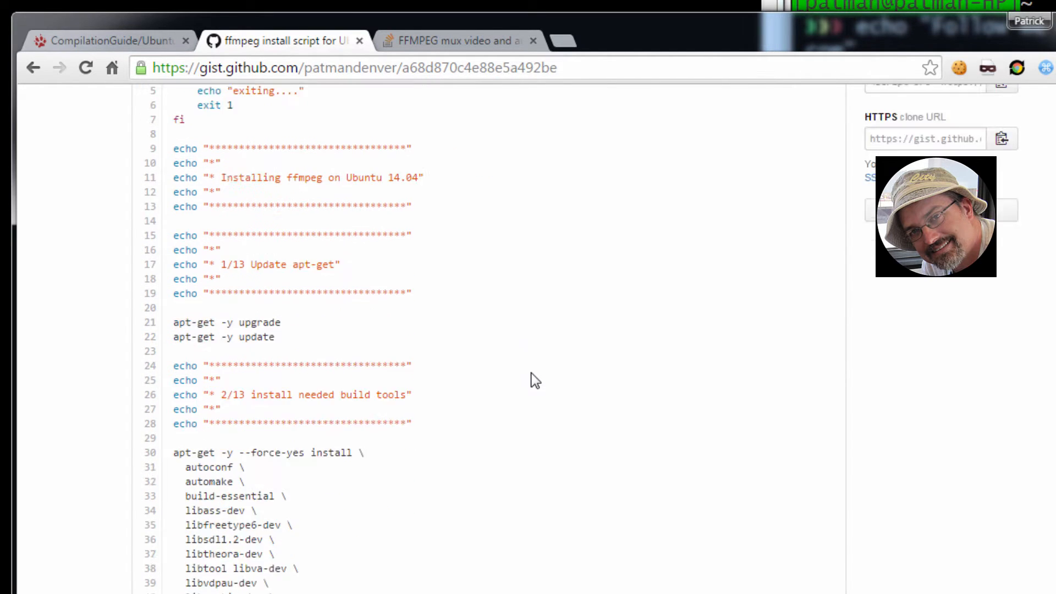
scroll(up, 3)
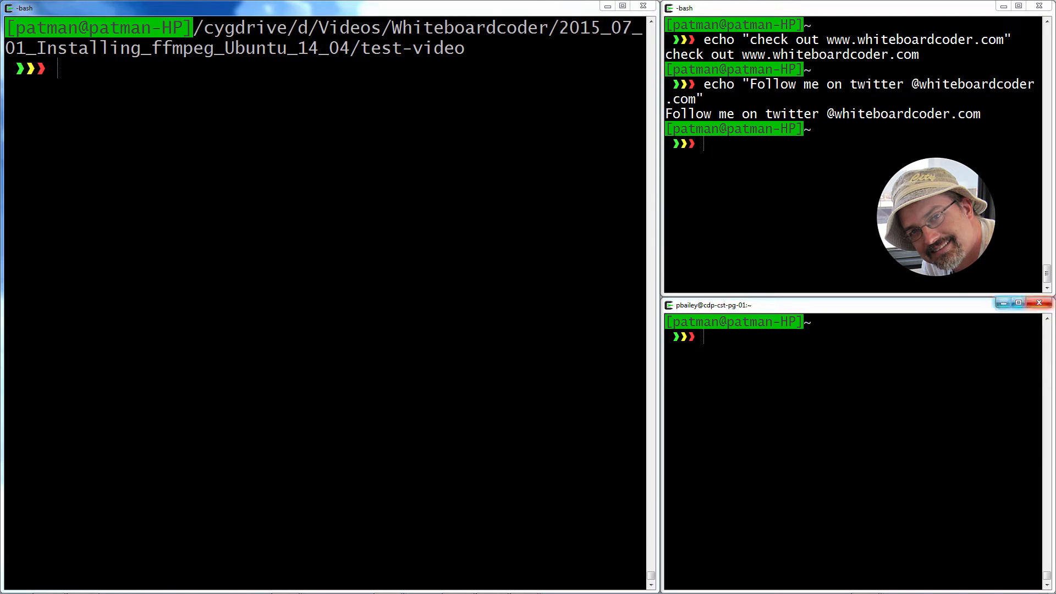
Step: Open an SSH session to the Ubuntu machine at 192.168.0.8
text(s)
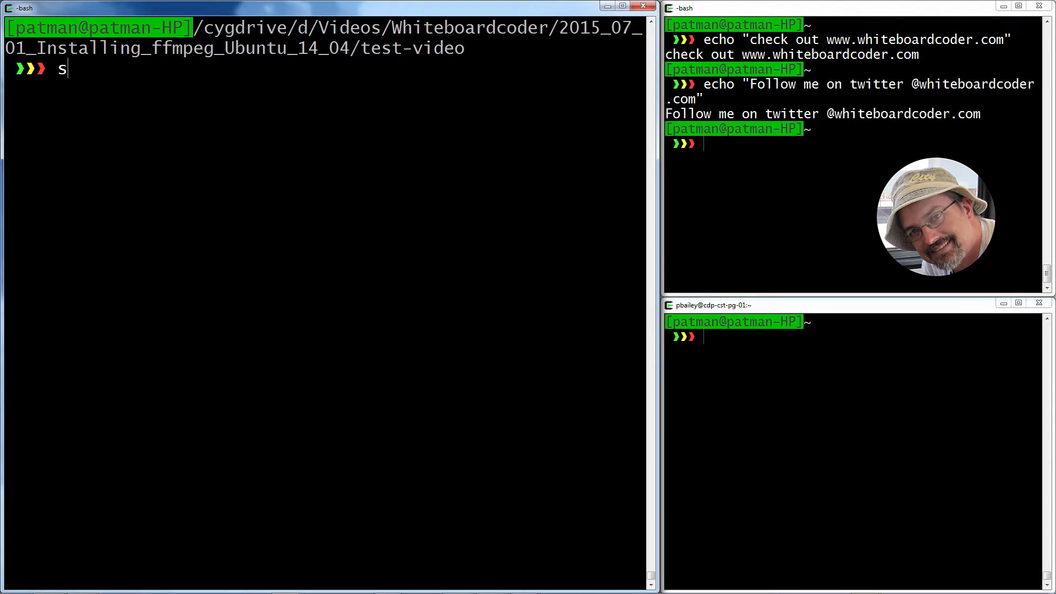
text(sh)
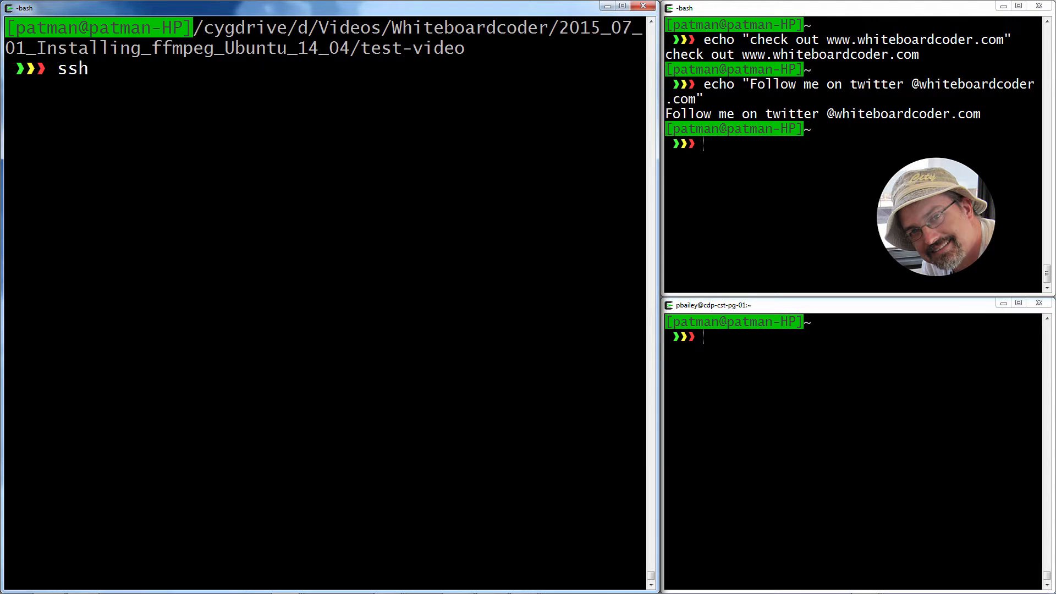
text(192.1)
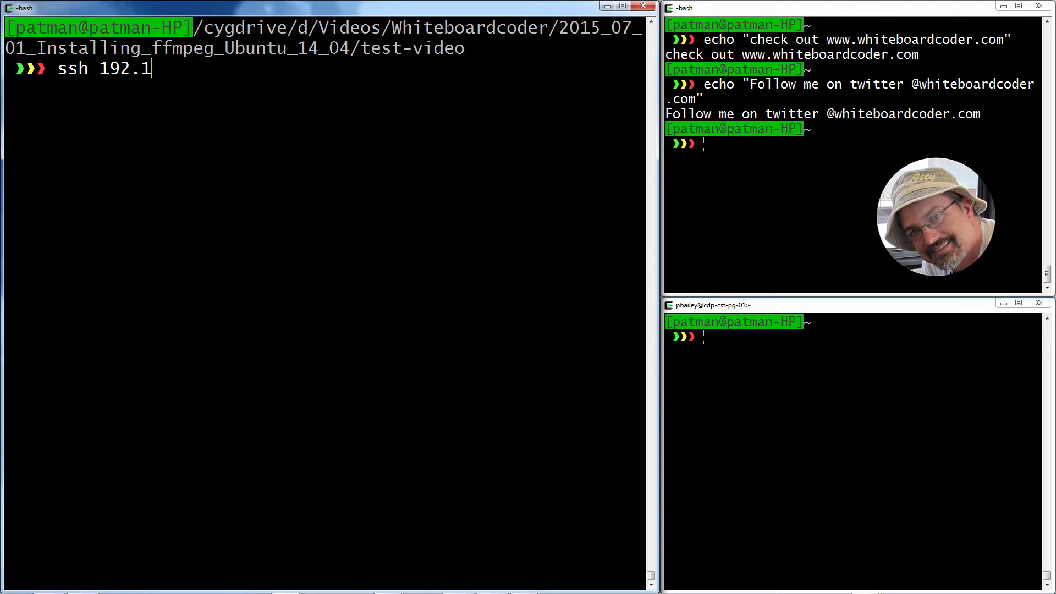
text(68.0.8)
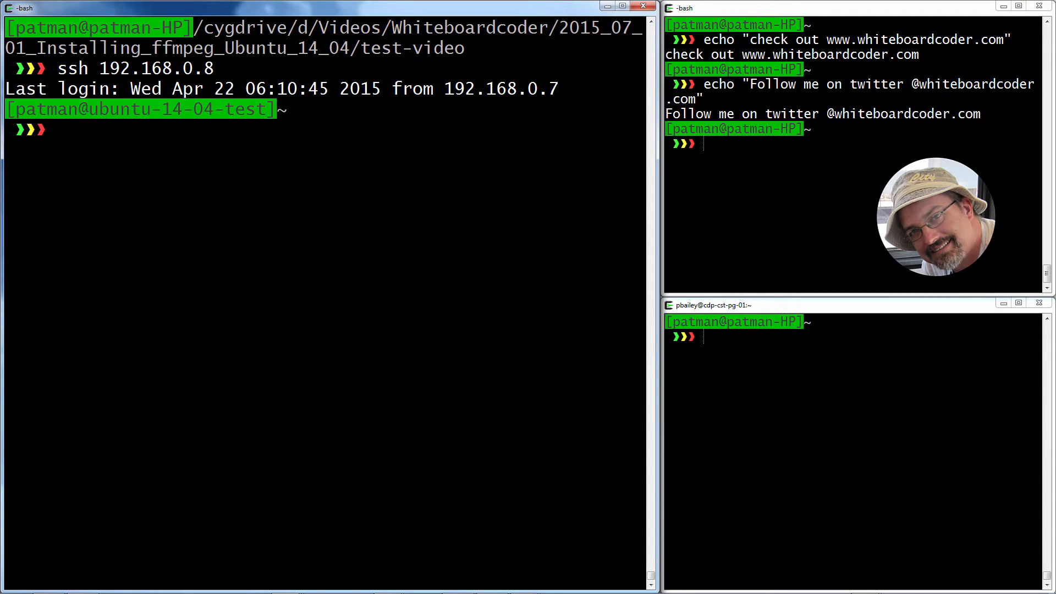
Step: Confirm with lsb_release -a that the machine runs Ubuntu 14.04.2 LTS
text(ls)
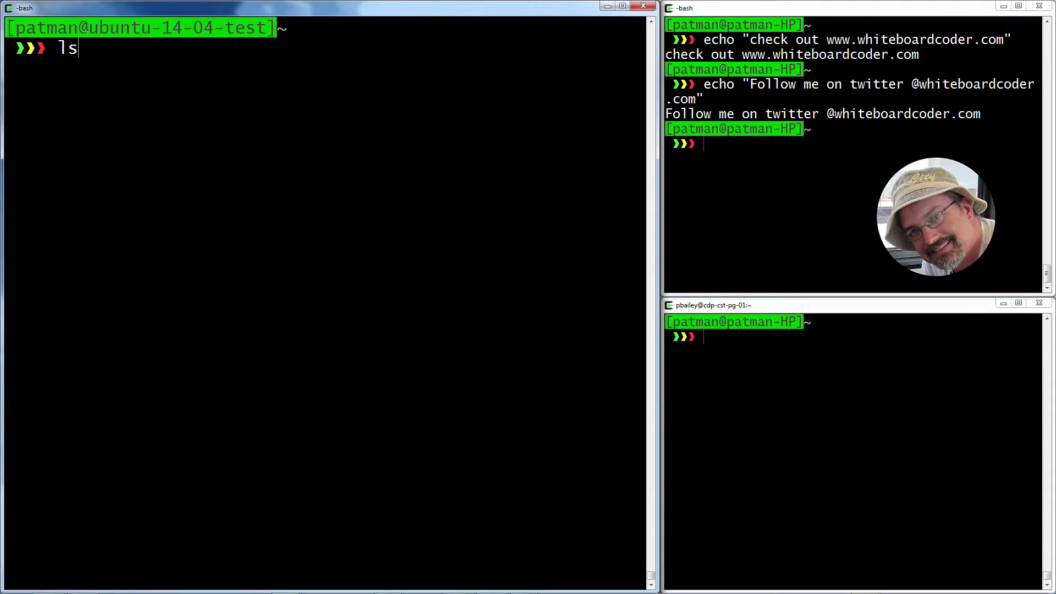
text(b_re)
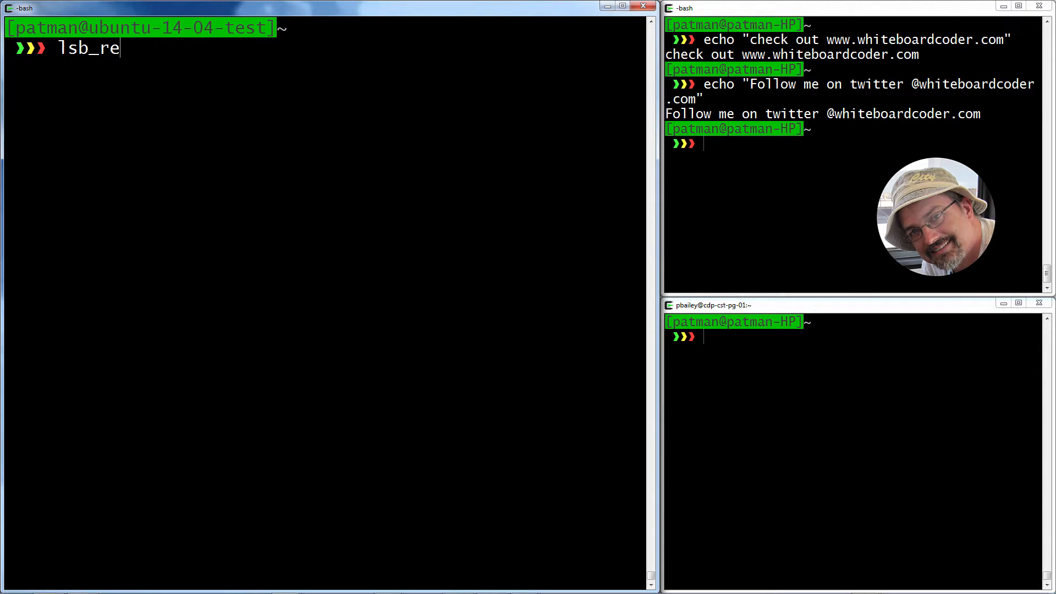
text(lease)
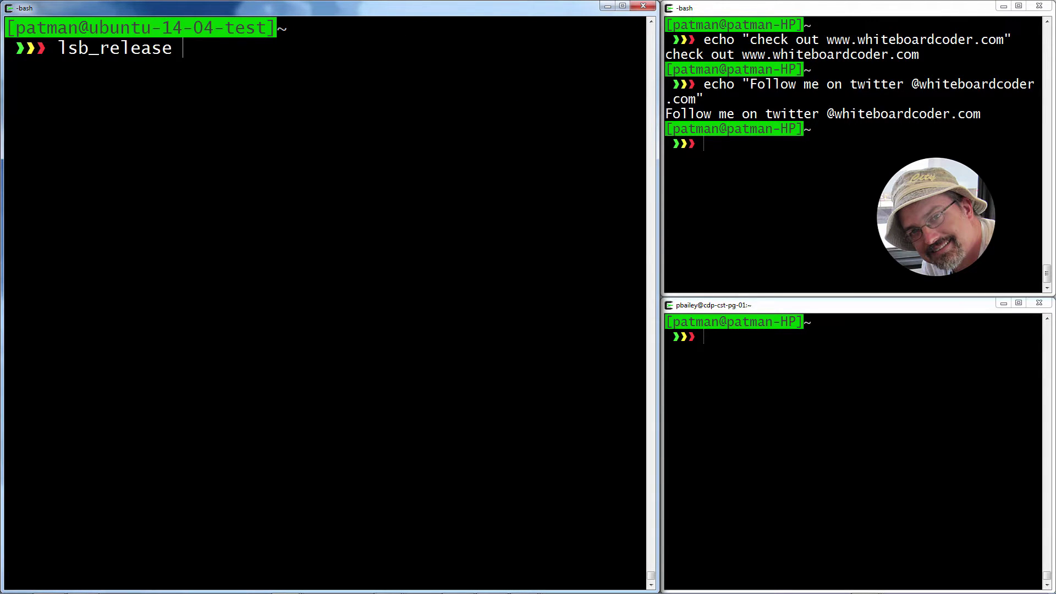
text(-a)
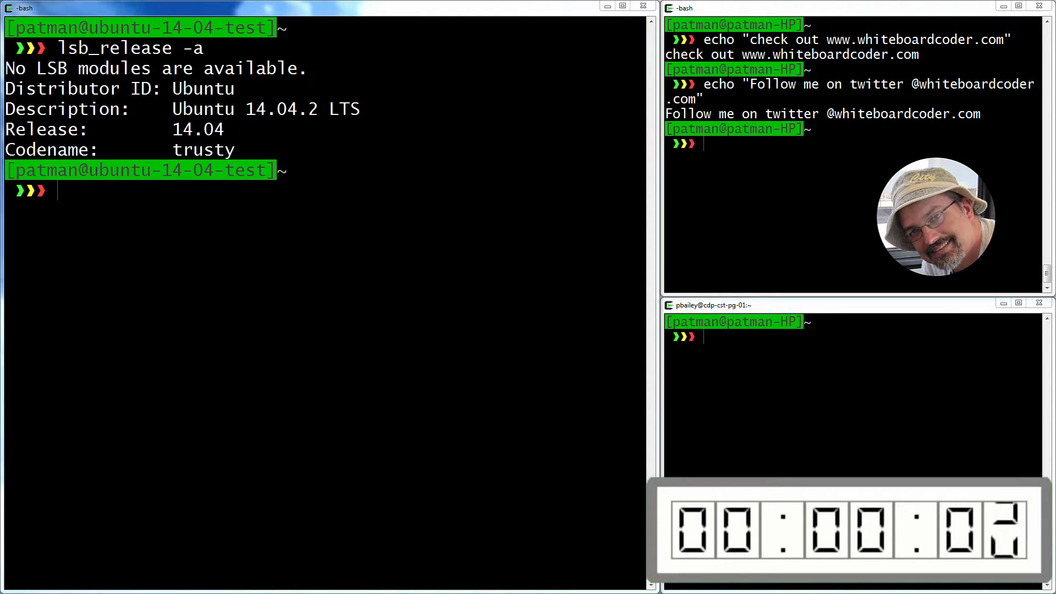
Step: Upgrade the Ubuntu machine's packages with sudo apt-get -y upgrade
text(s)
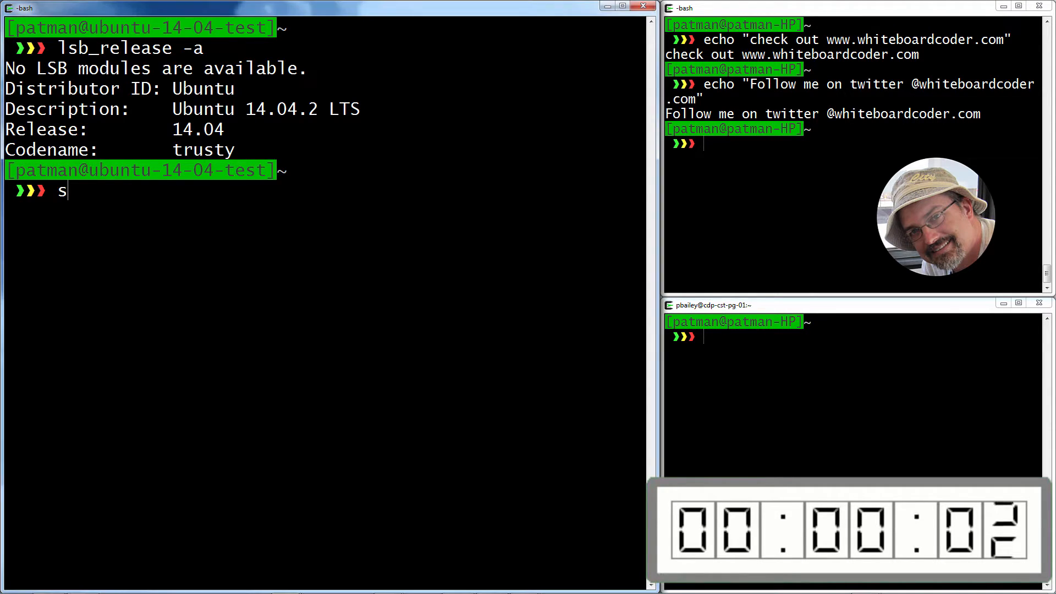
text(udo apt-get)
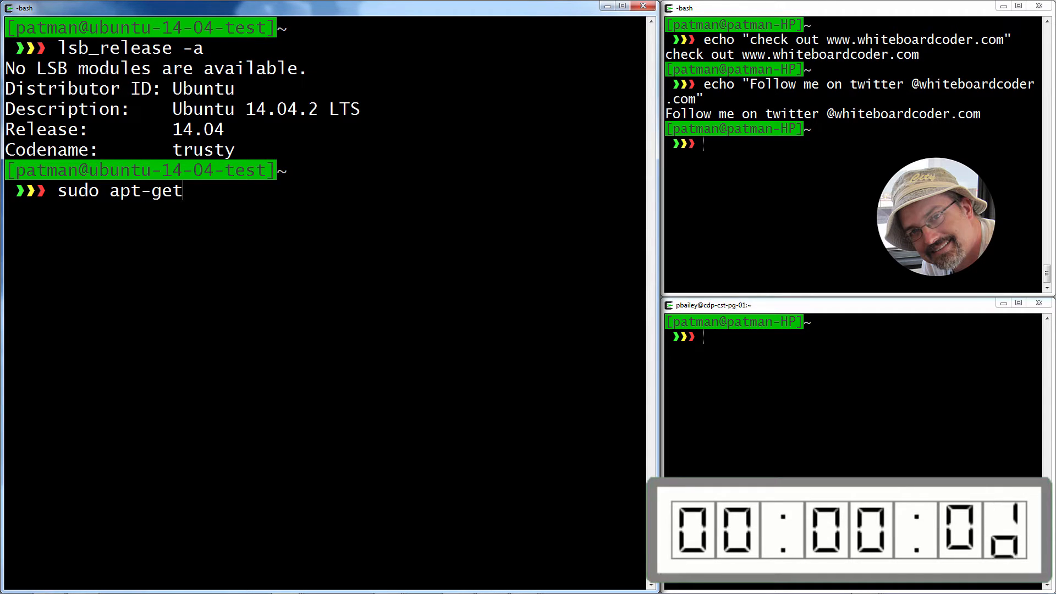
text(u)
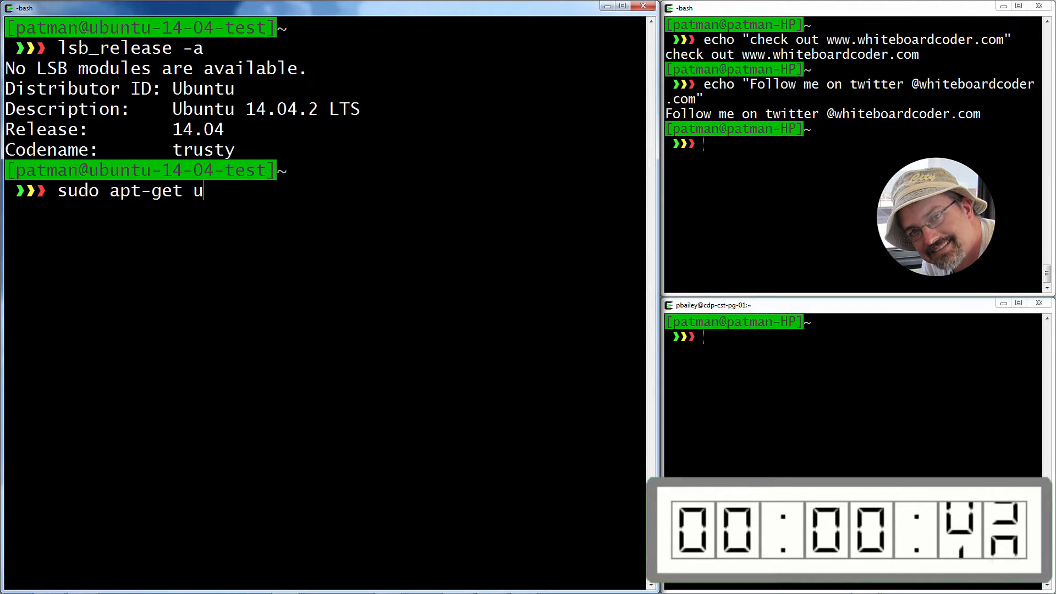
key(BackSpace)
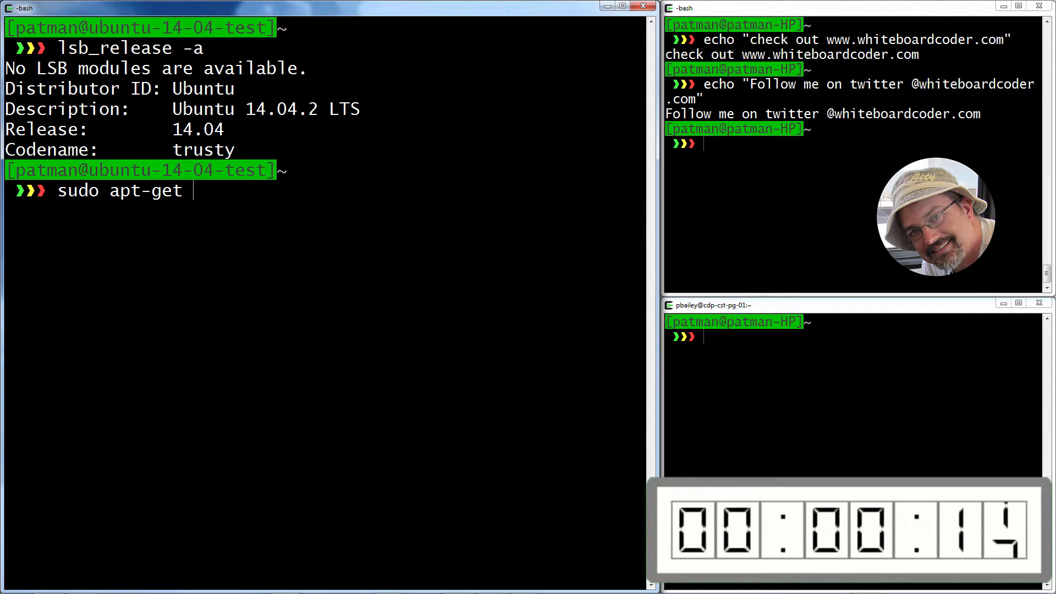
text(-y)
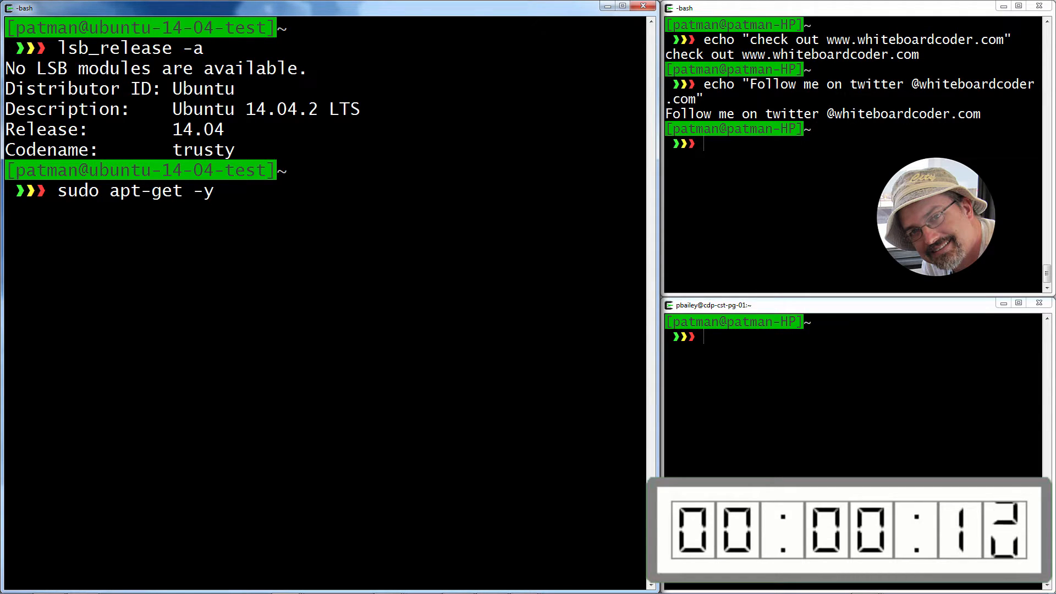
text(upgrade)
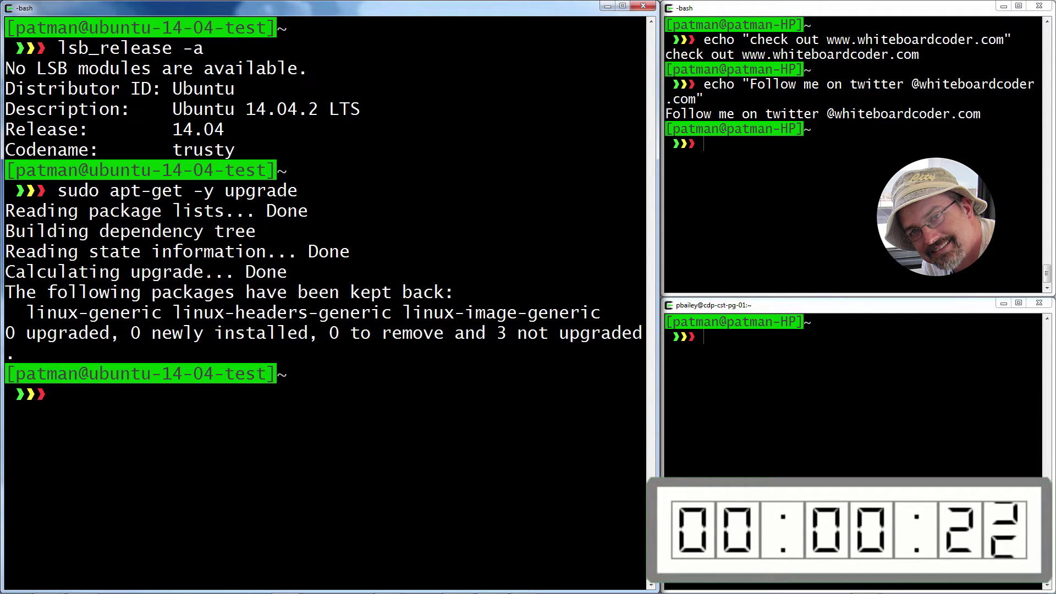
Step: Refresh the package lists with sudo apt-get -y update and clear the screen
text(sudo apt-get -y up)
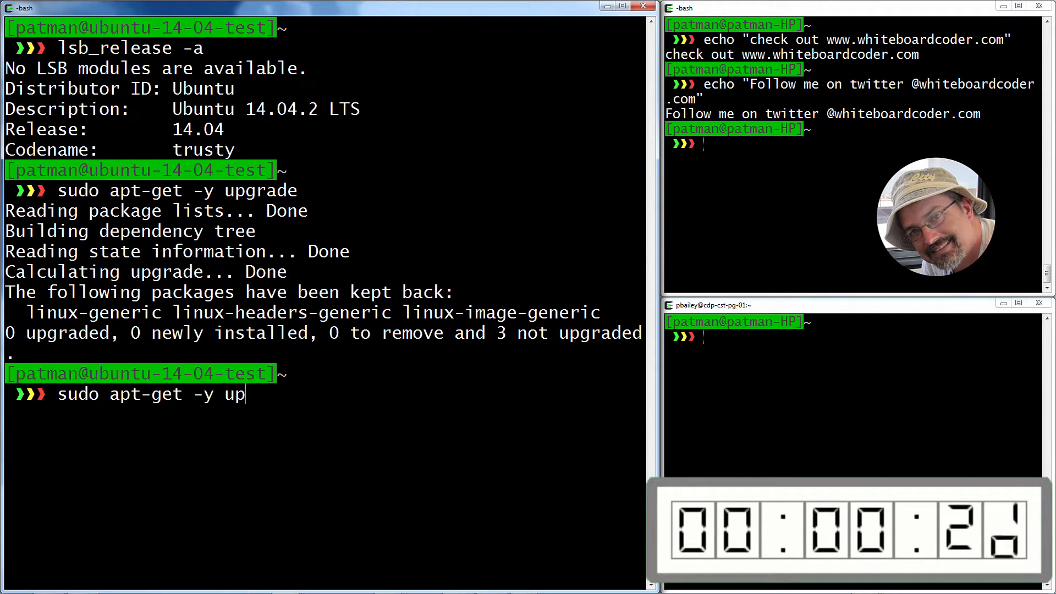
text(date)
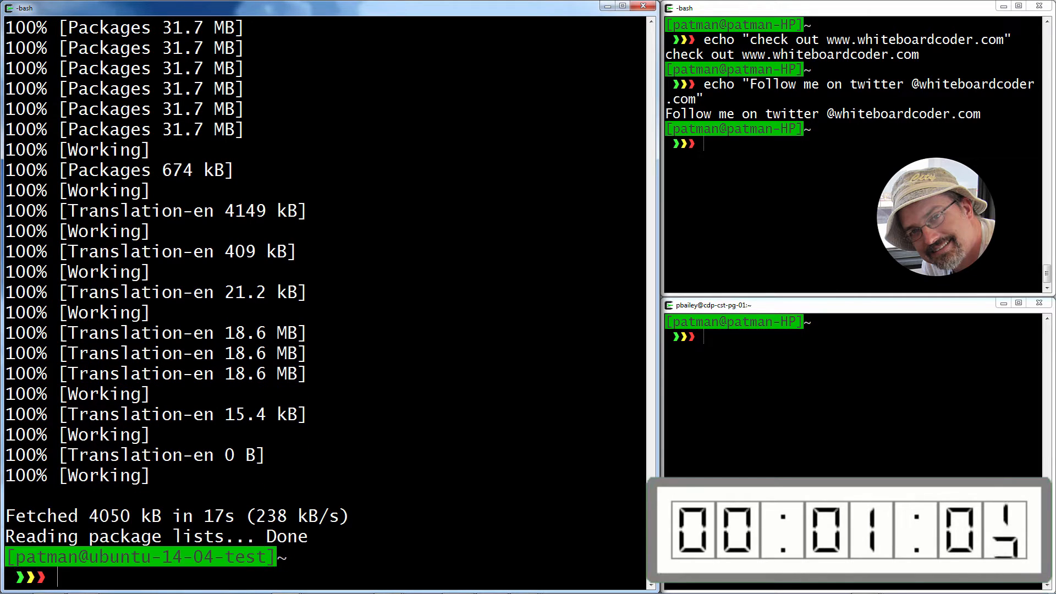
text(clear)
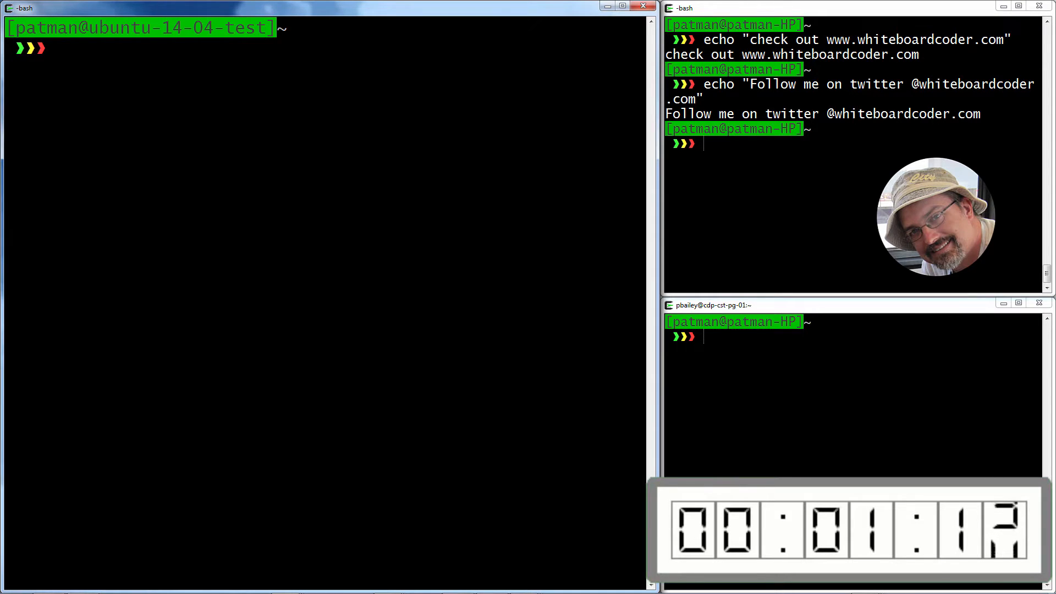
Step: Draft 'sudo apt-get install make \' with a backslash line continuation
text(s)
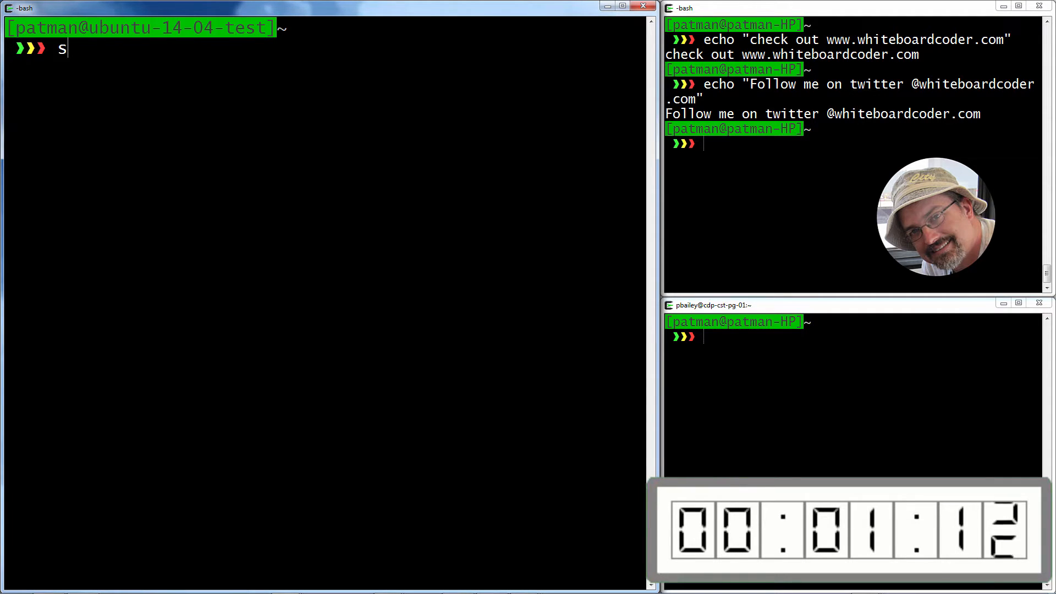
text(udo)
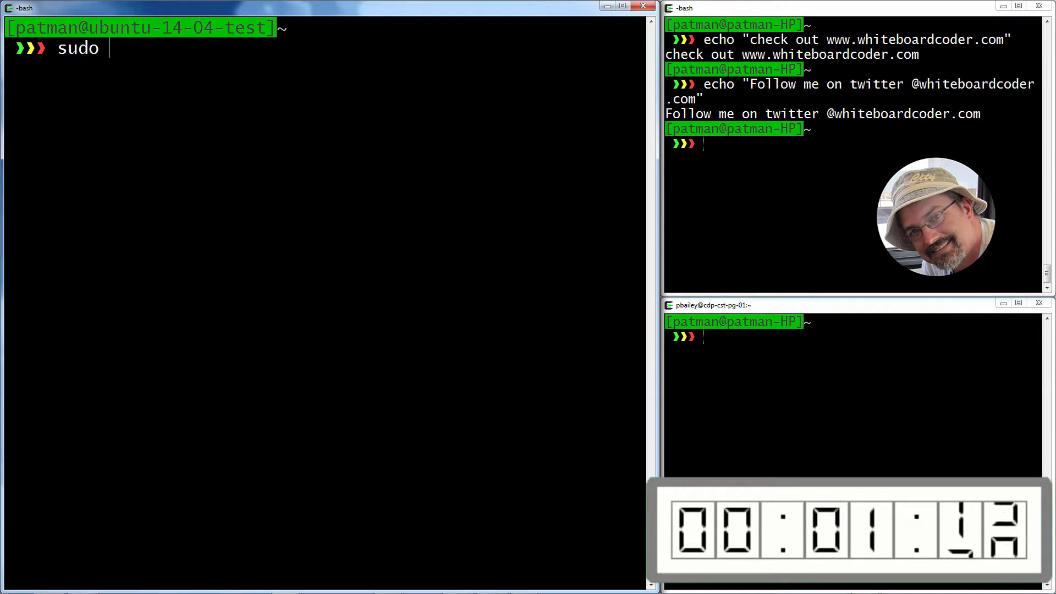
text(apt-get)
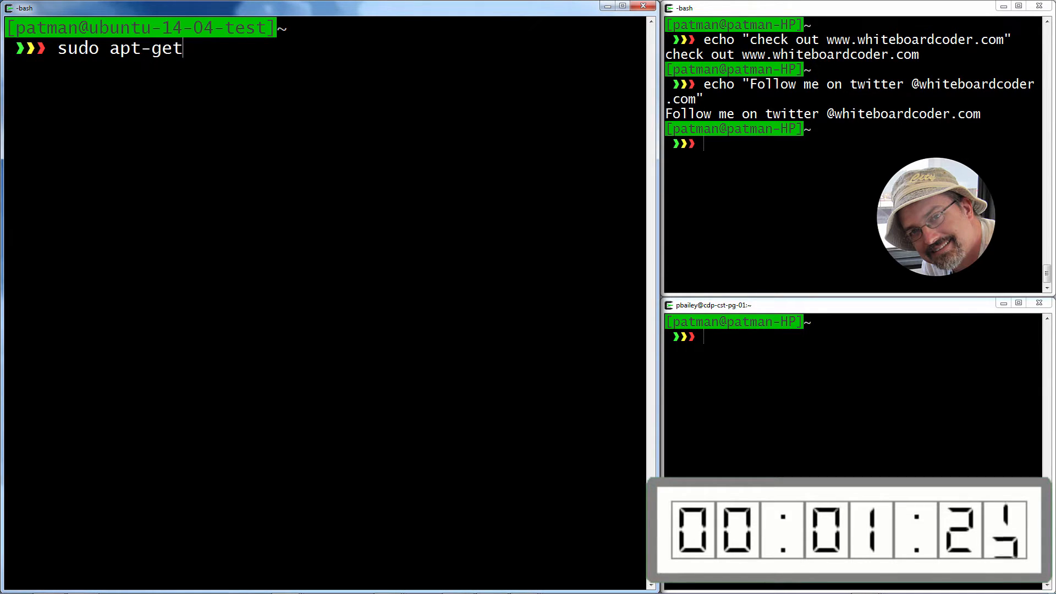
text(install)
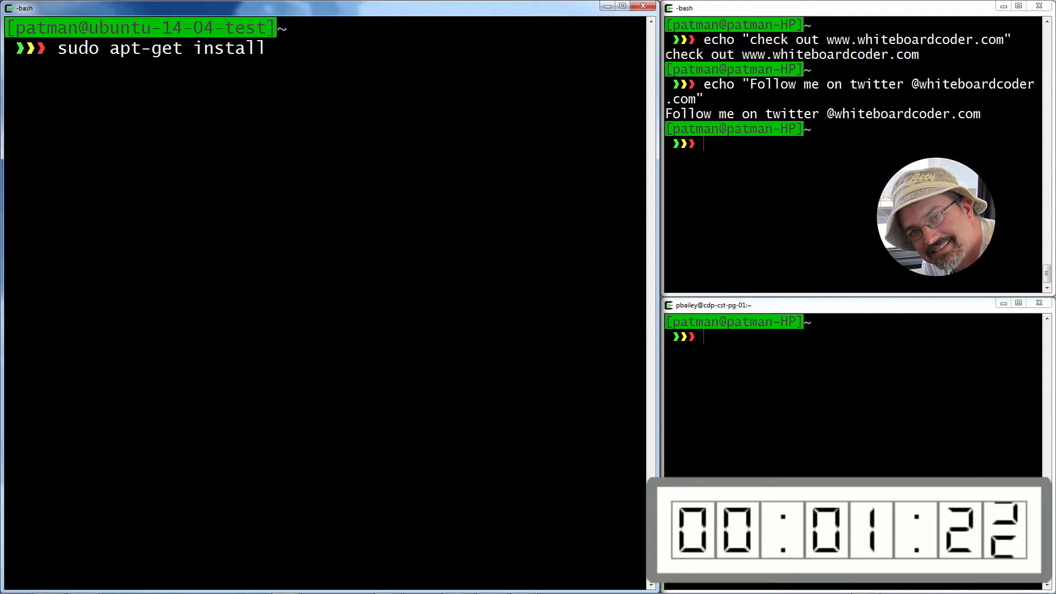
text(make)
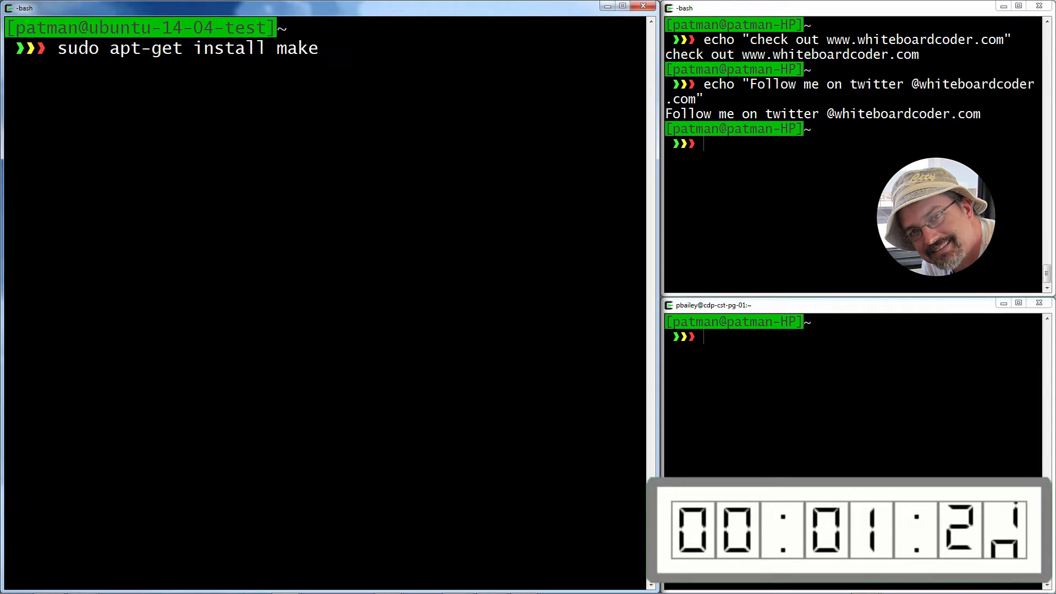
text(cam)
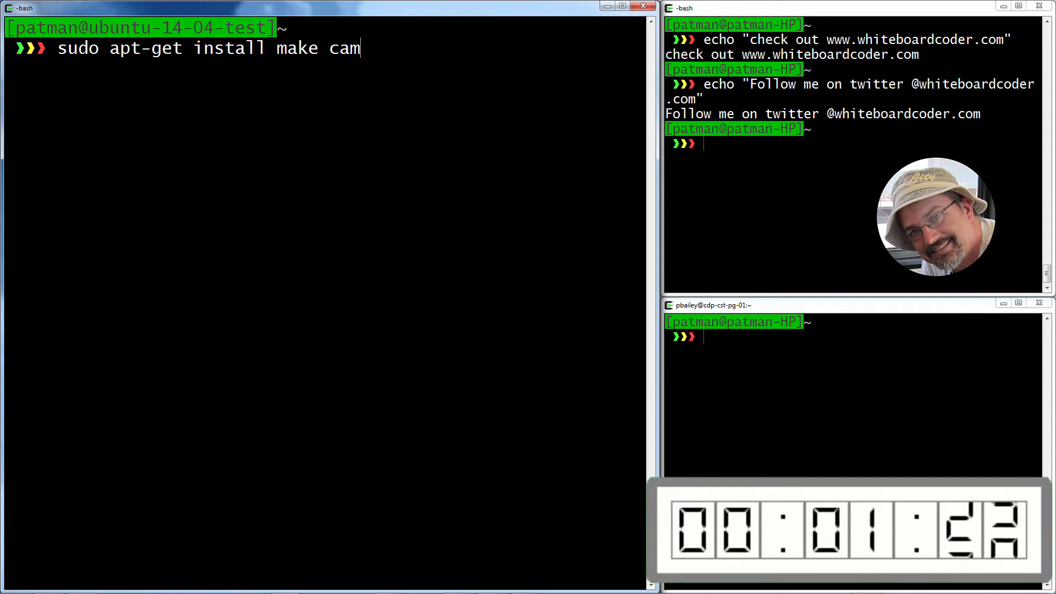
key(BackSpace)
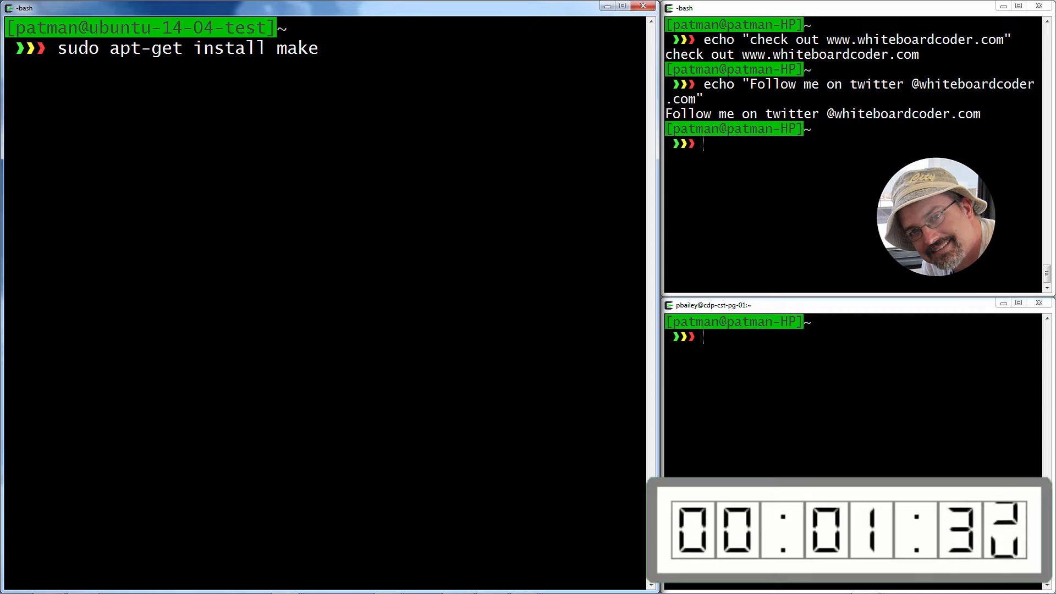
text(\)
text(cm)
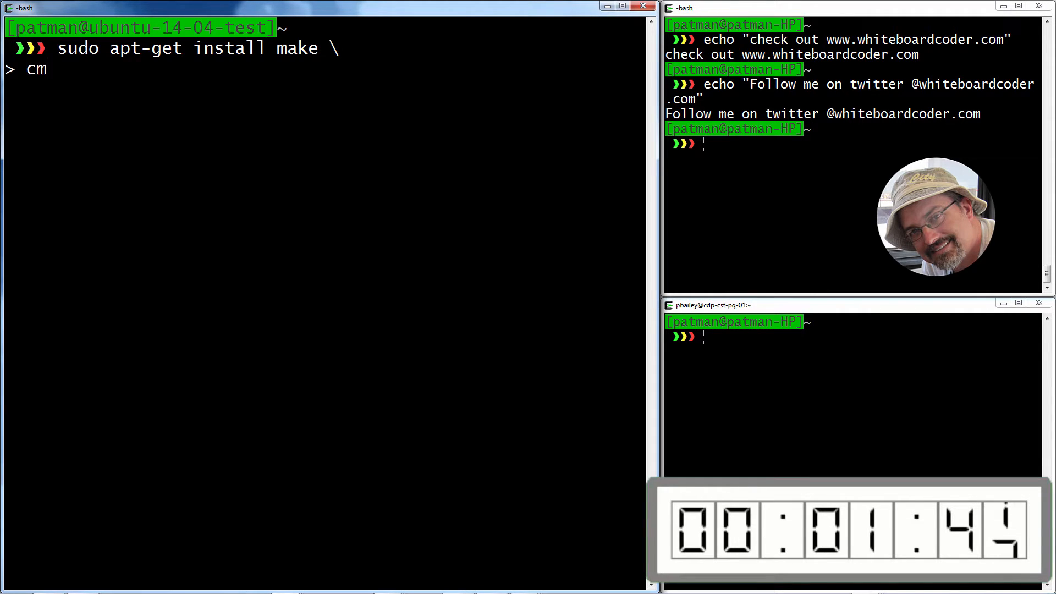
Step: Continue the draft with cmake and postgres lines, then cancel it with Ctrl+C
text(a)
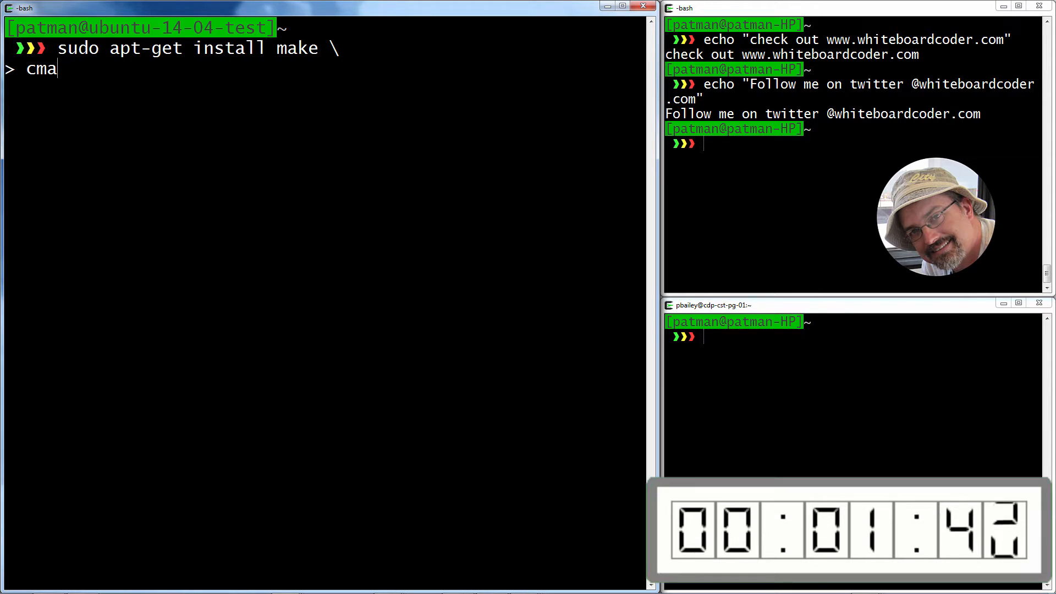
text(ke \)
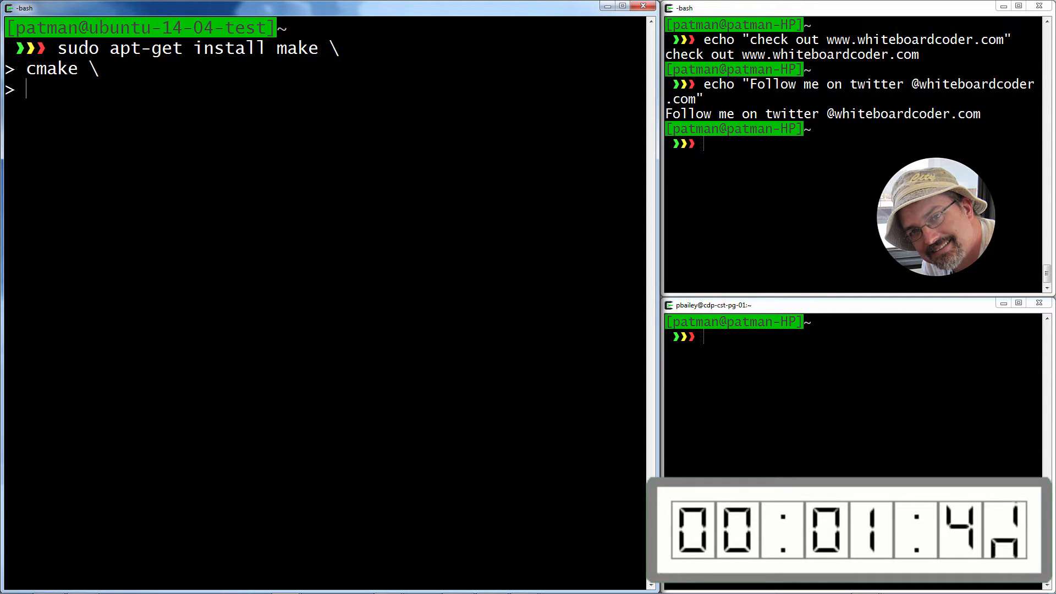
text(postgr)
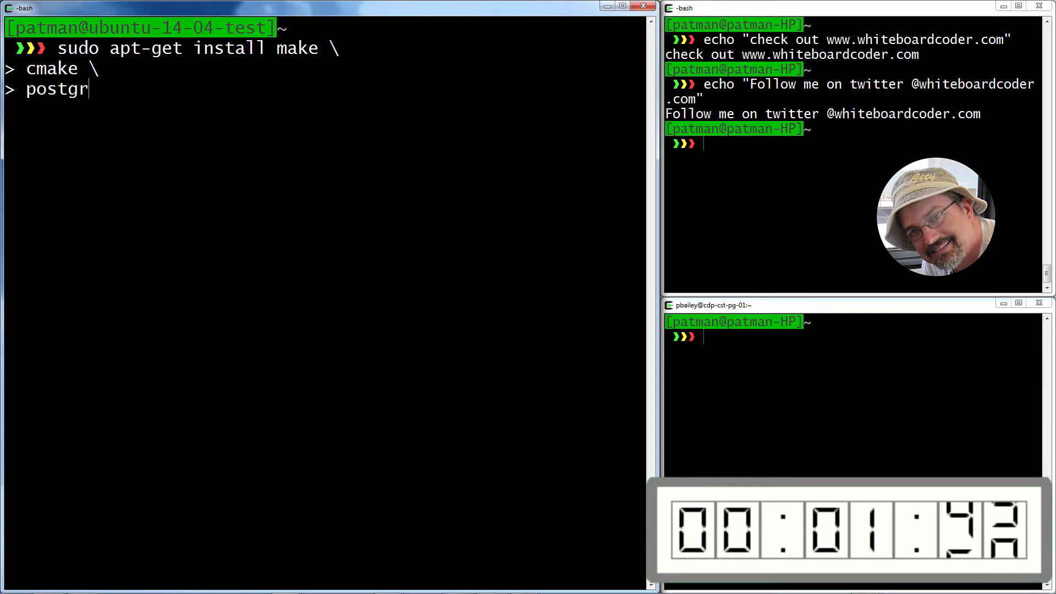
text(e)
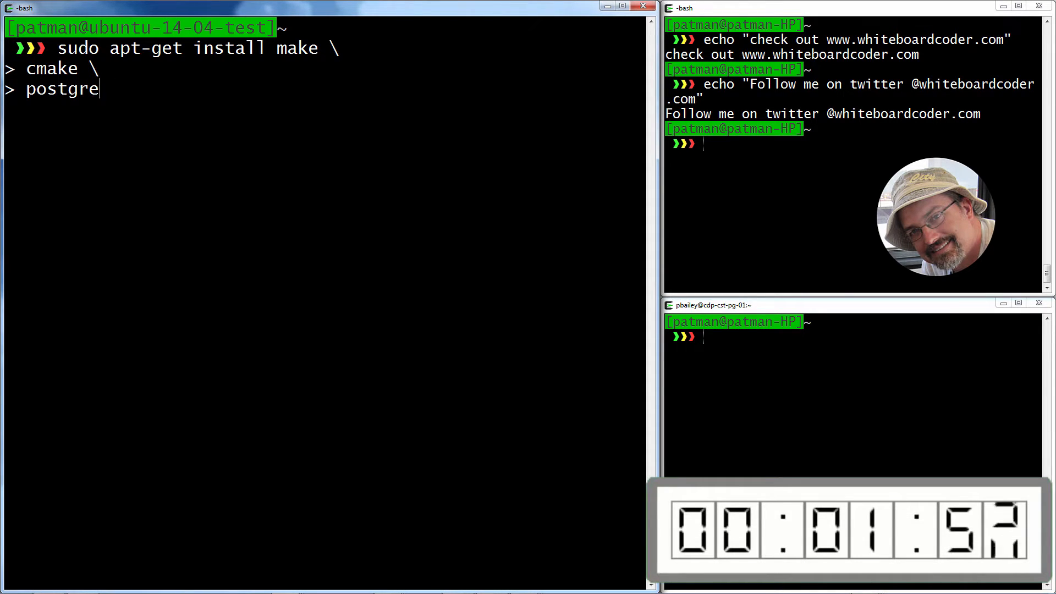
key(ctrl+c)
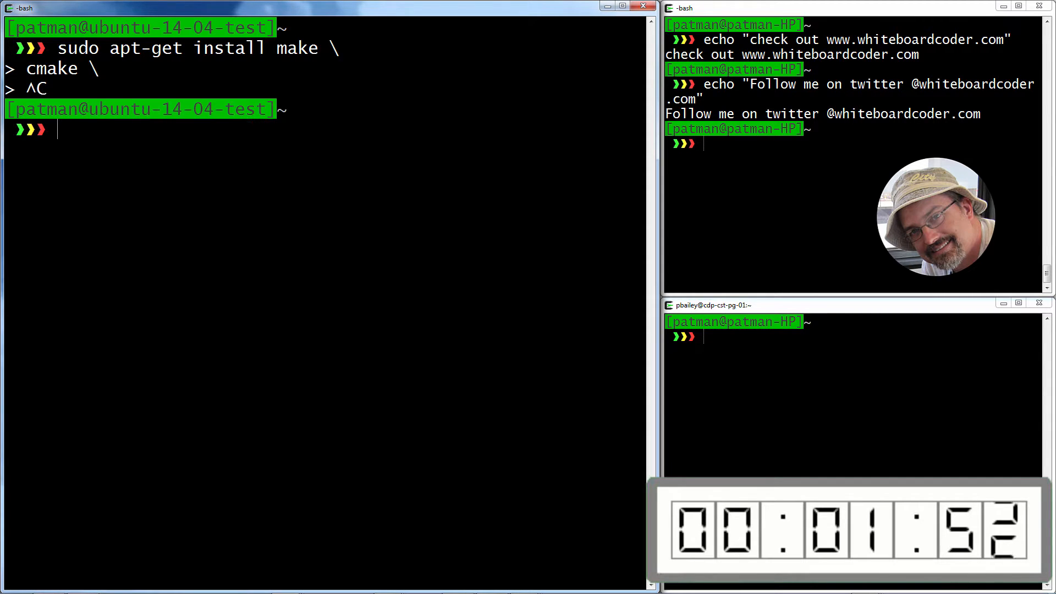
Step: Run echo demos 'hi two' and 'hi one \ two \ three \ four' showing backslash continuation
text(ech)
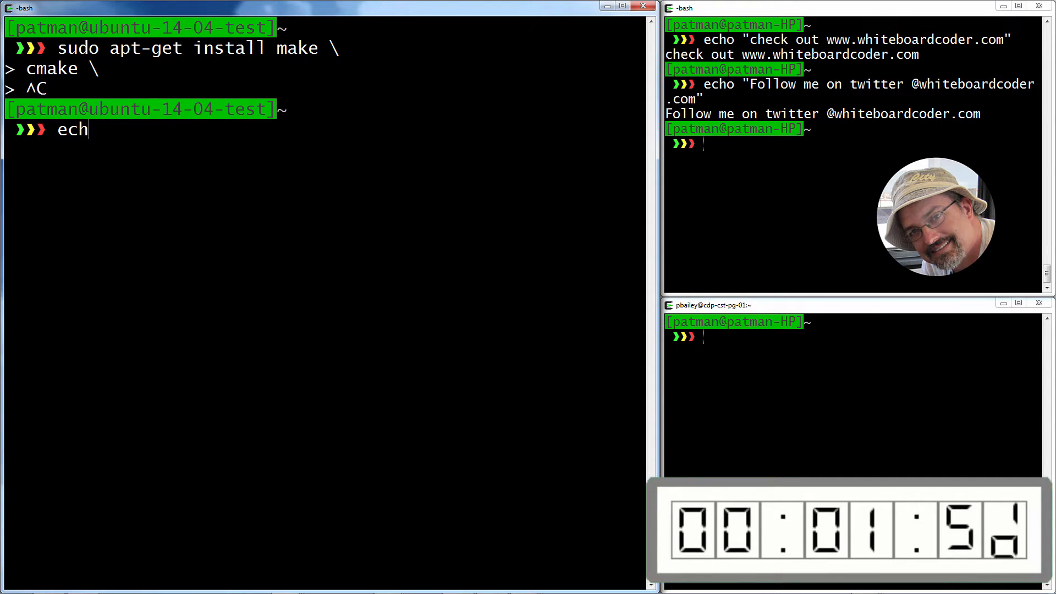
text(o)
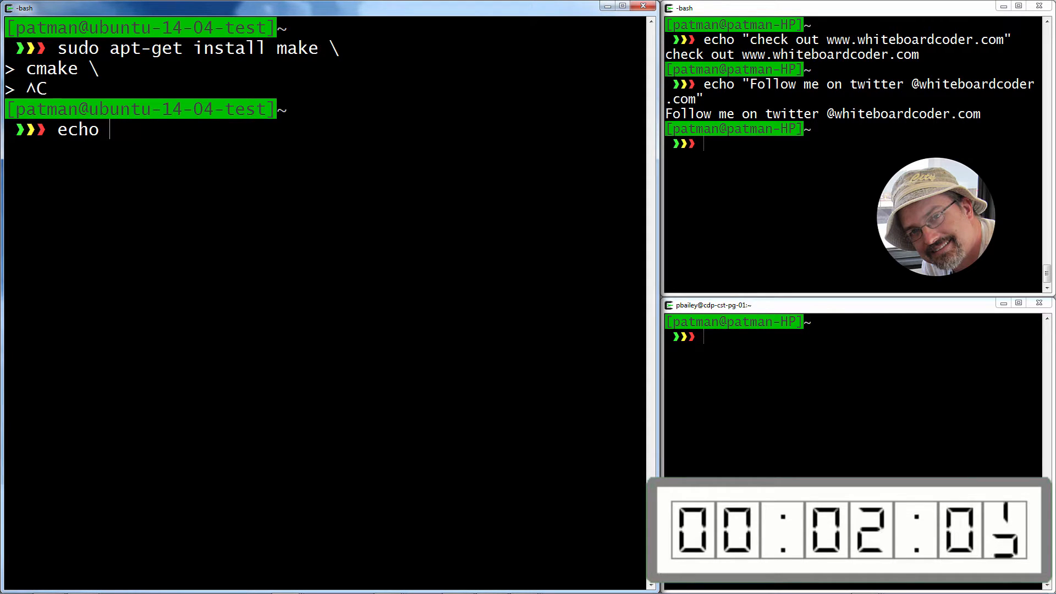
text(hi two)
text(echo)
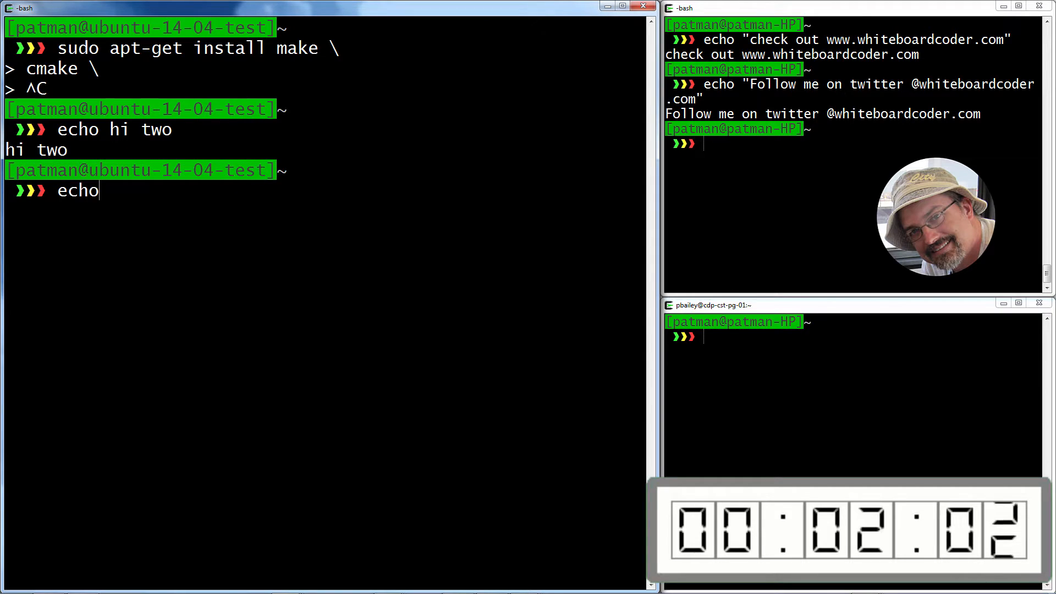
text(hi)
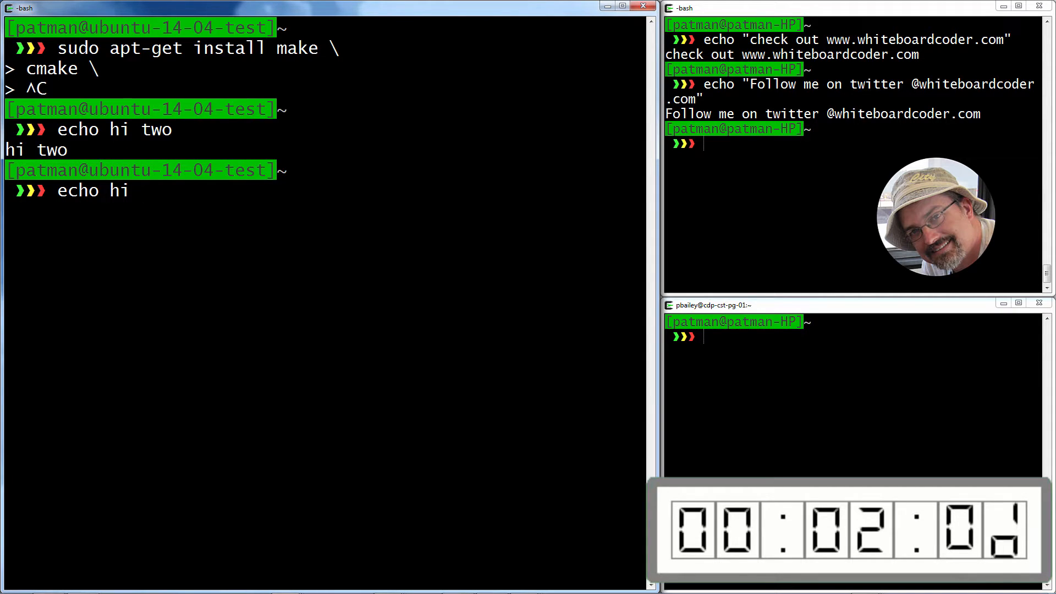
text(one)
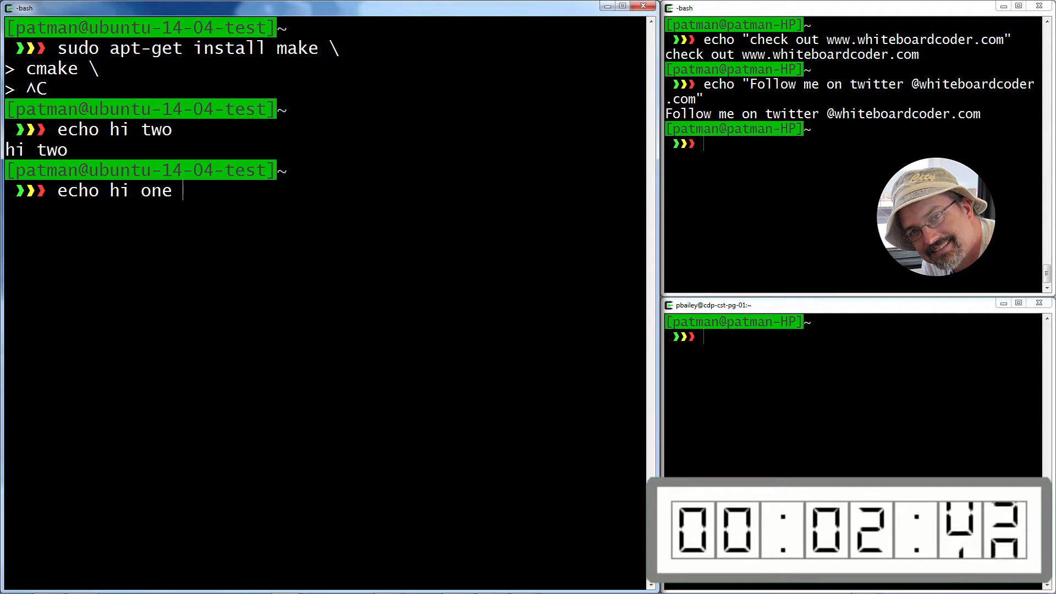
text(\)
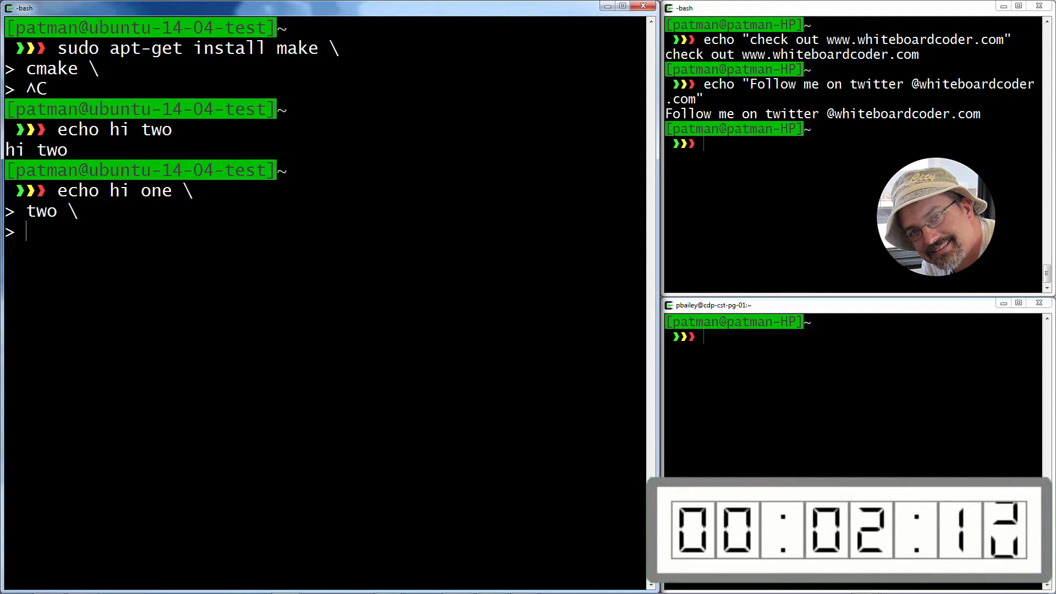
text(three \)
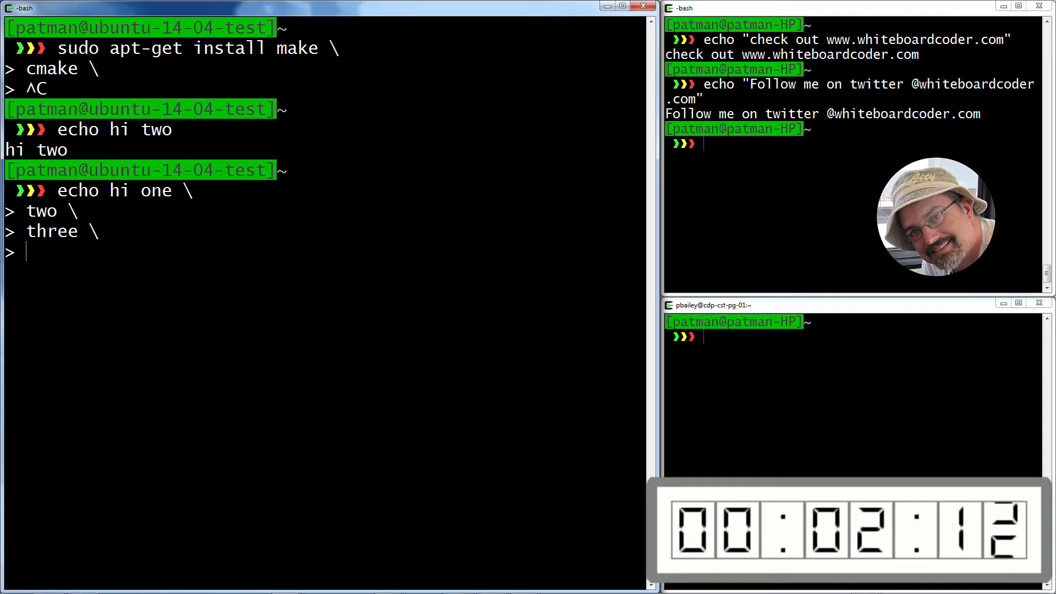
text(fou)
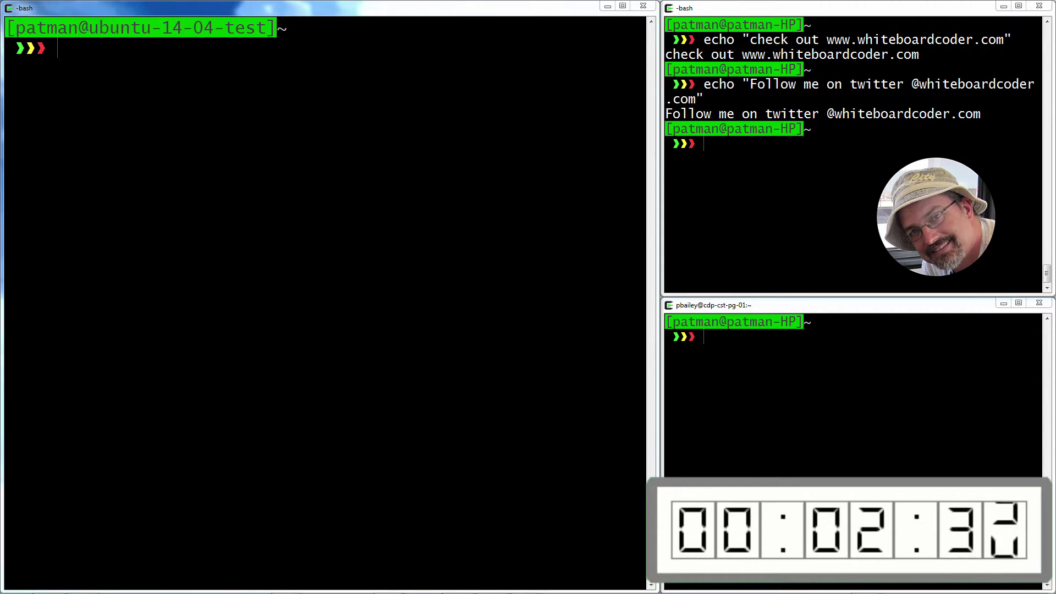
Step: Install FFmpeg's build dependencies with apt-get --force-yes and prepend $HOME/bin to PATH
text(sudo)
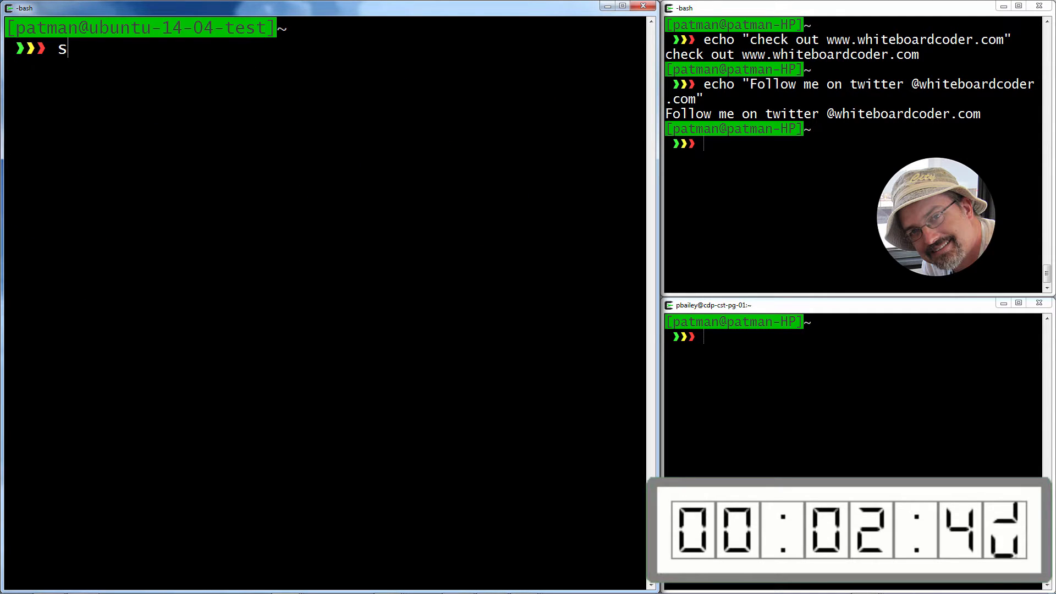
text(udo)
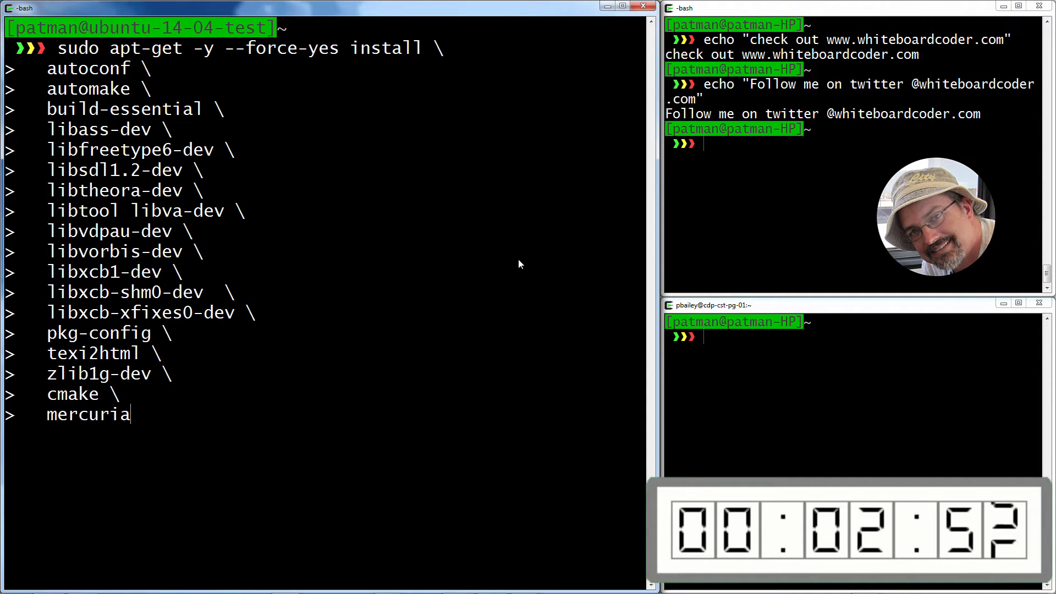
text(l)
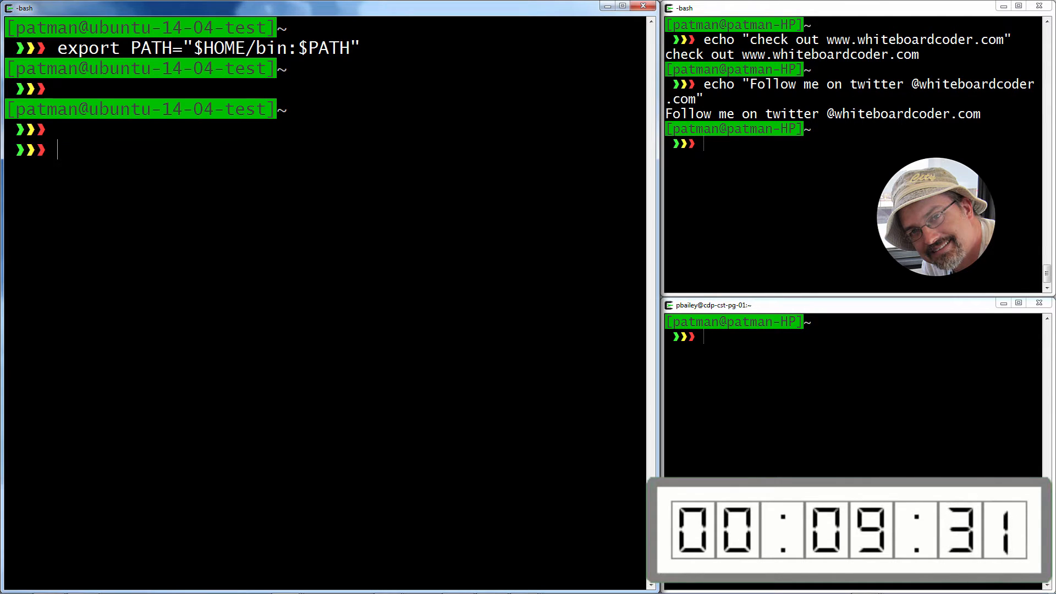
Step: Export PKG_CONFIG_PATH="$HOME/ffmpeg_build/lib/pkgconfig" and clear the screen
text(export \)
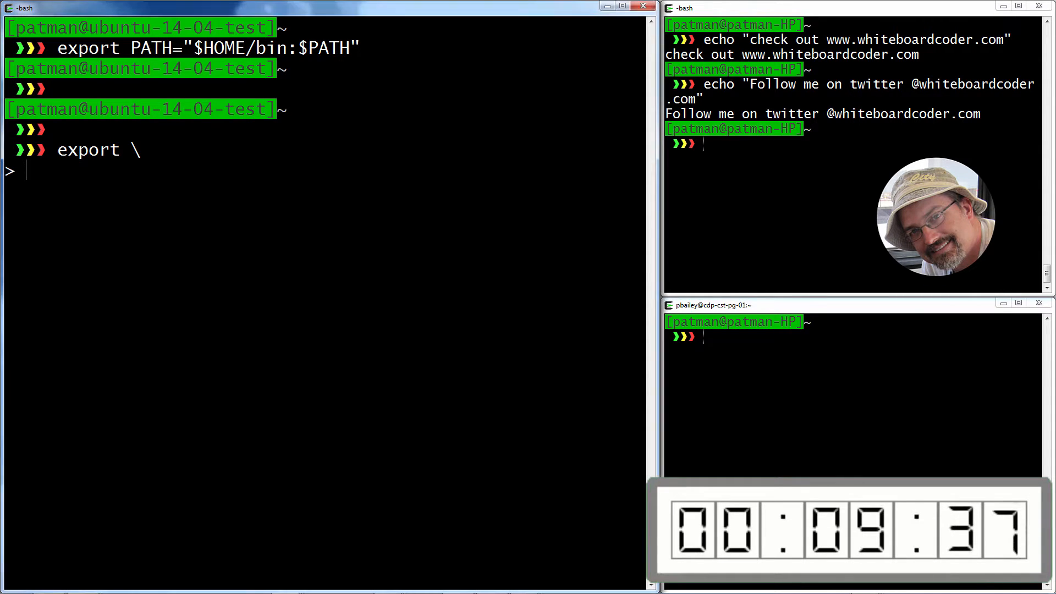
text(PKG_CONFIG_PATH="$HOME/ffmpeg_build/lib/pkgconfig")
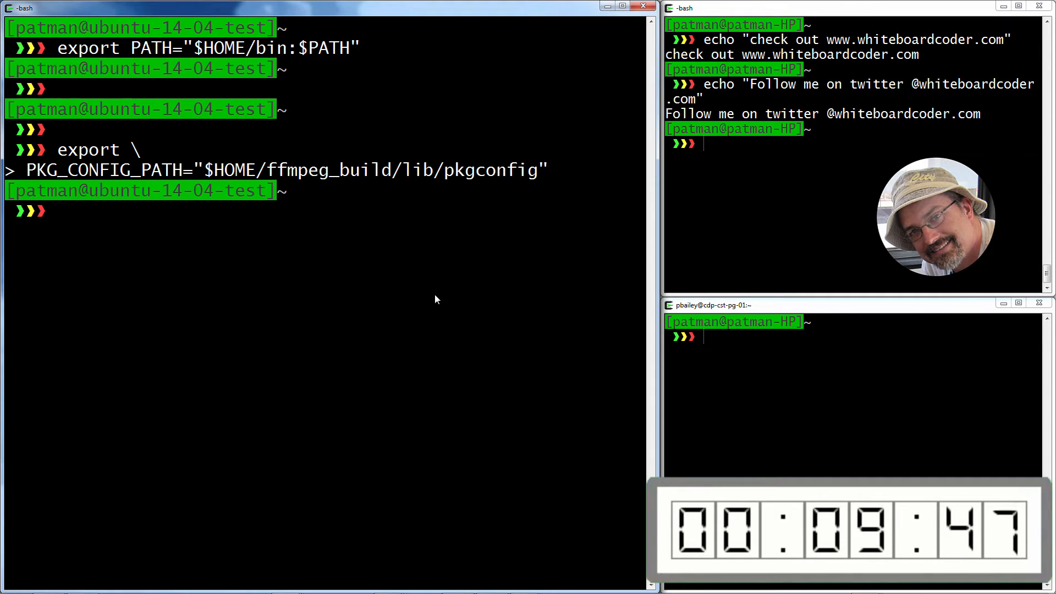
text(cl)
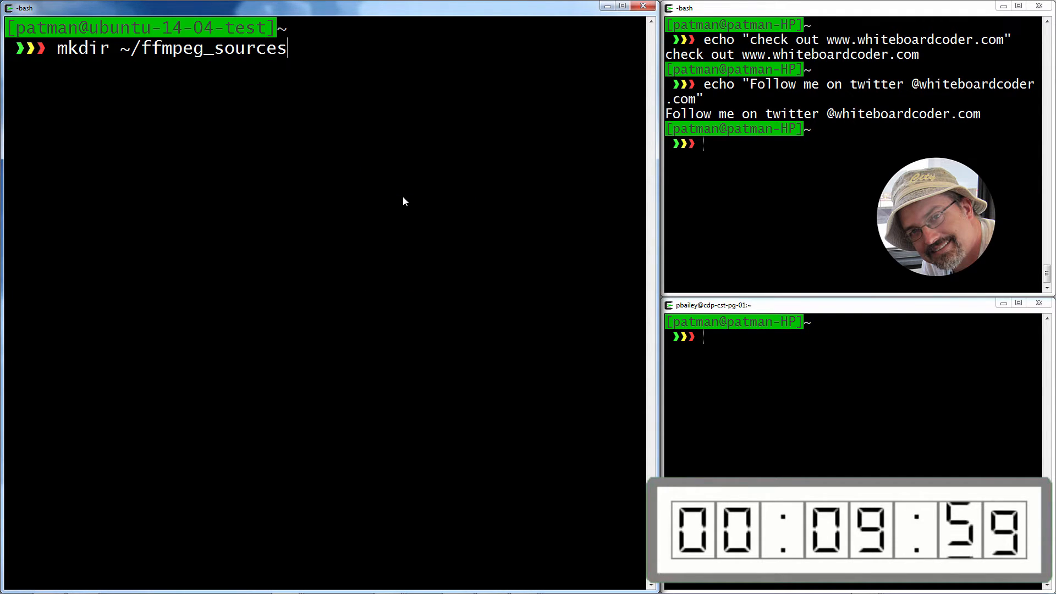
Step: Move into ~/ffmpeg_sources and start a sudo apt-get -y command
text(cd ~/ffmpeg_sources)
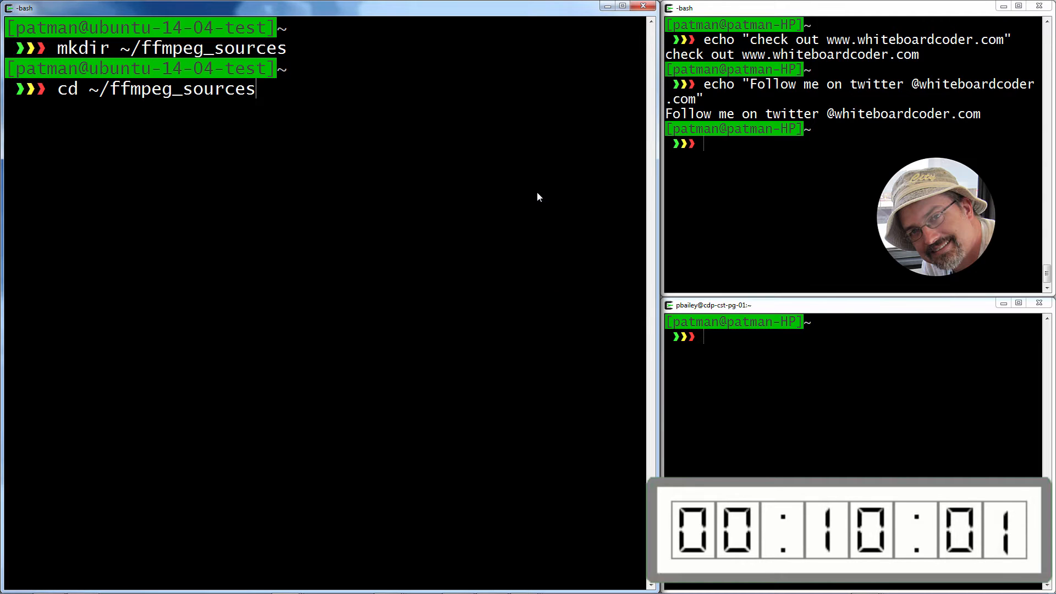
text(cle)
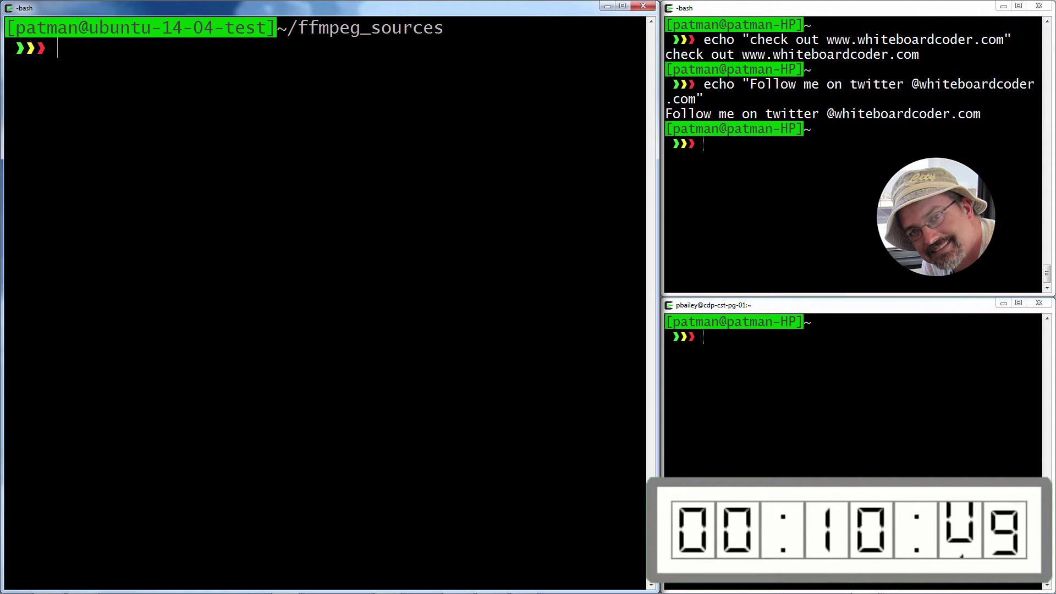
text(sudo a)
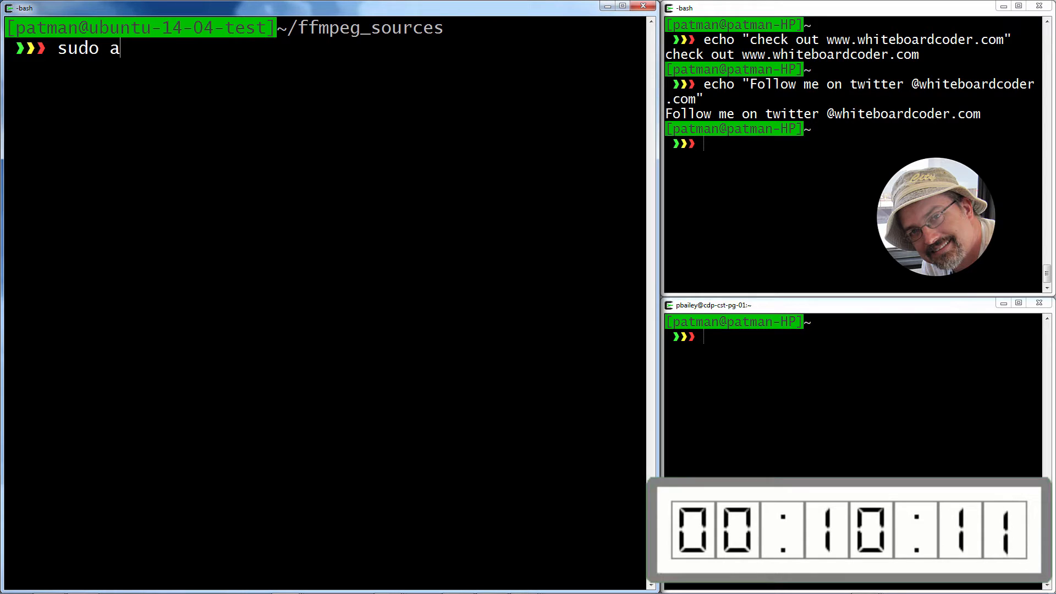
text(pt-get -y)
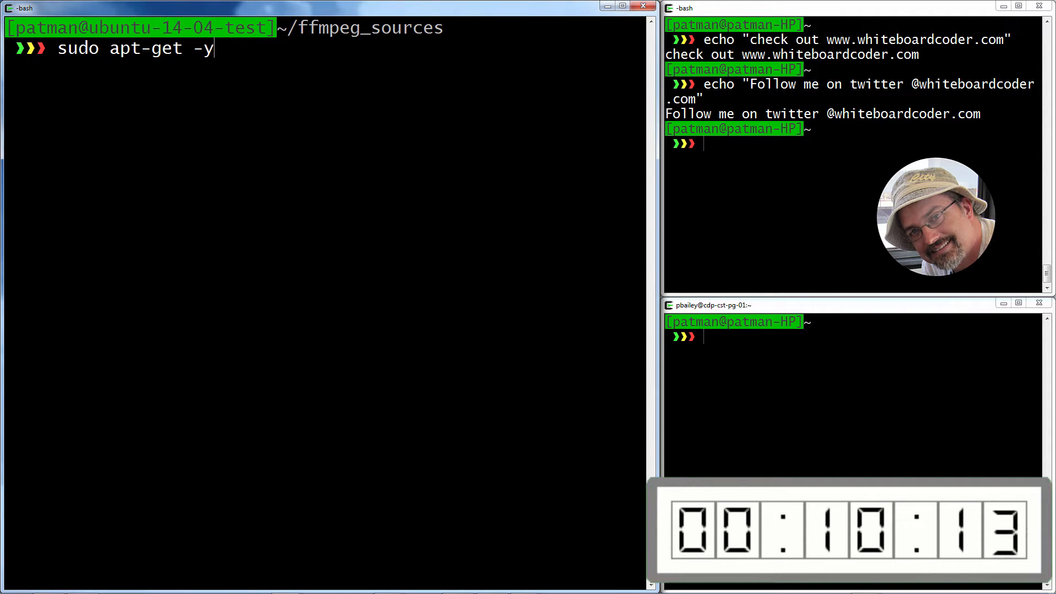
text(ta)
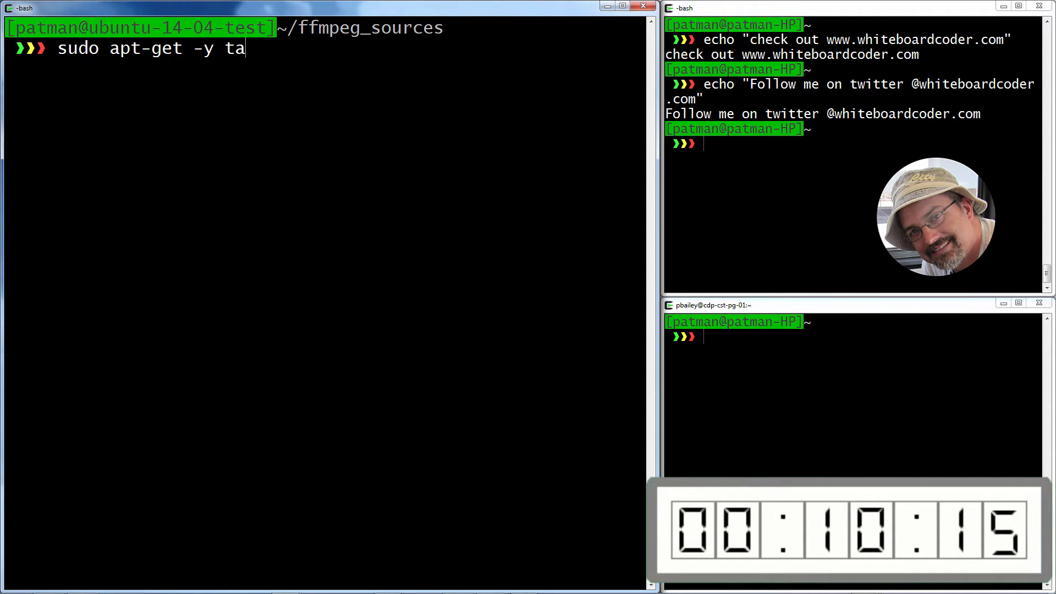
Step: Install yasm with sudo apt-get -y install yasm, then clear the screen
text(yas)
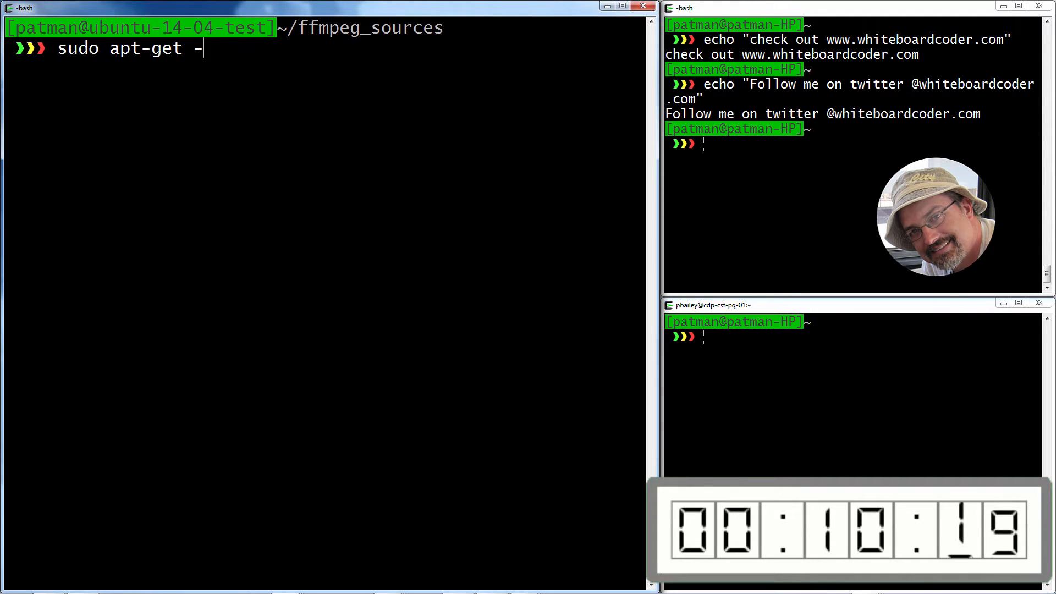
text(y install)
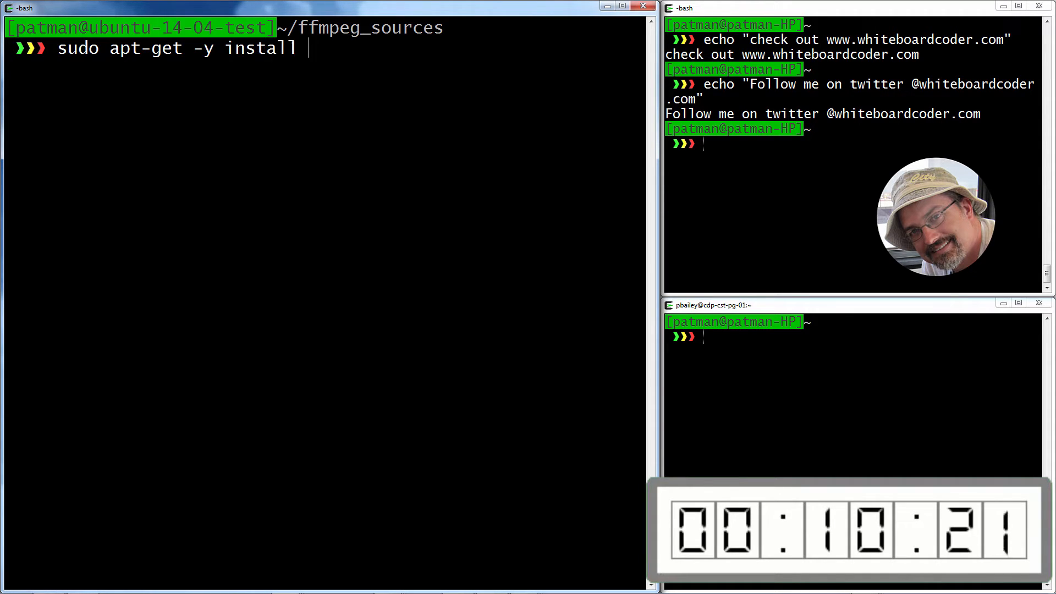
text(yasm)
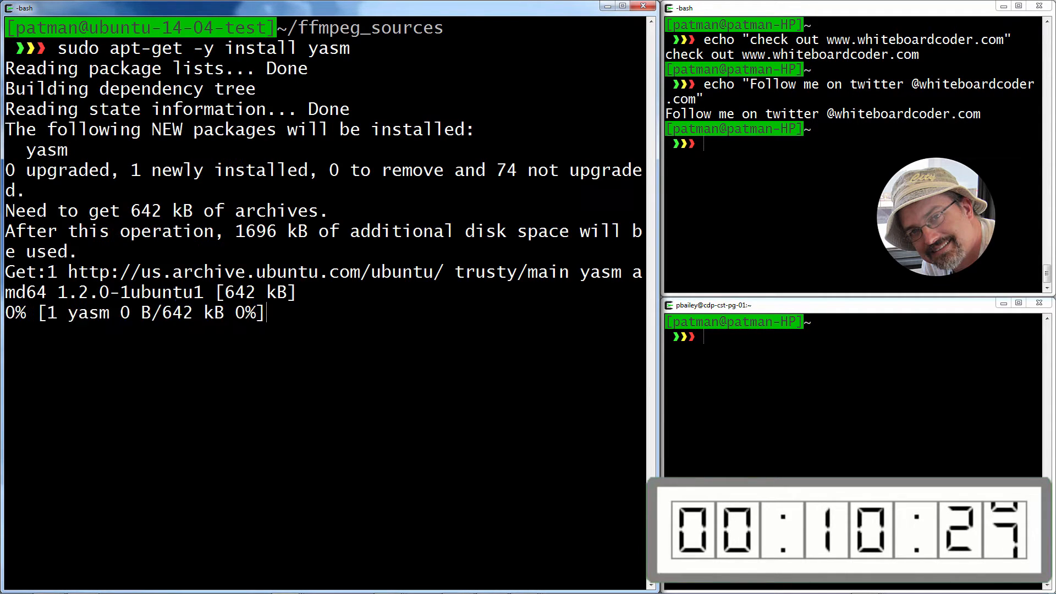
text(clea)
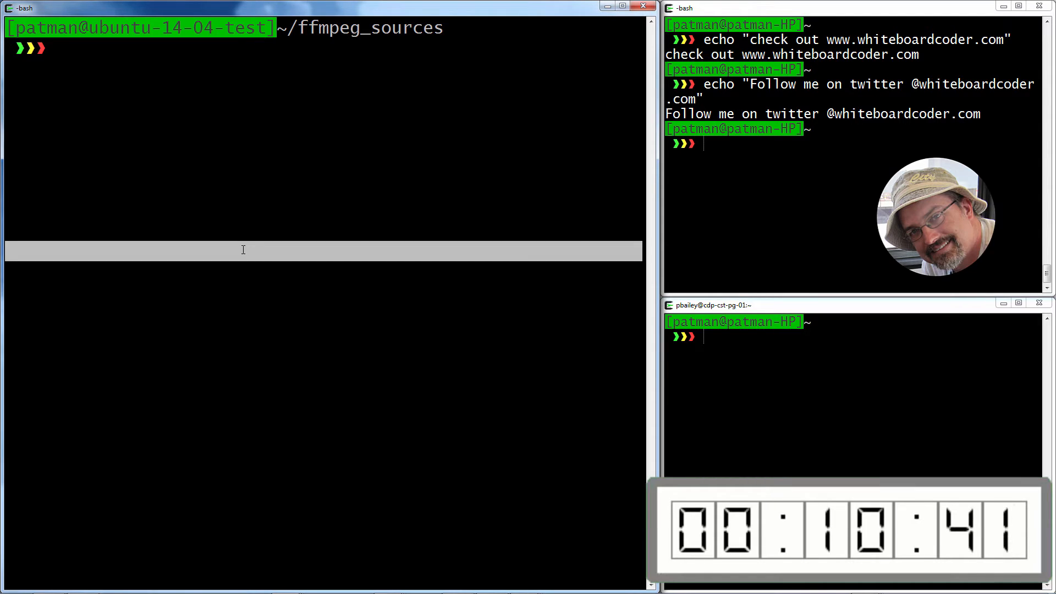
Step: Install libx264-dev with sudo apt-get install and return to a fresh prompt
text(sud)
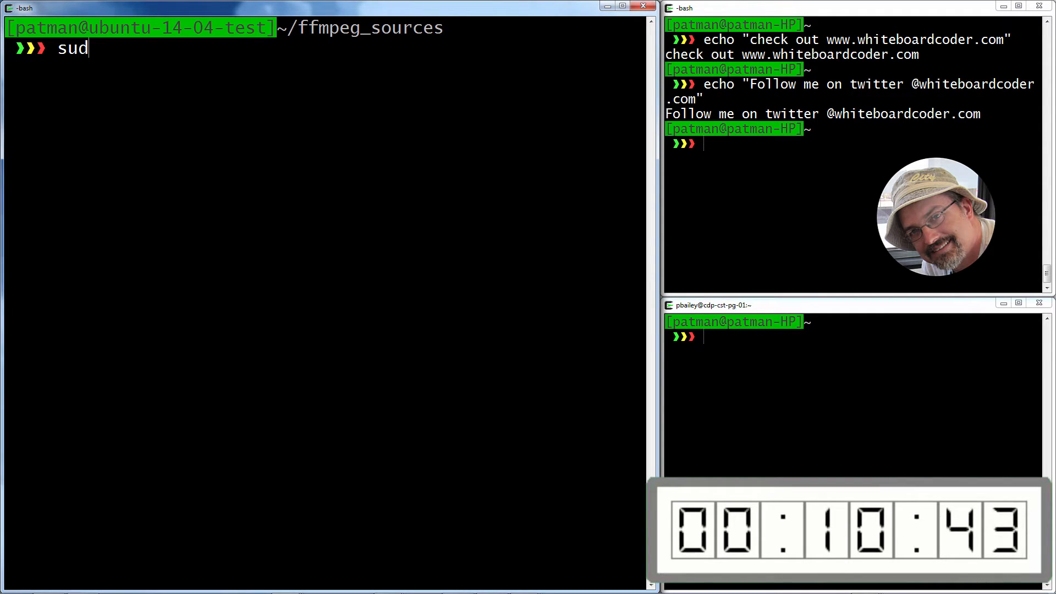
text(o apt-)
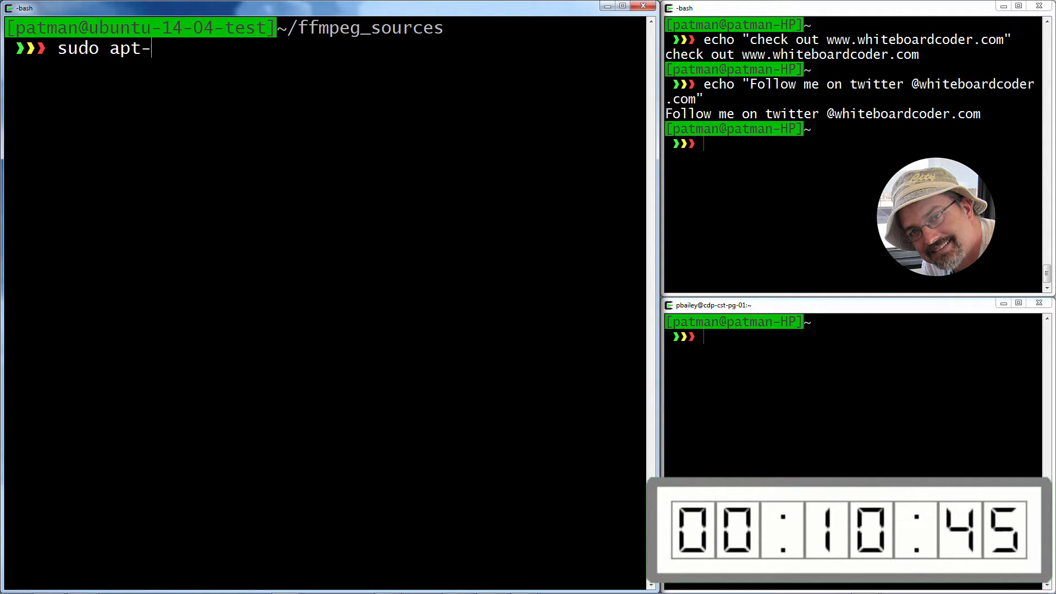
text(get insta)
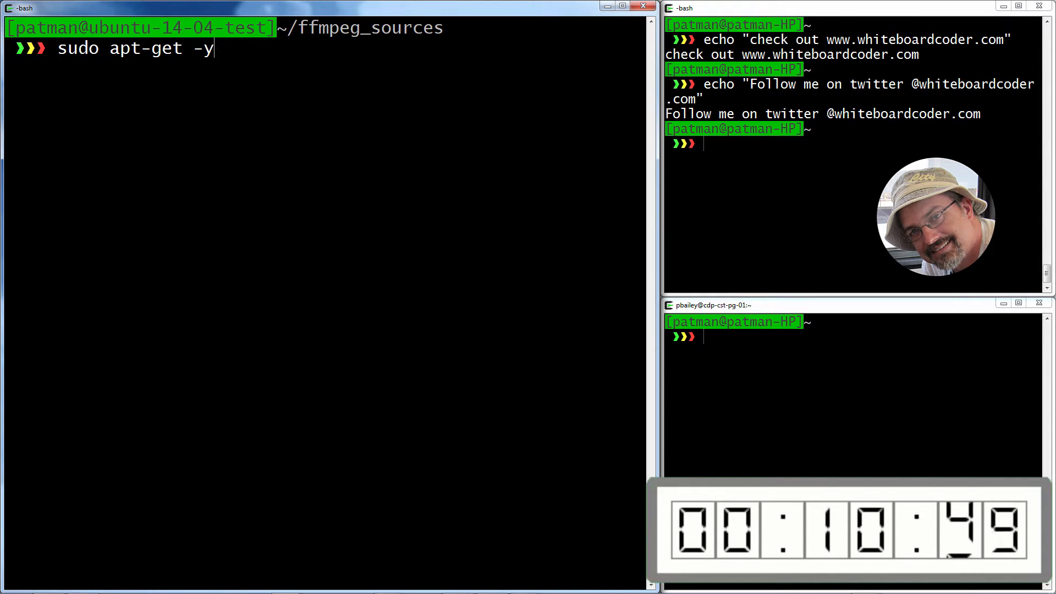
text(install)
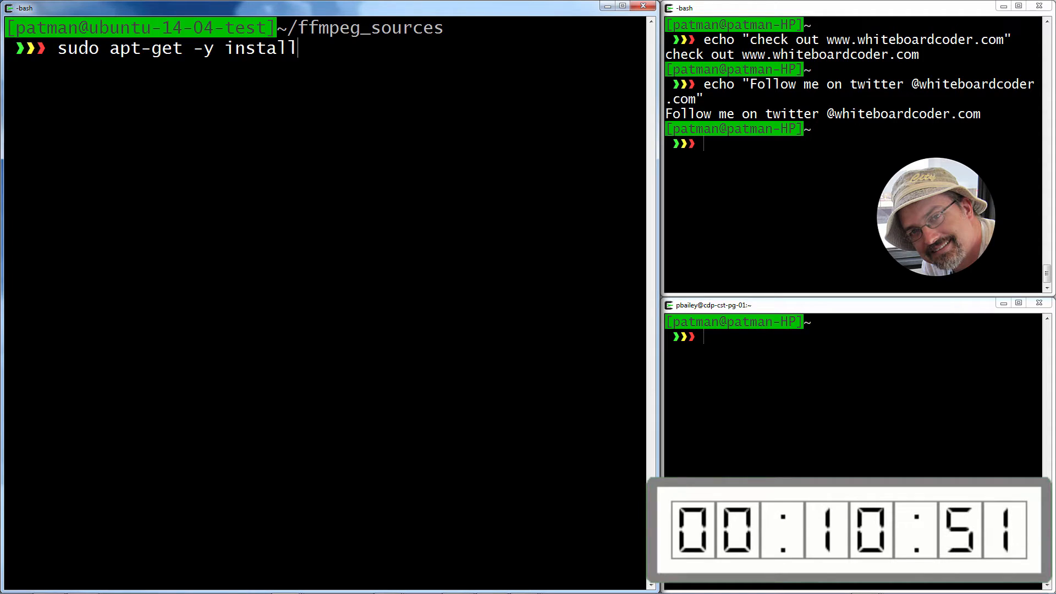
text(libx)
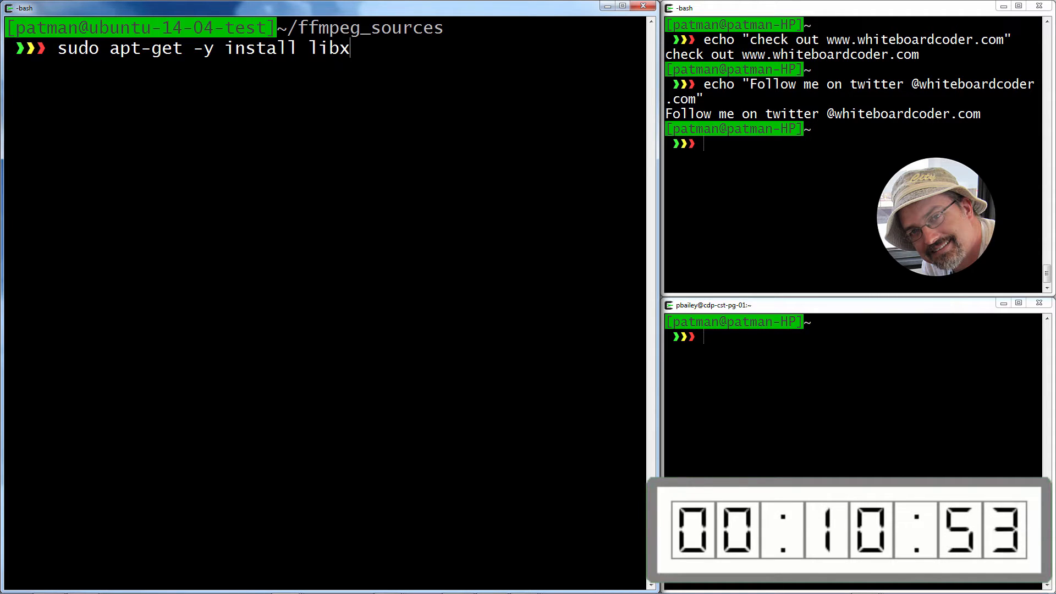
text(264)
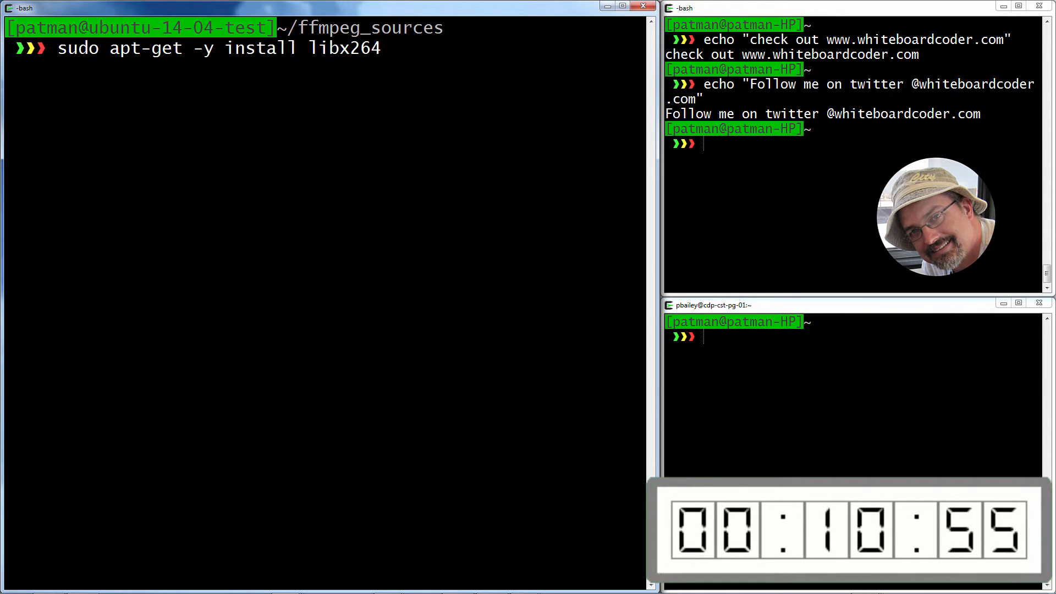
text(-dev)
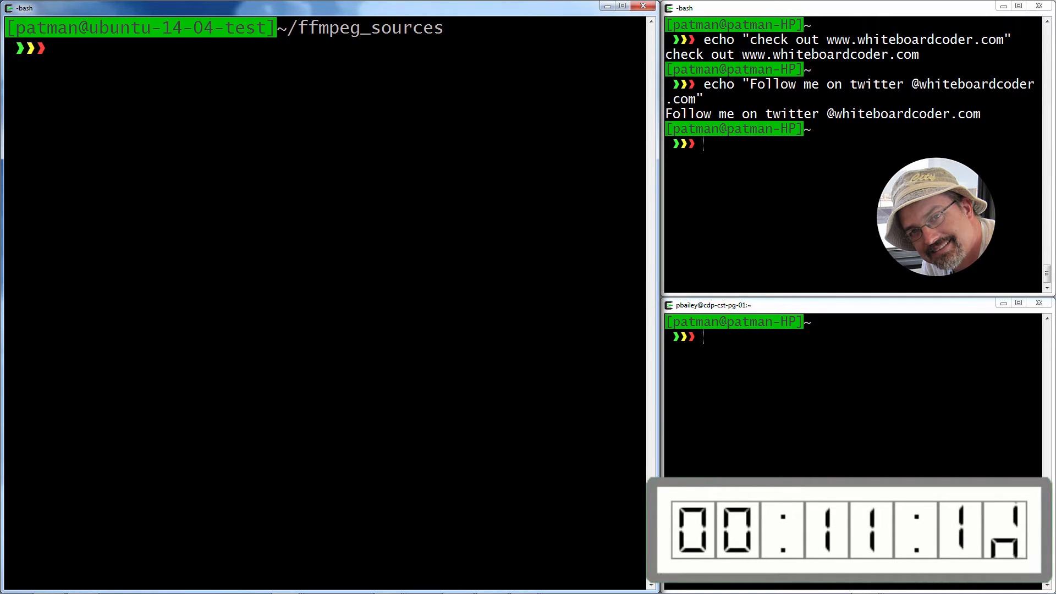
text(cd)
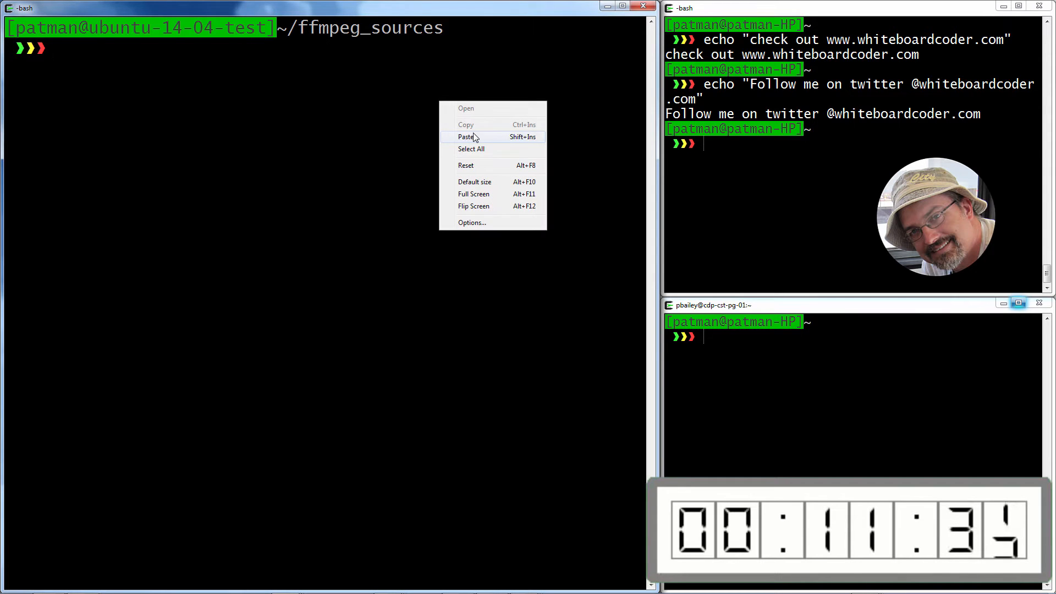
Step: Paste the hg clone of bitbucket.org/multicoreware/x265 with cmake and make, then rerun make to completion
click(466, 137)
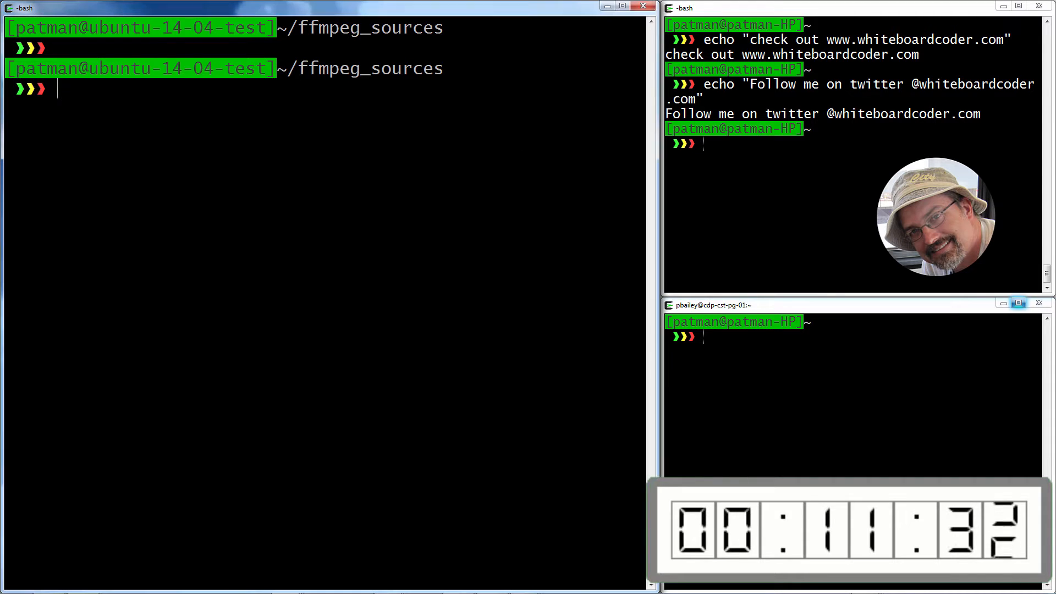
text(hg clone https://bitbucket.org/multicoreware/x265)
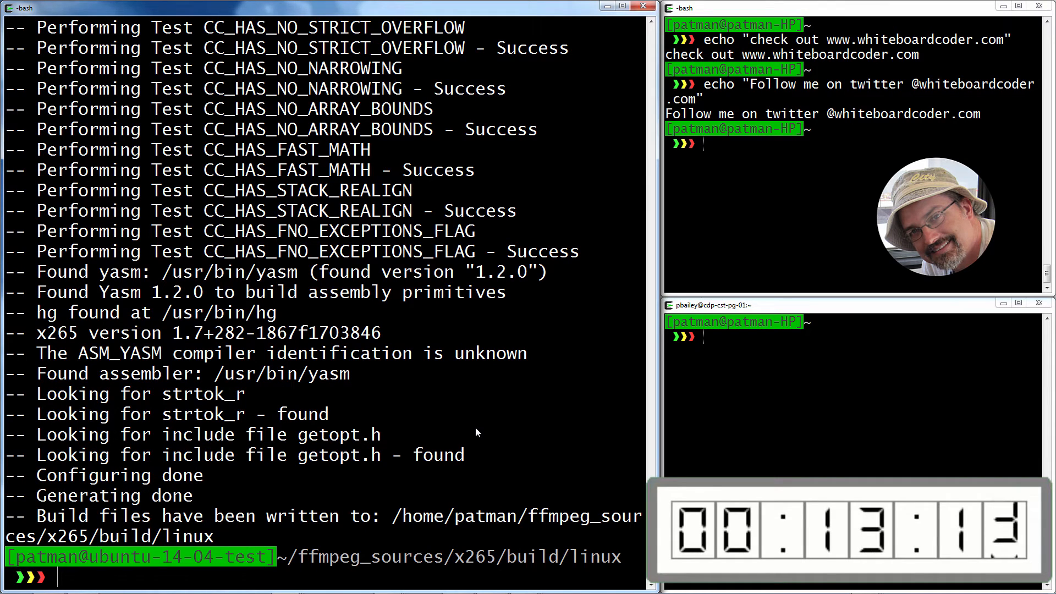
text(make)
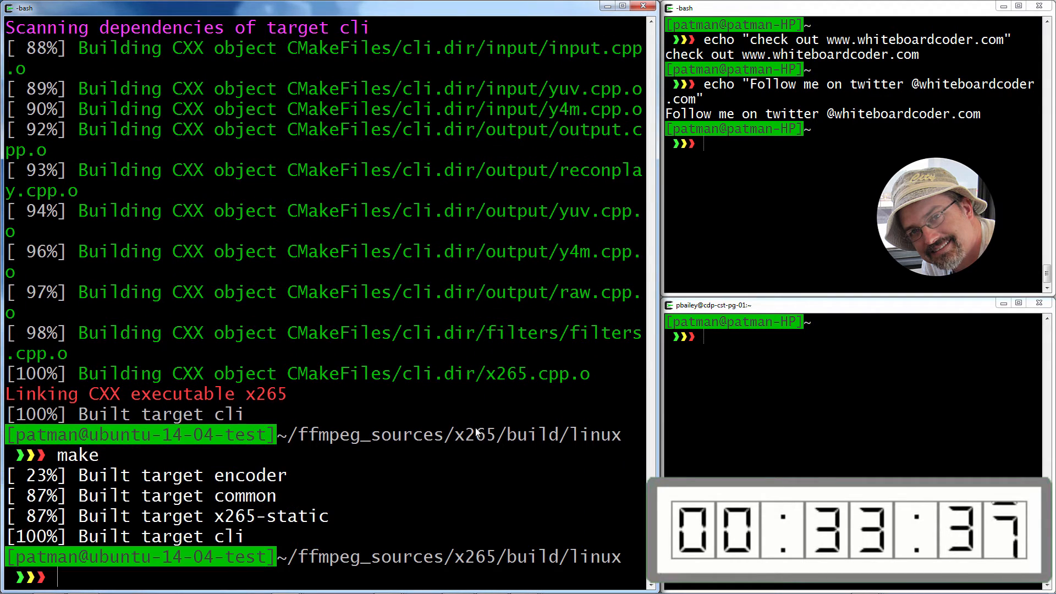
Step: Run make install to put libx265, headers and x265 binary into ~/ffmpeg_build, then clear the screen
text(make install)
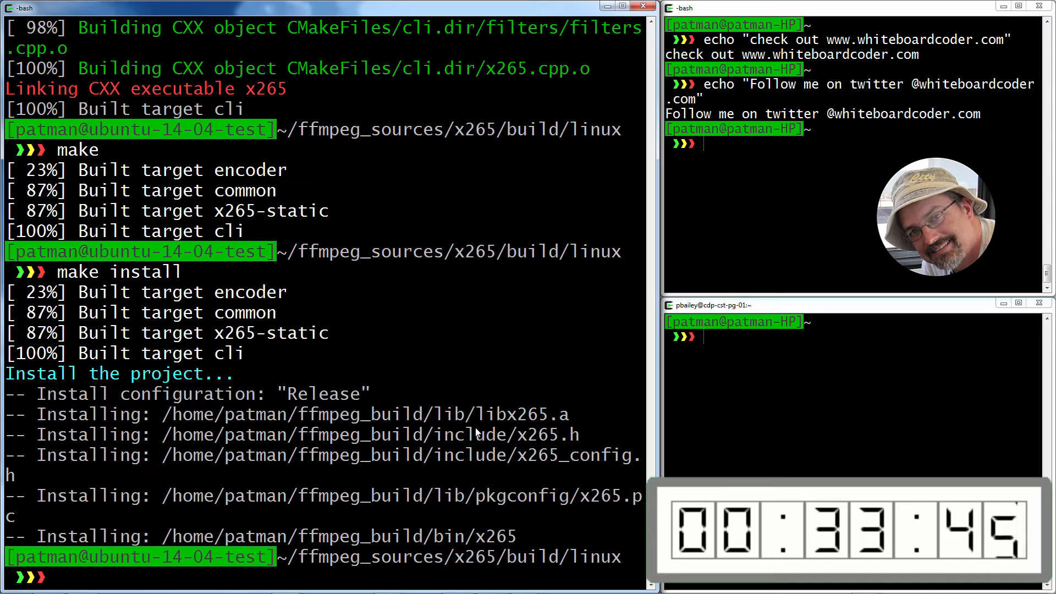
text(ckear)
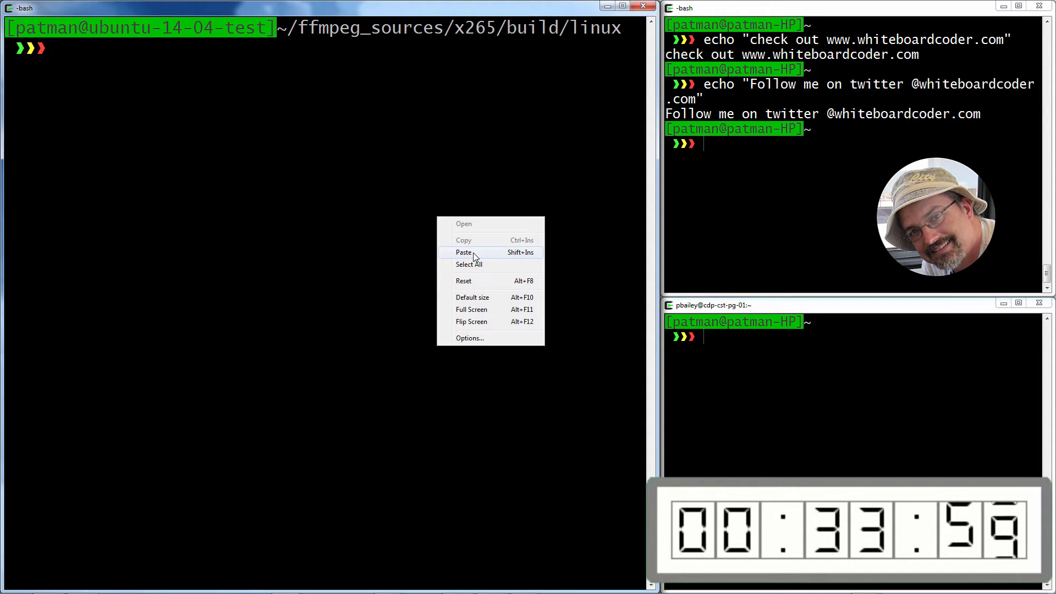
Step: Download fdk-aac.tar.gz with wget into ~/ffmpeg_sources and extract it with tar xzvf
click(463, 253)
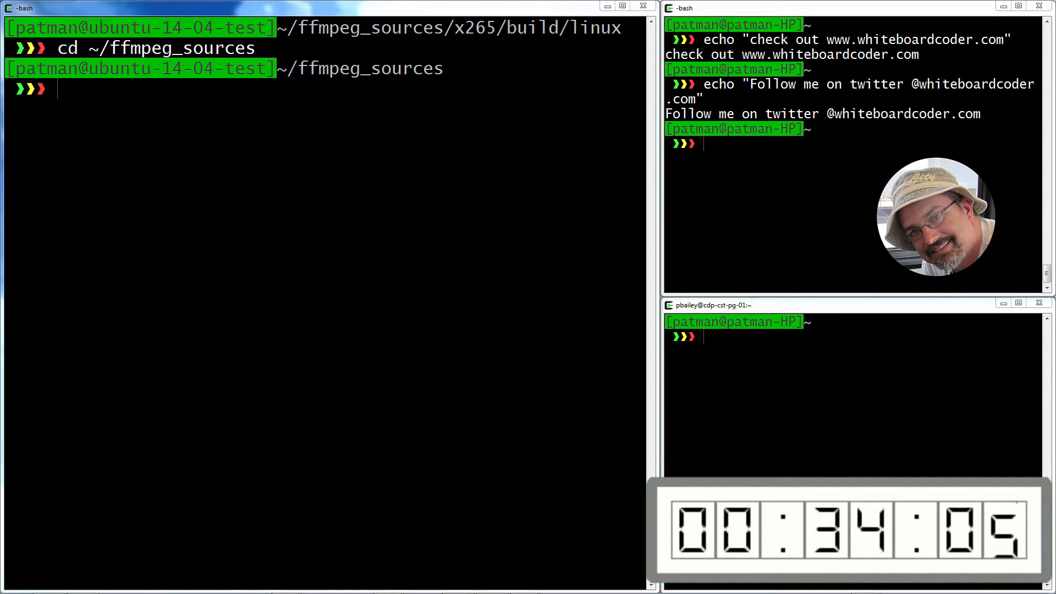
text(wget -O fdk-aac.tar.gz \)
text(https://github.com/mstorsjo/fdk-aac/tarball/master)
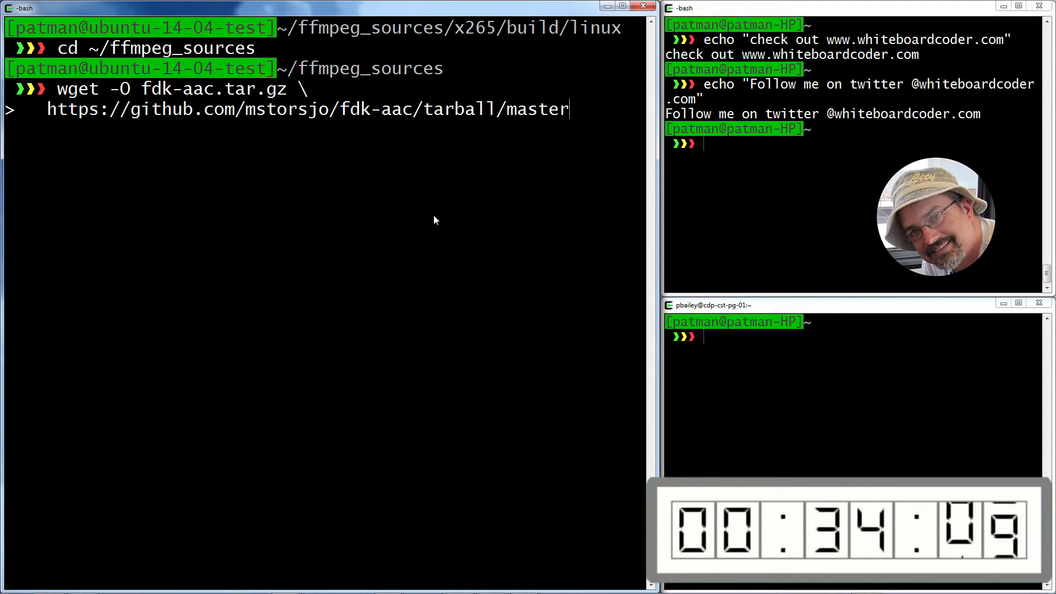
key(Return)
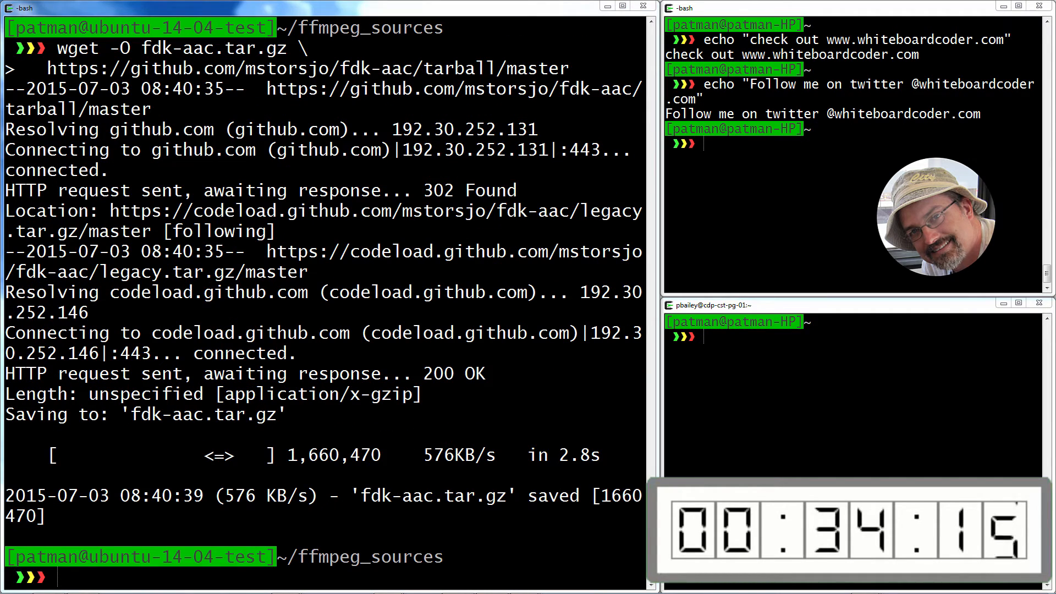
text(tar xzvf fdk-aac.tar.gz)
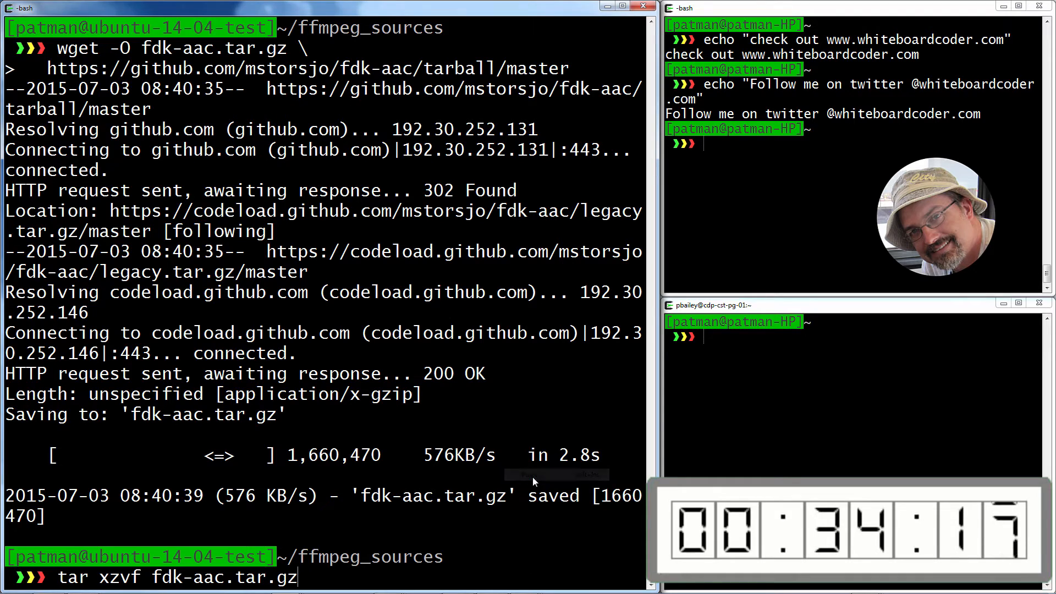
key(Return)
text(cd mstorsjo-fdk-aac*)
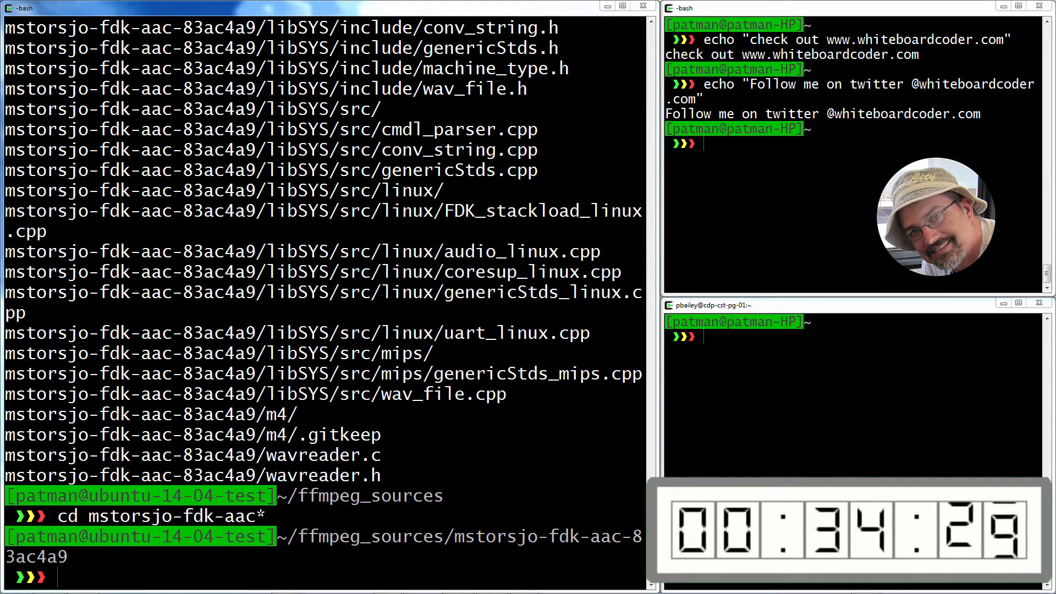
Step: Run autoreconf -fiv and configure, then make, make install and make distclean for fdk-aac
text(autoreconf -fiv)
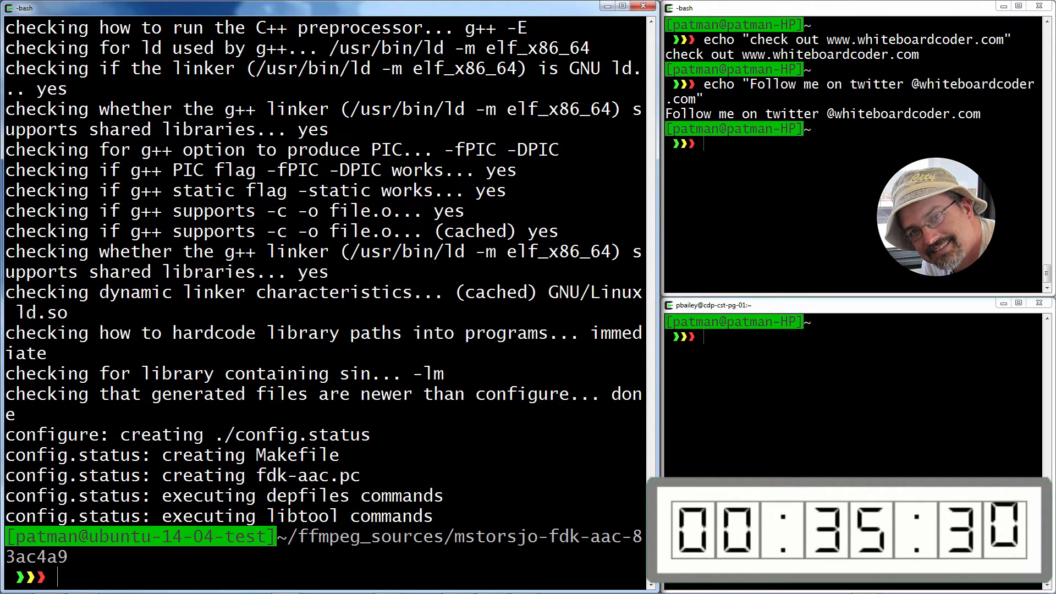
text(make)
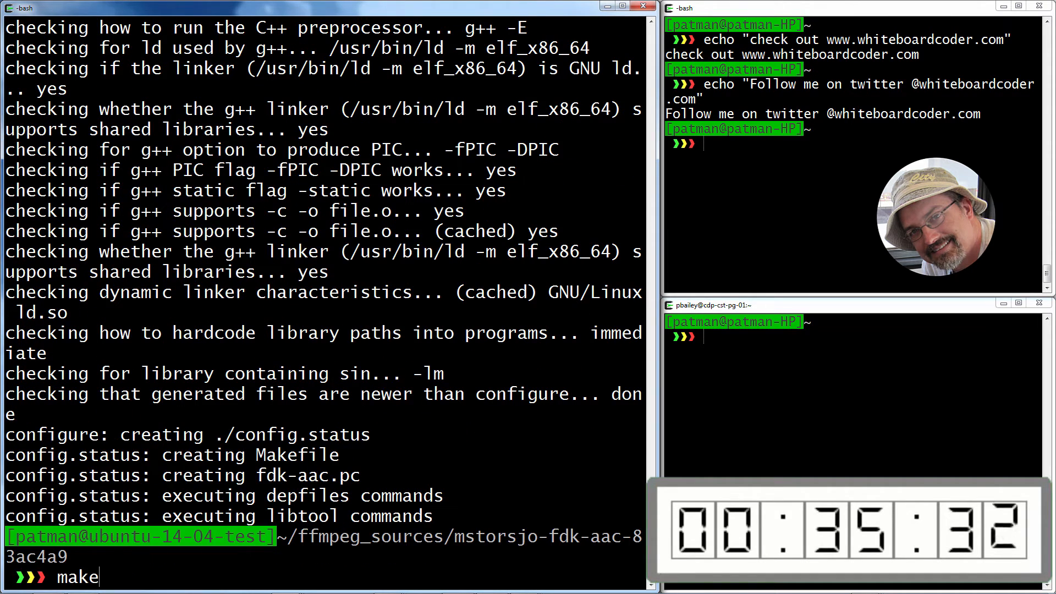
key(Return)
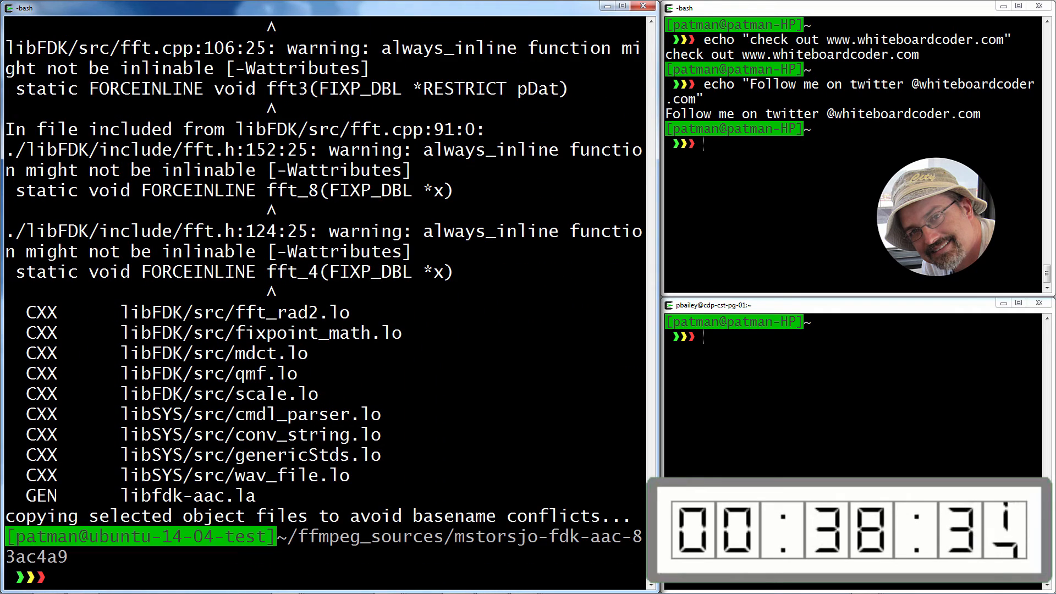
text(make d)
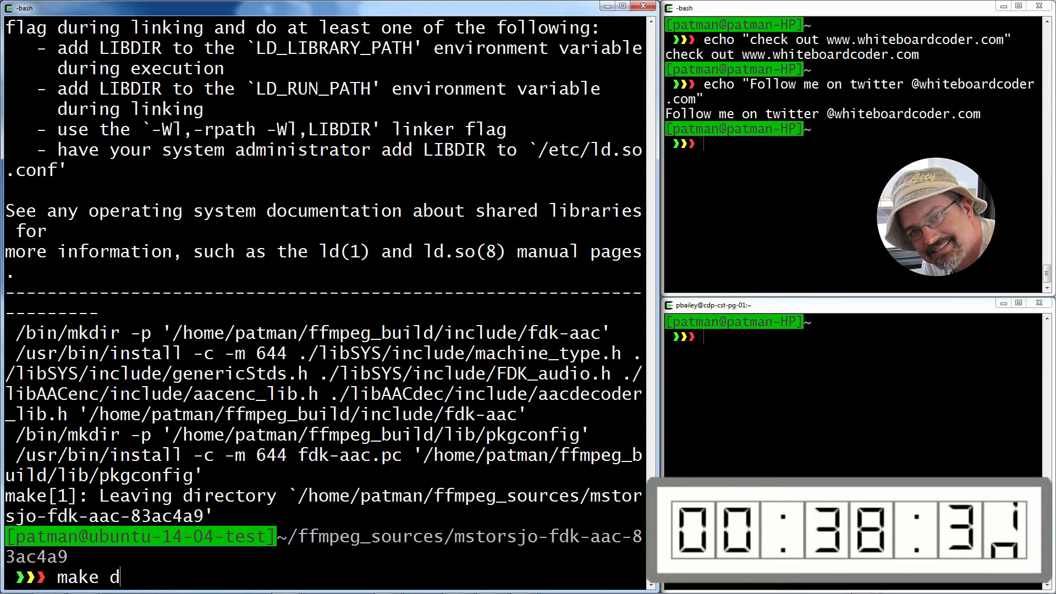
text(istclean)
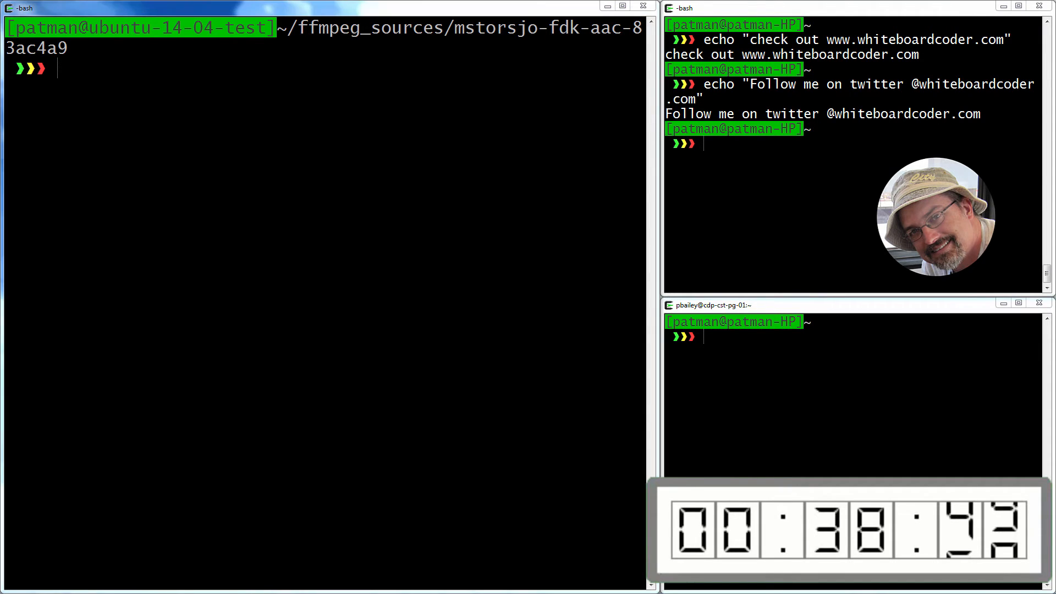
Step: Install libmp3lame-dev with sudo apt-get, answering Y, then clear the terminal
text(su)
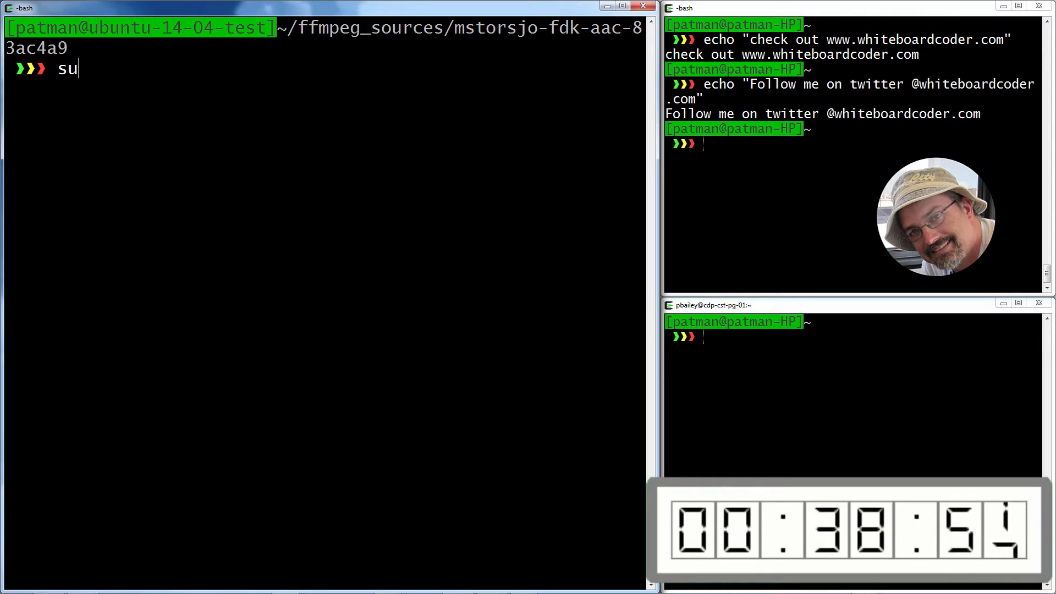
text(do)
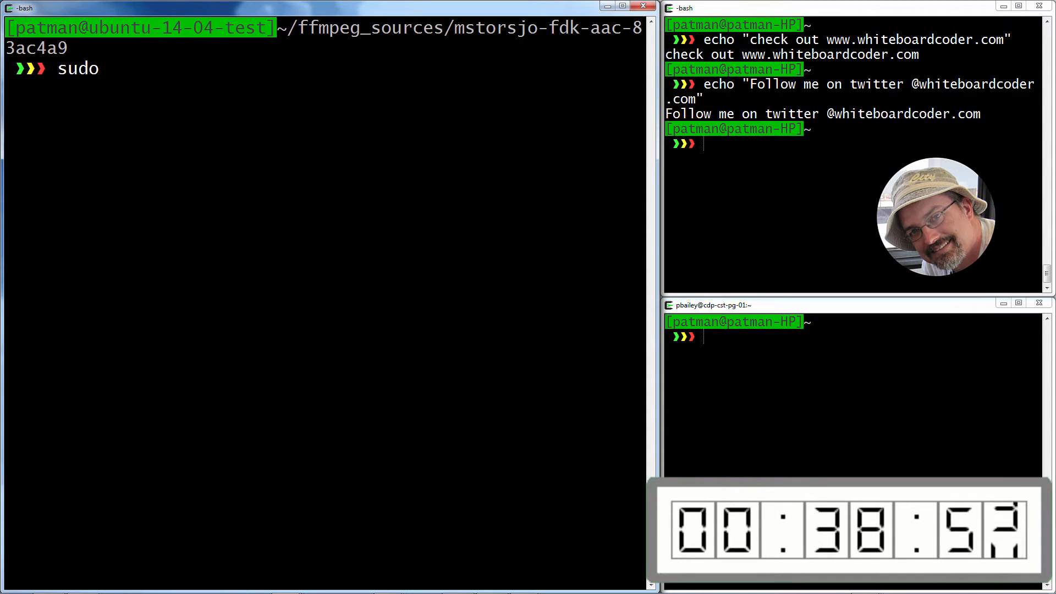
text(apt)
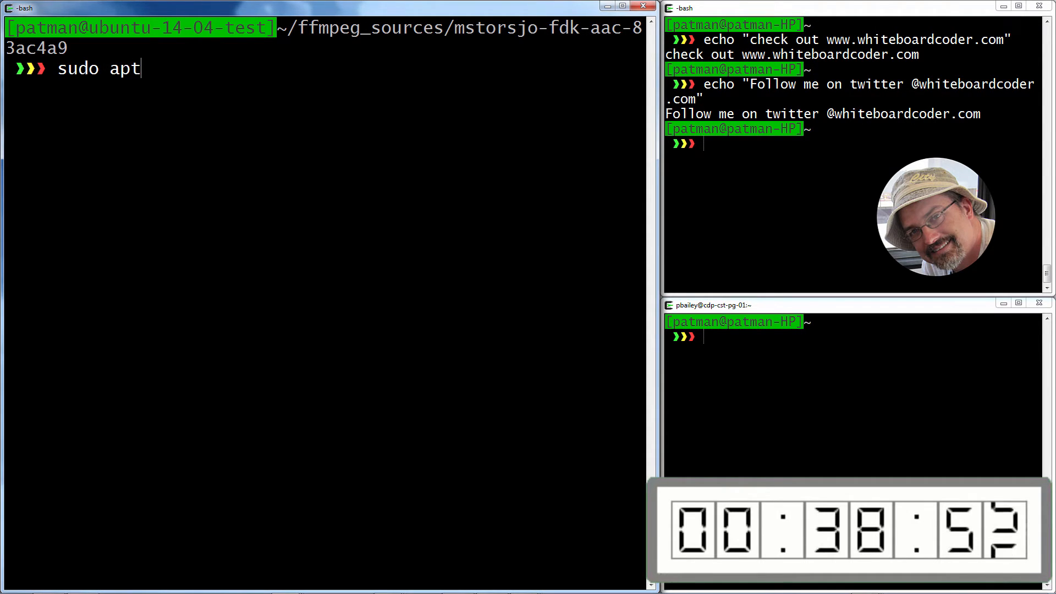
text(-t)
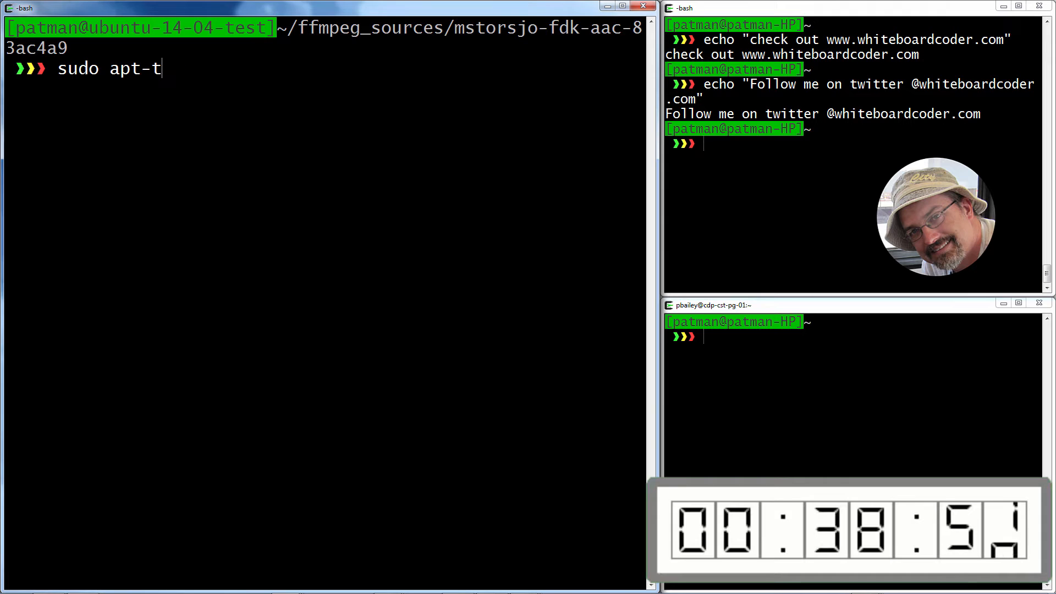
text(get install)
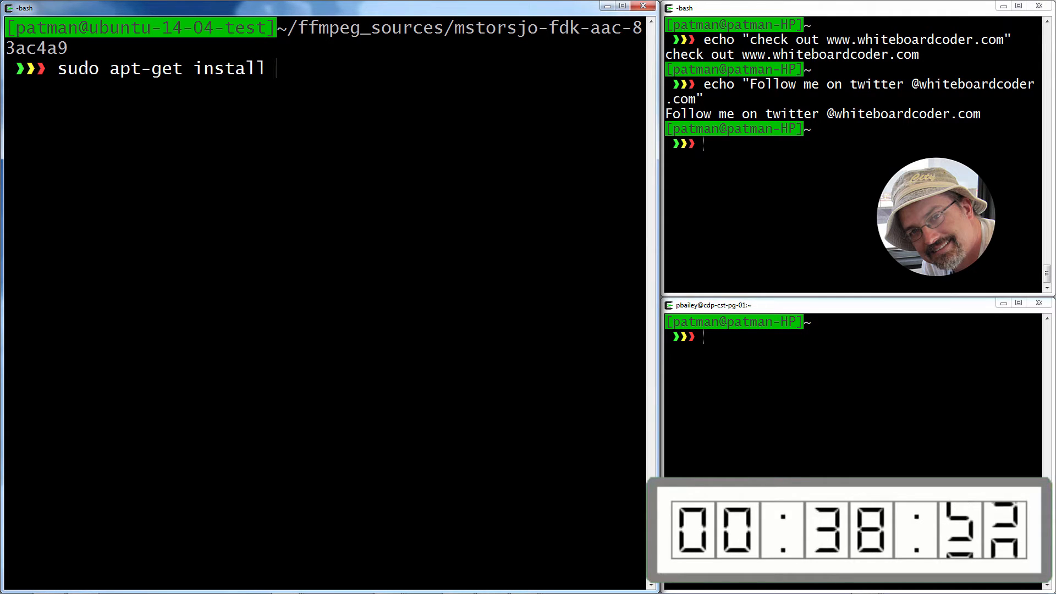
text(libmp3lm)
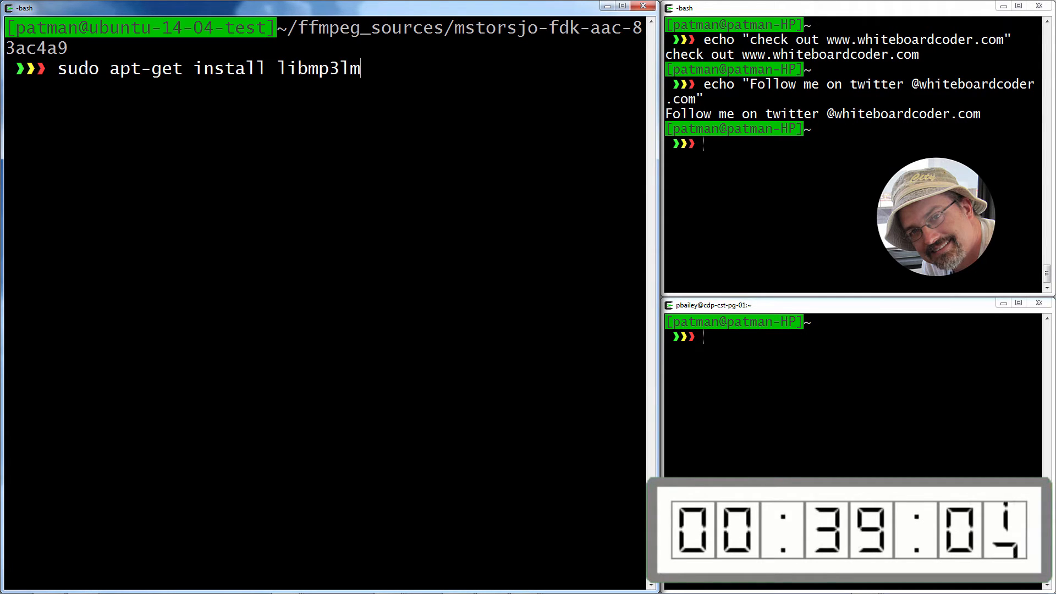
text(ame)
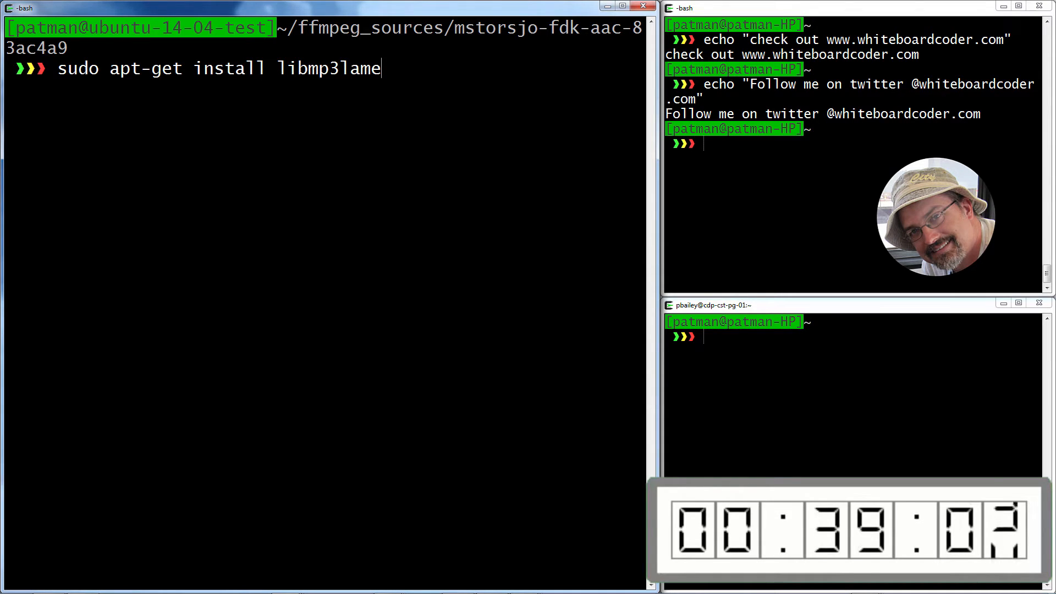
text(-dev)
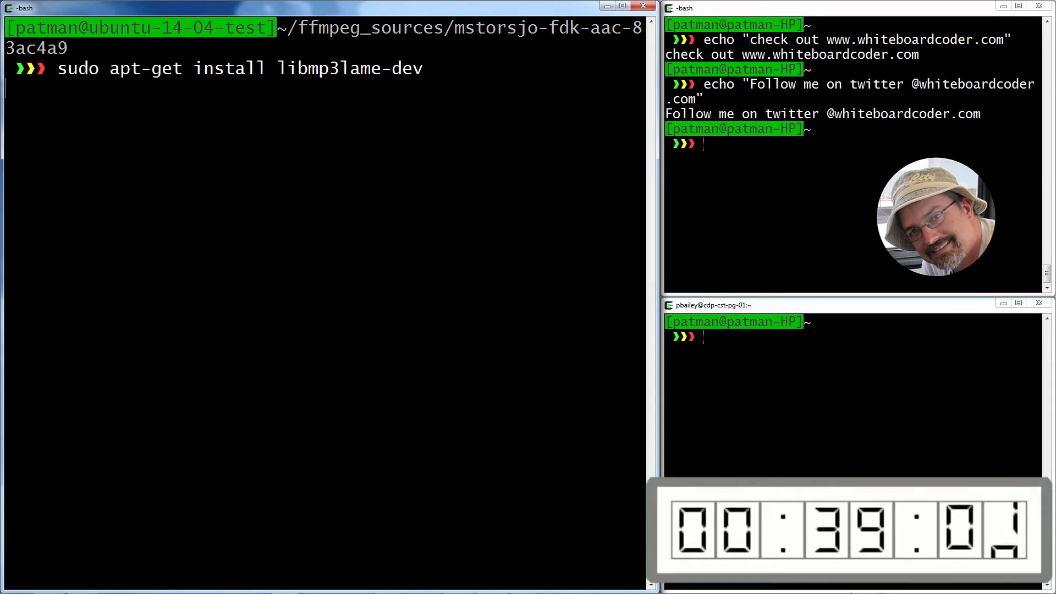
text(Y)
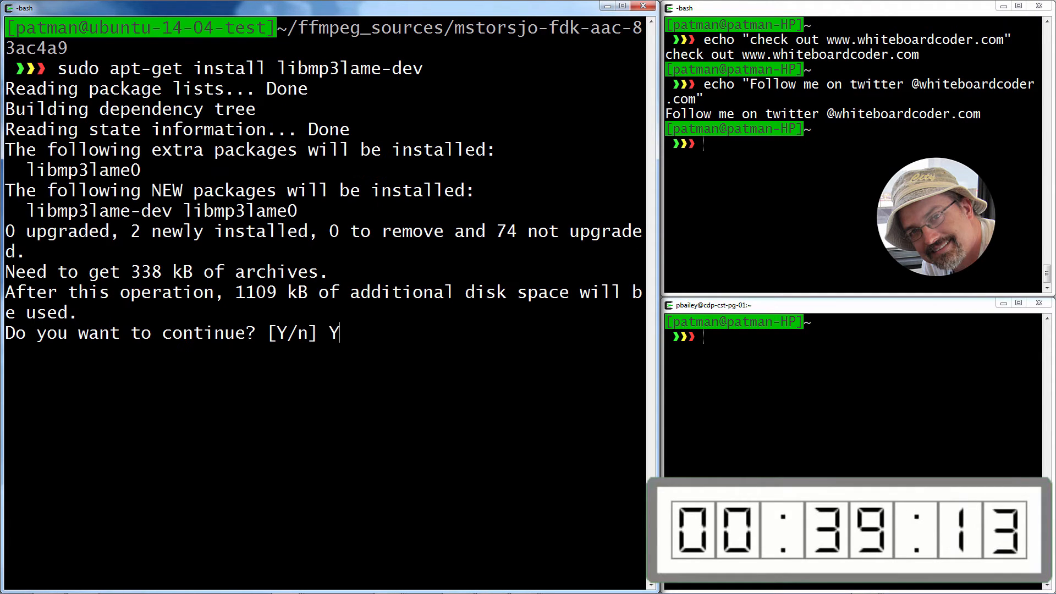
key(Return)
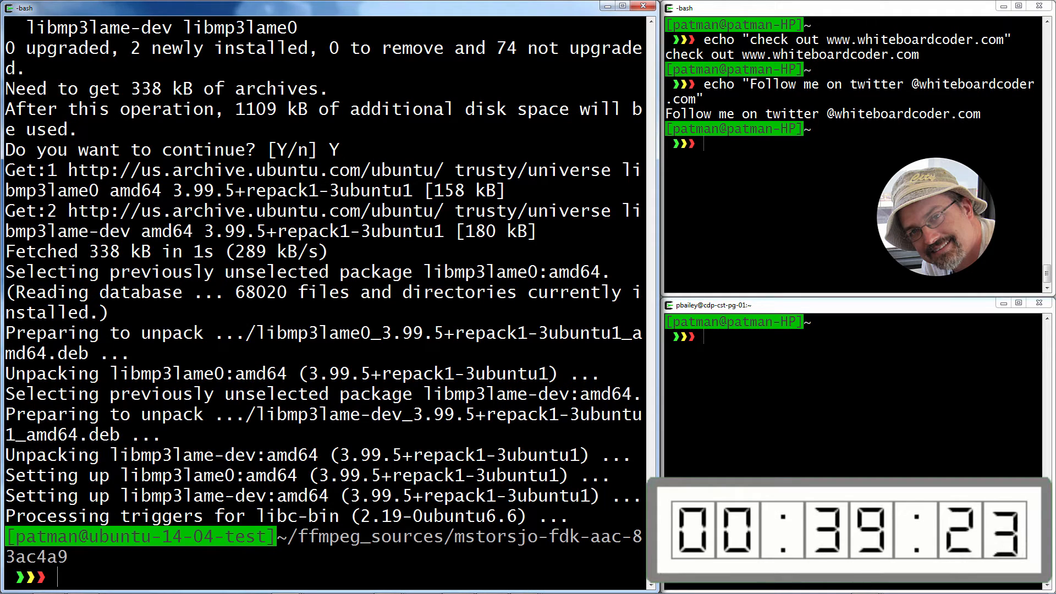
text(clear)
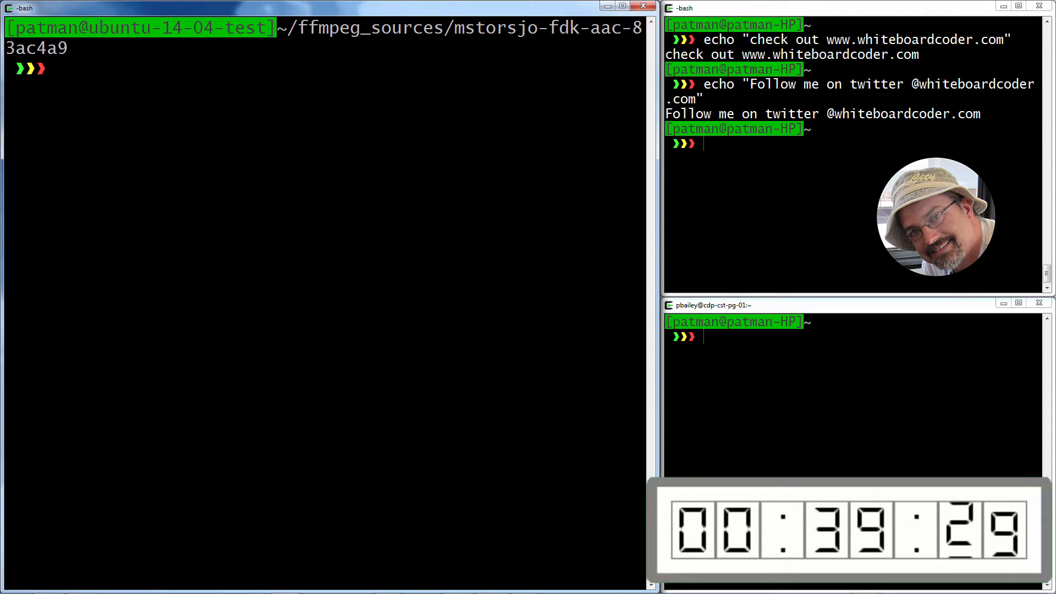
Step: Install libopus-dev with sudo apt-get -y so no confirmation is asked
text(sudo)
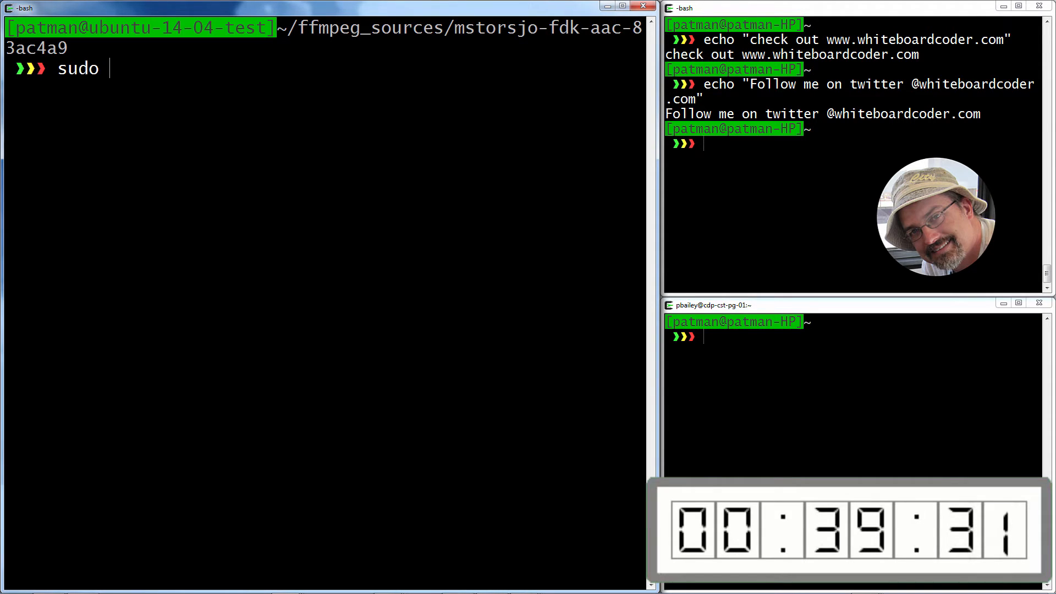
text(apt=)
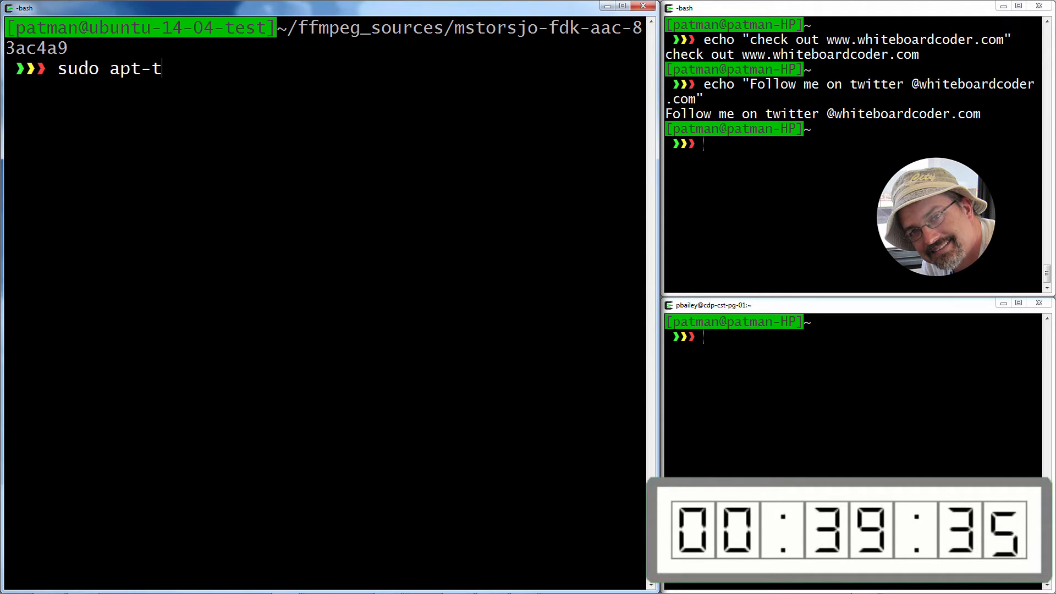
text(get)
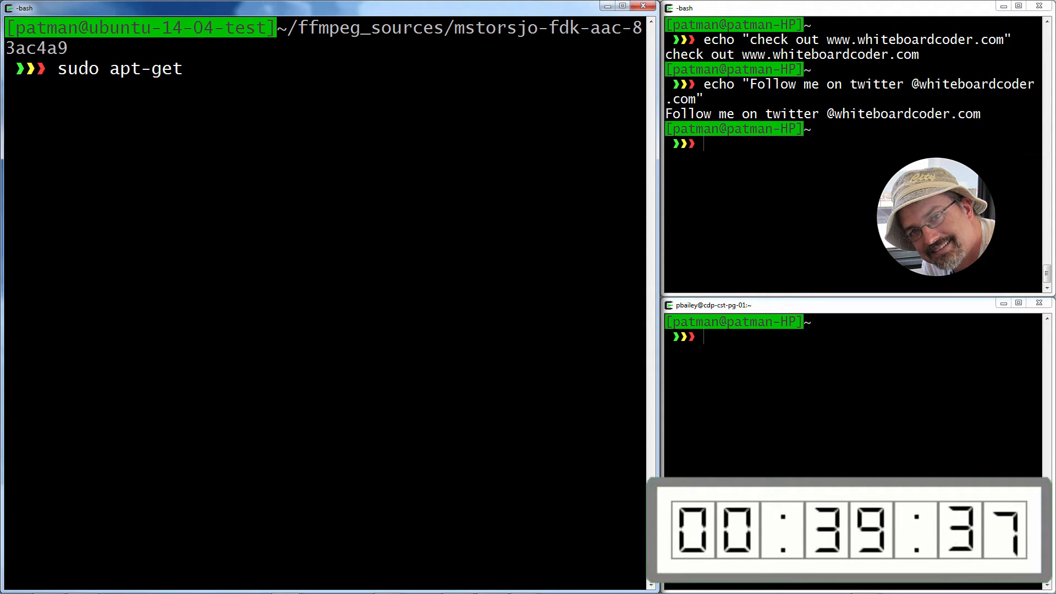
text(-y inst)
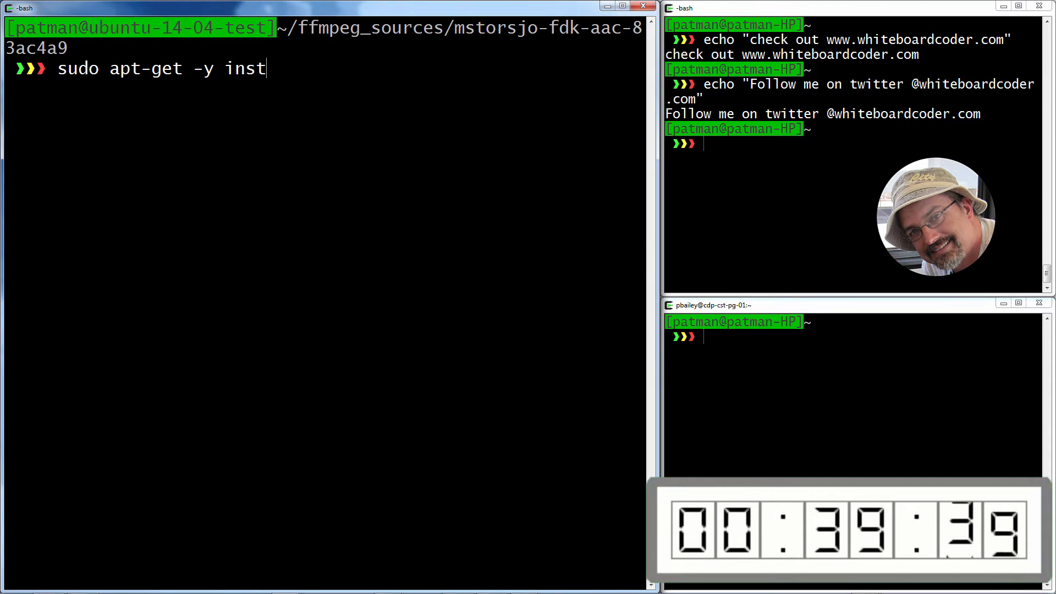
text(all lib)
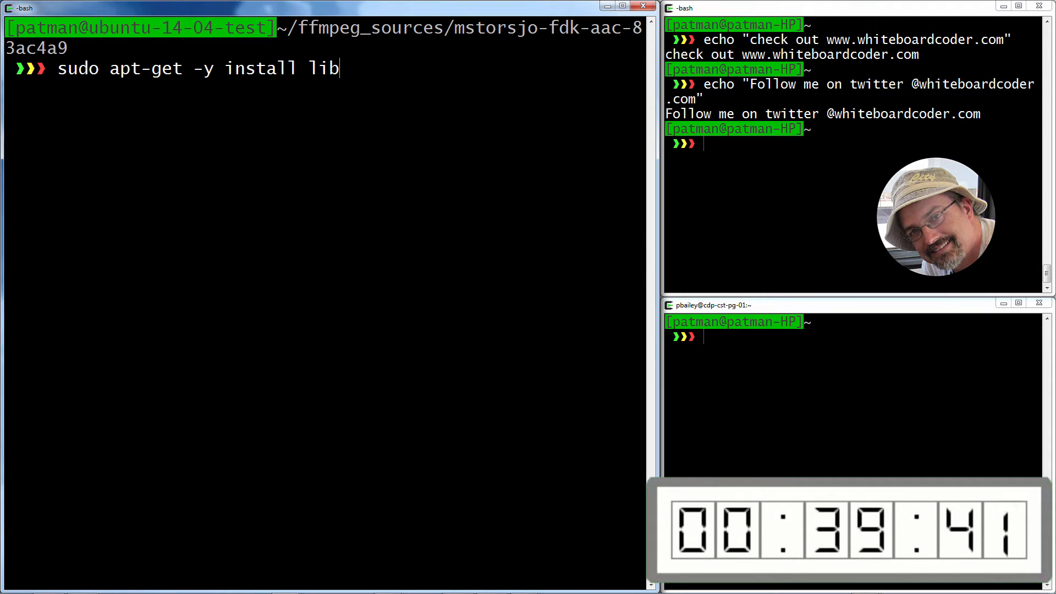
text(opus-)
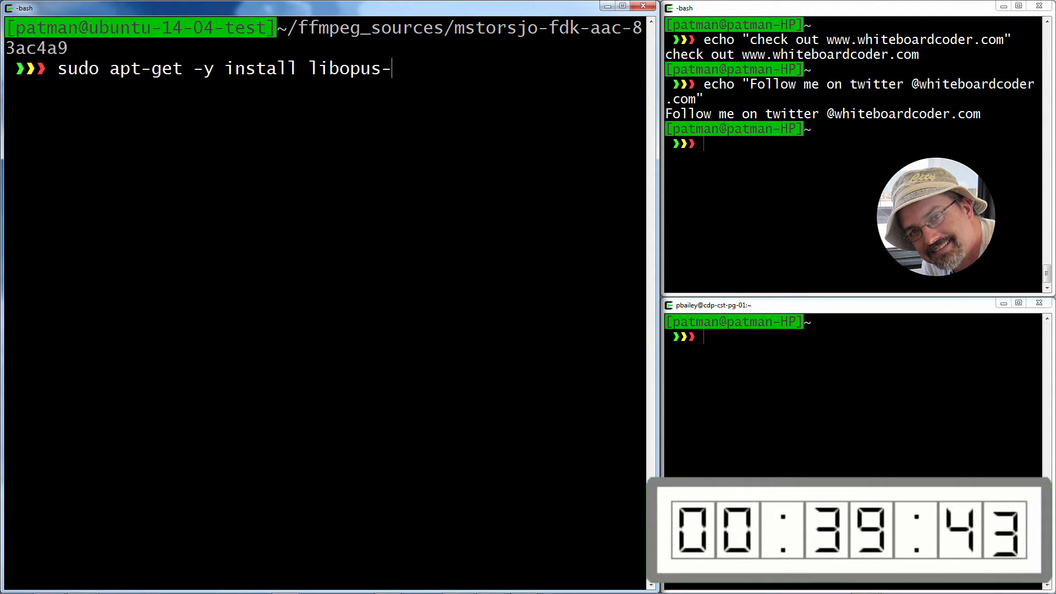
text(dev)
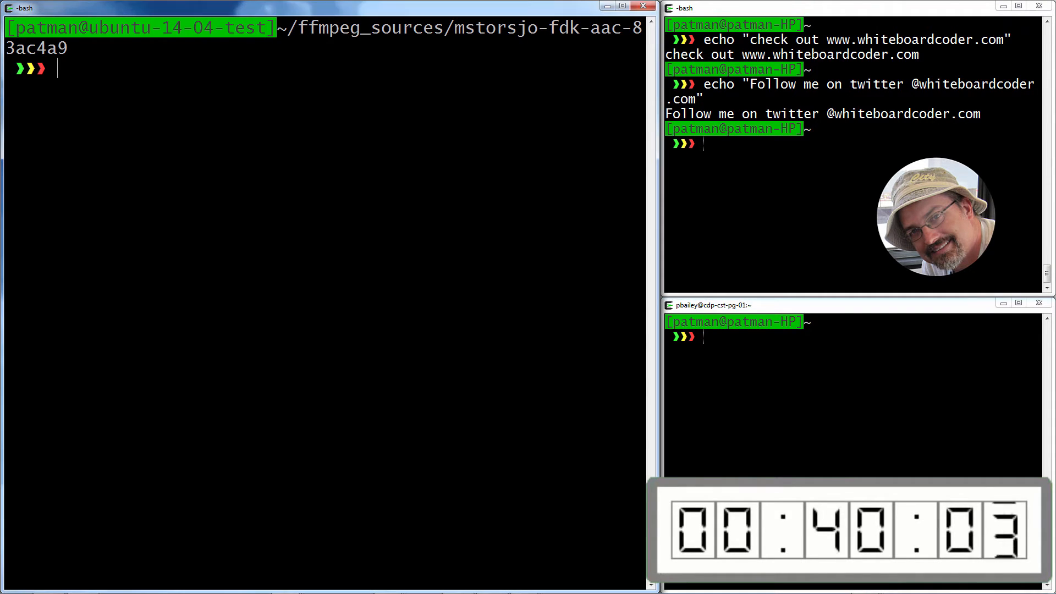
Step: Download and untar libvpx-v1.3.0 in ~/ffmpeg_sources, then make and make install it into ~/ffmpeg_build
text(cd ~/ffmpeg_sources)
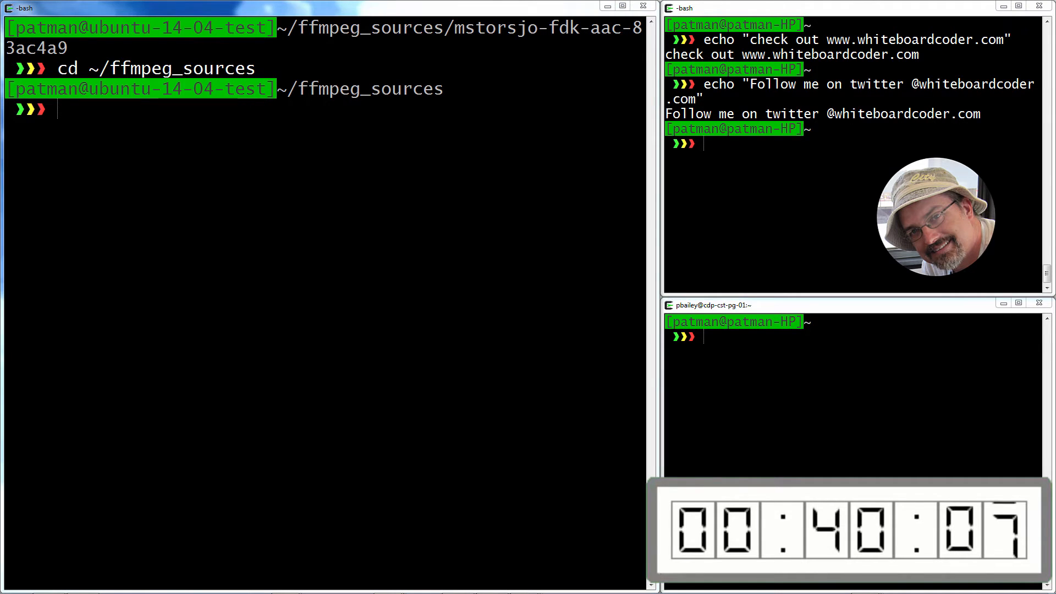
text(wget \)
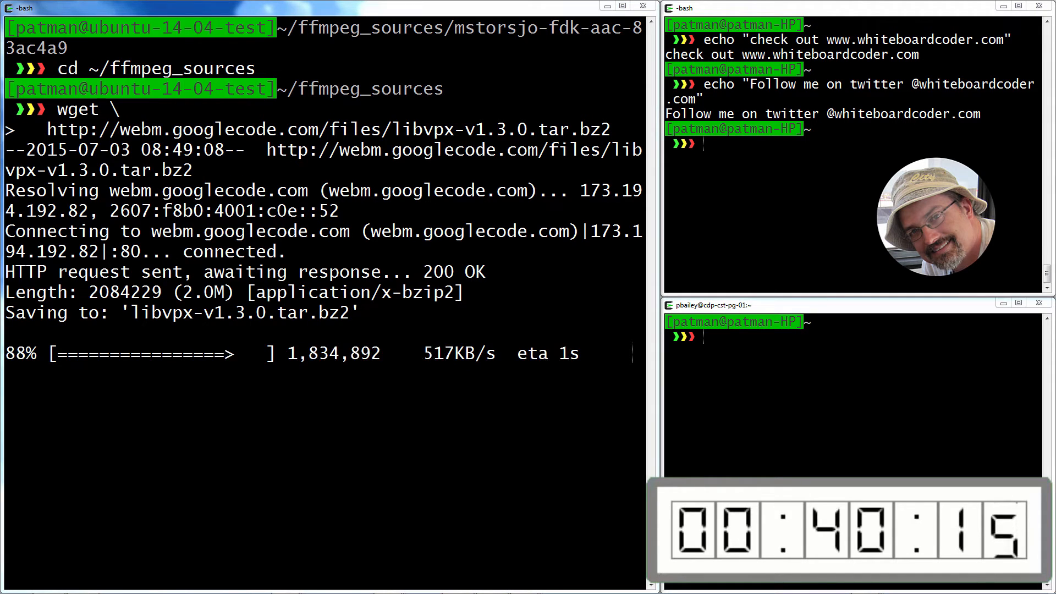
text(tar xjvf libvpx-v1.3.0.tar.bz2)
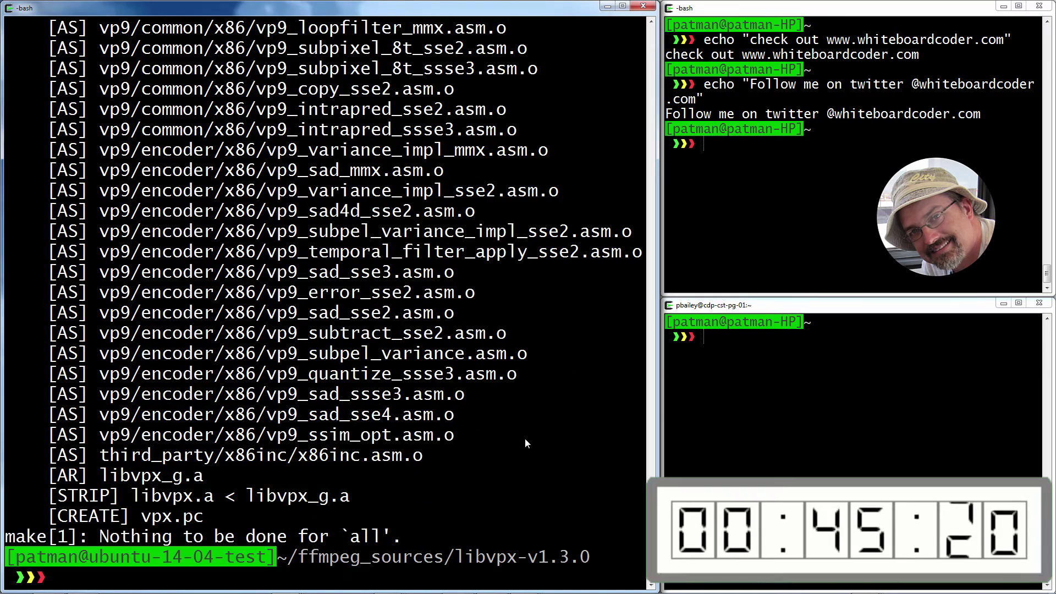
text(make)
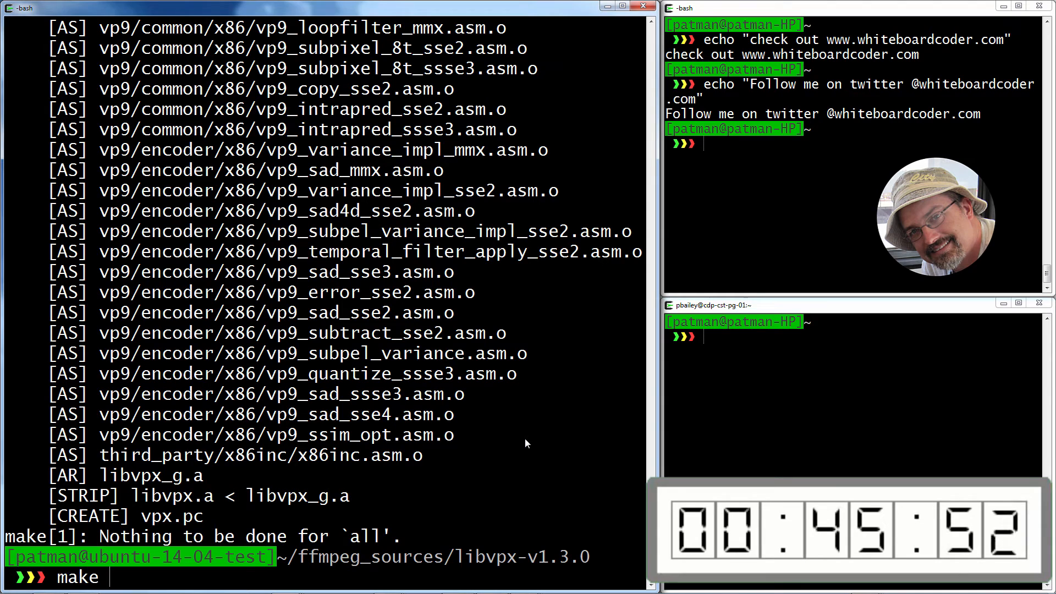
text(install)
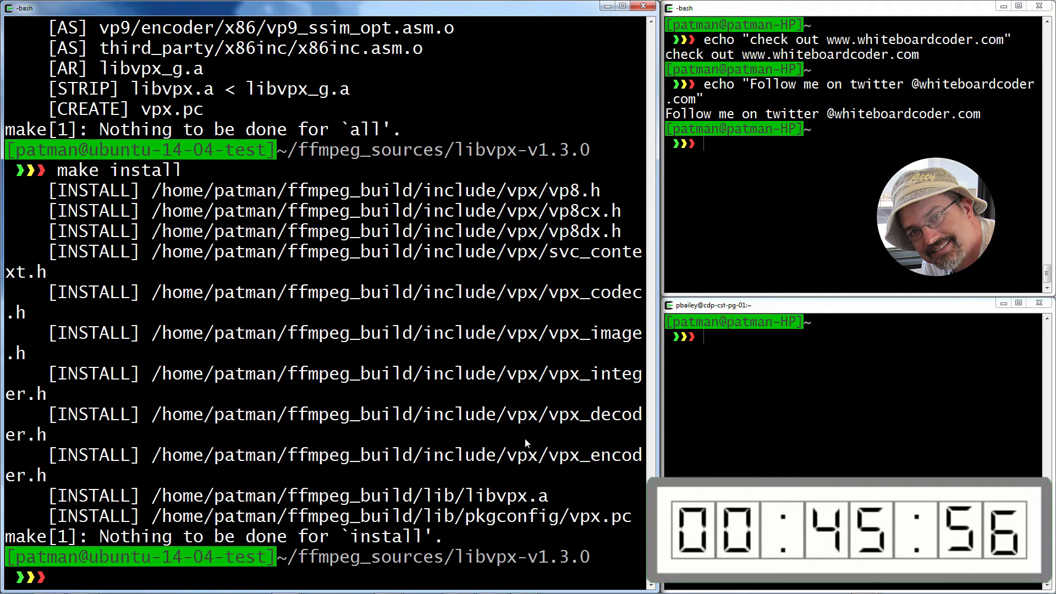
text(make)
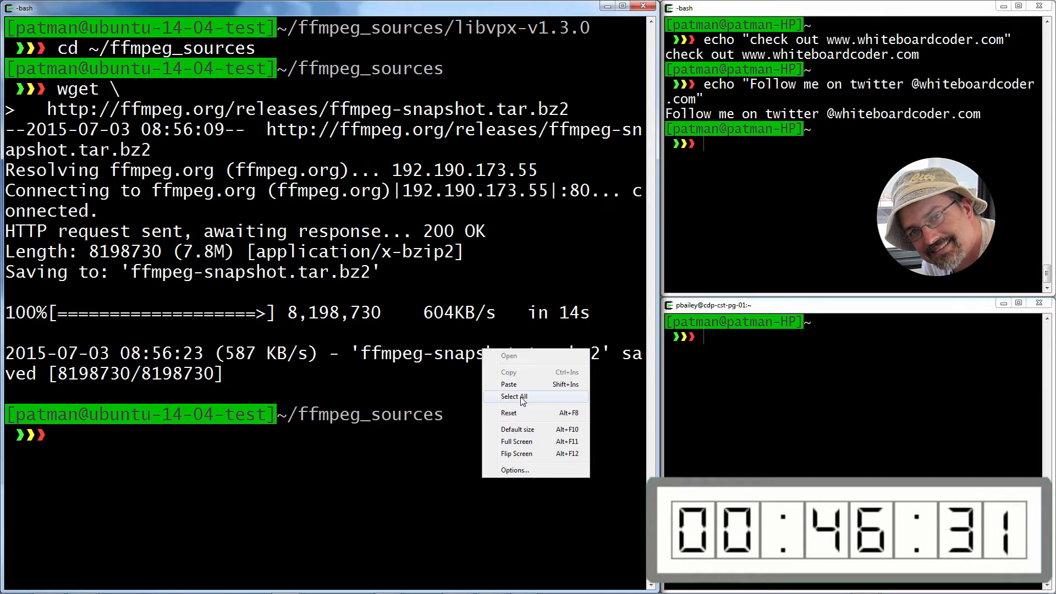
Step: Extract ffmpeg-snapshot.tar.bz2, cd into ffmpeg/ and run ./configure with the GPL and codec enable flags
text(tar xjvf ffmpeg-snapshot.tar.bz2)
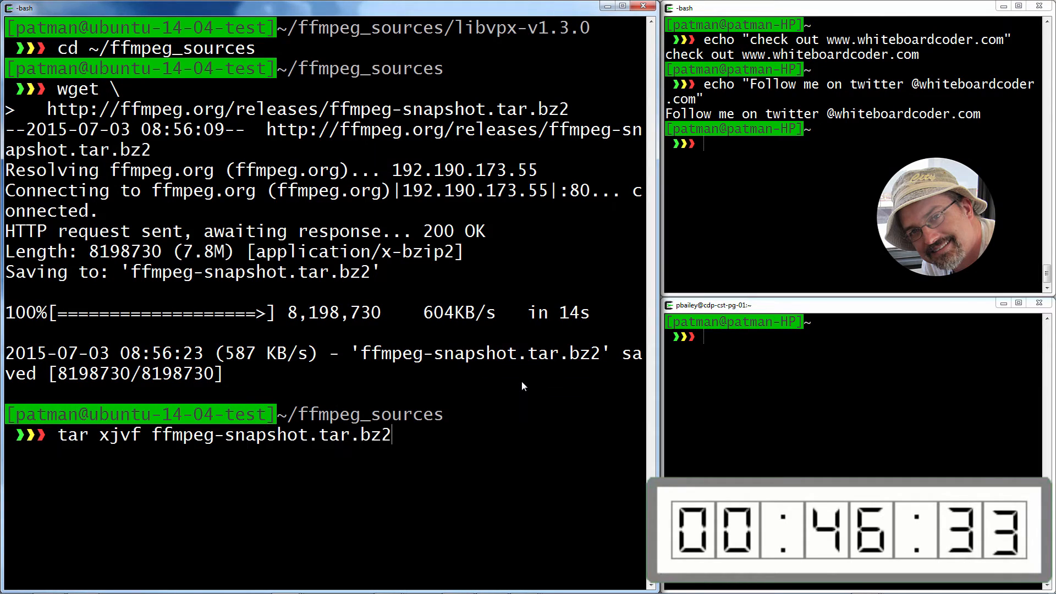
key(Return)
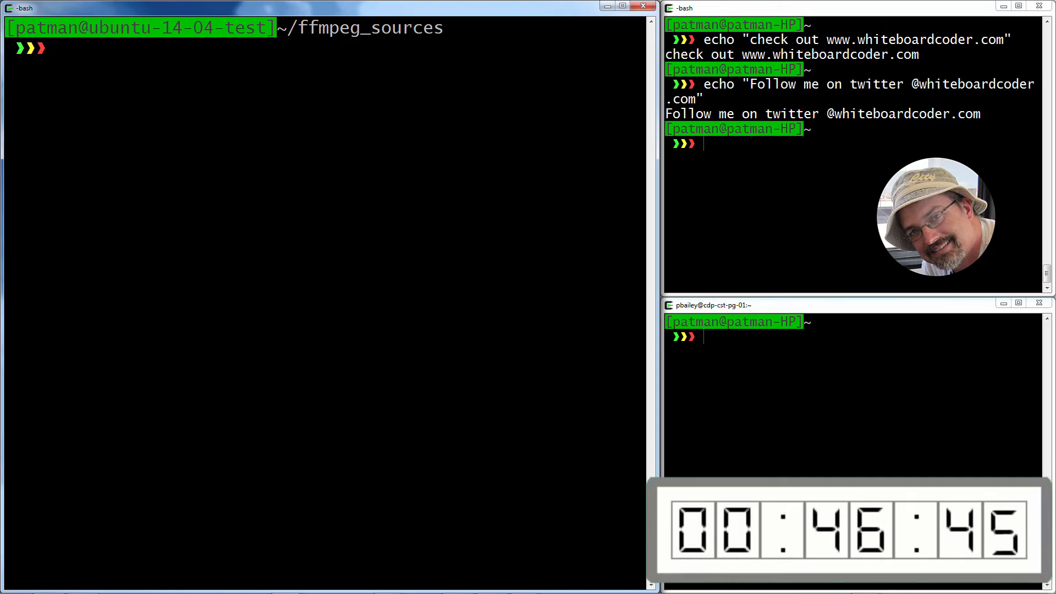
text(./configure \)
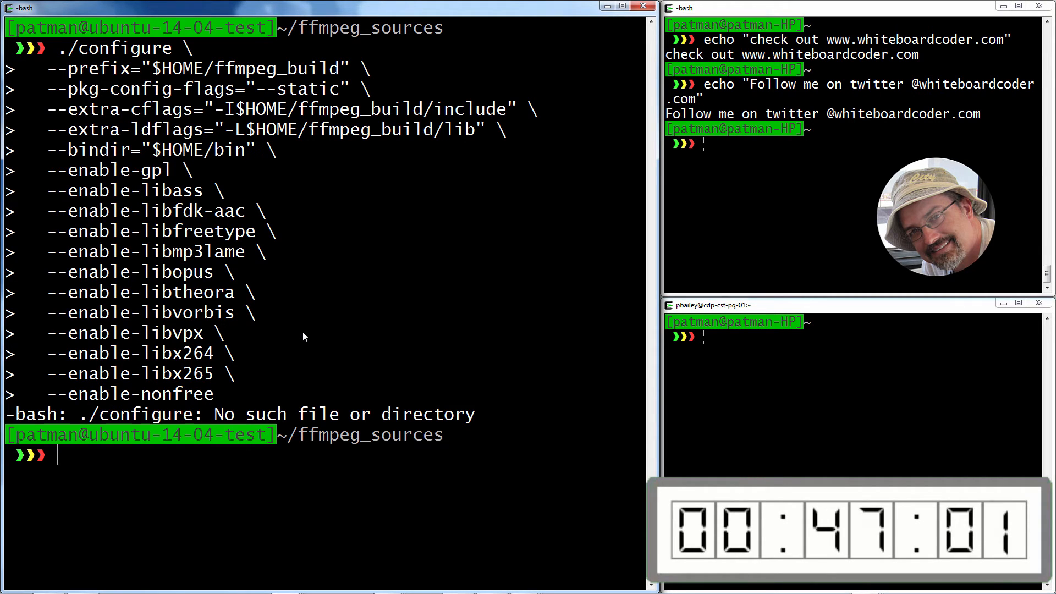
text(cd ffmpeg/)
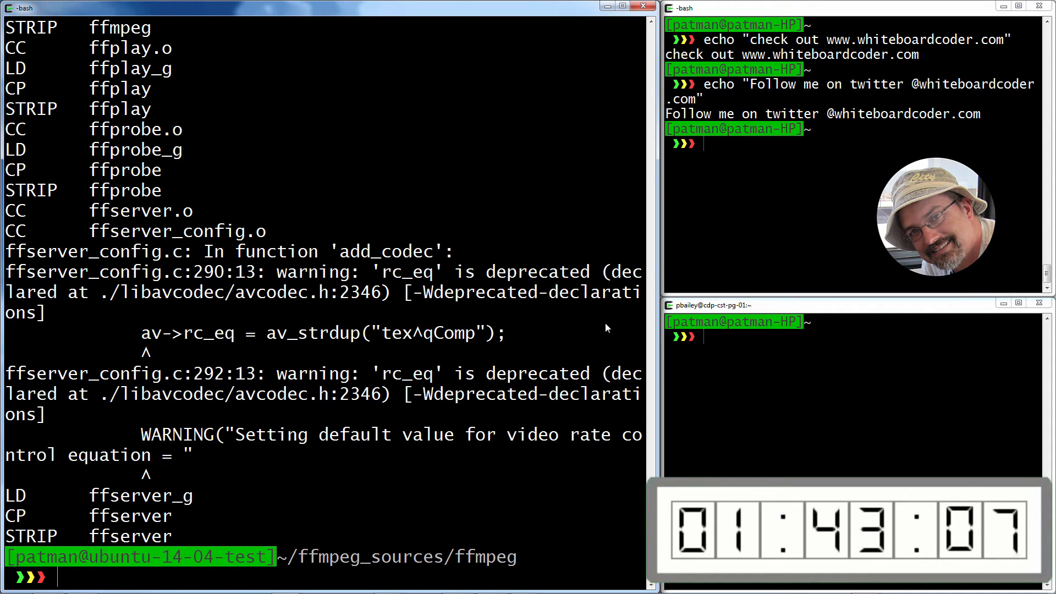
Step: Run make install and make distclean for FFmpeg, refresh the command cache with hash -r, and clear
text(make ins)
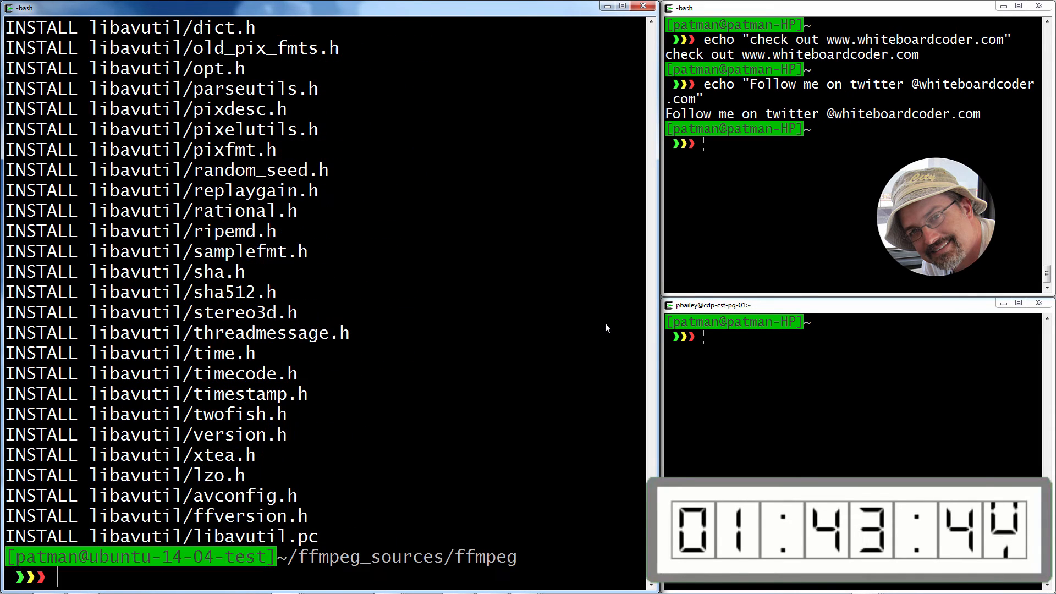
text(make)
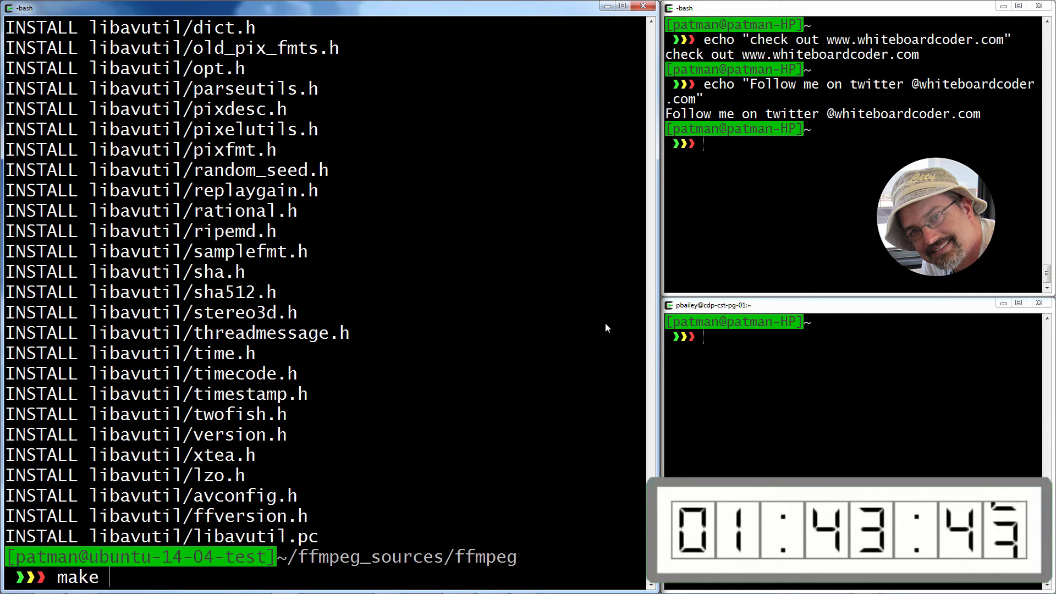
text(distclean)
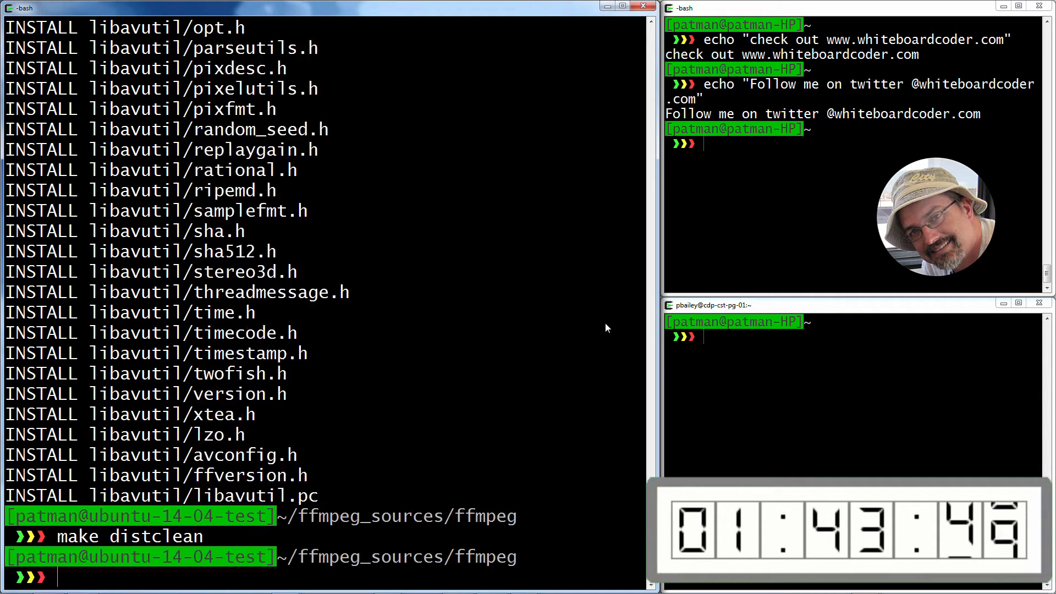
text(hash -r)
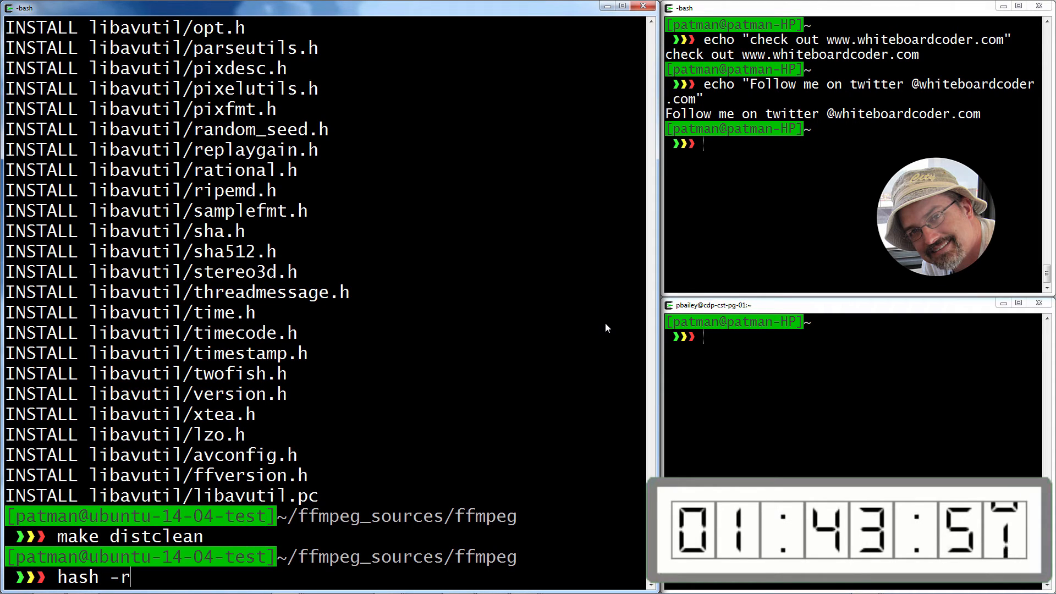
key(Return)
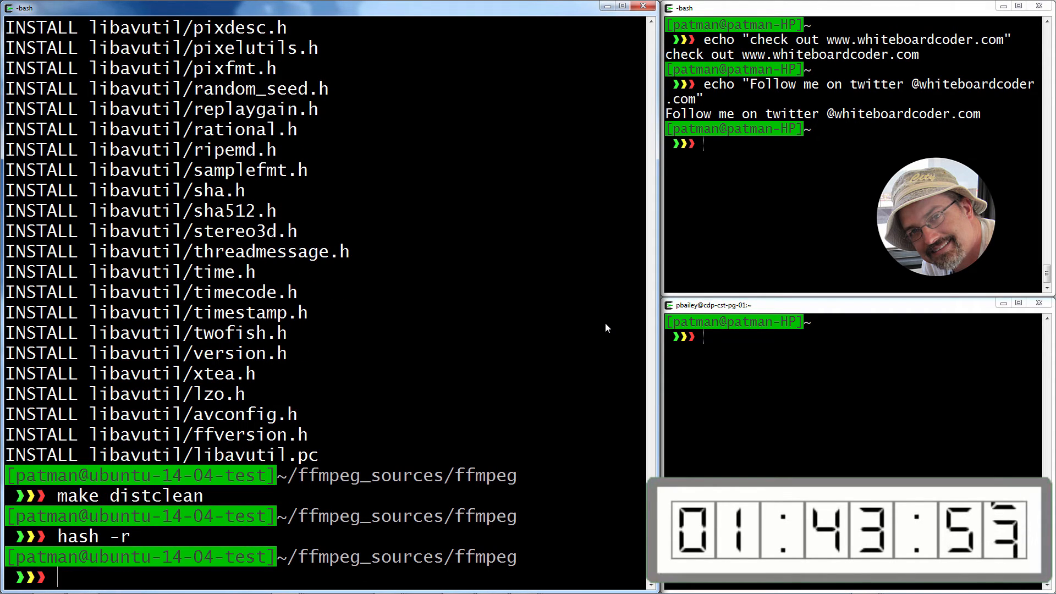
text(clear)
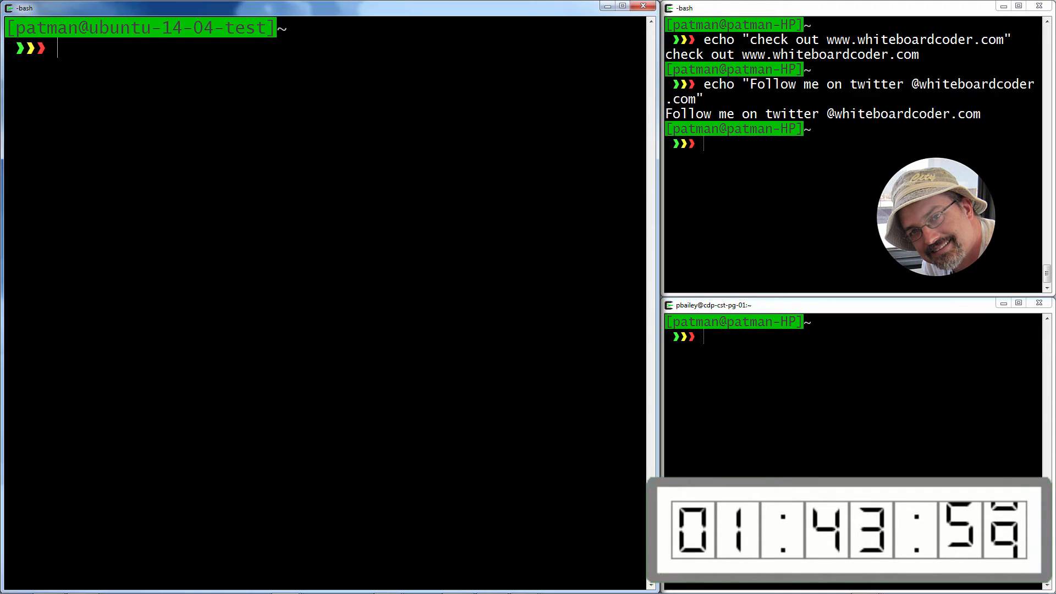
Step: List ~/bin, sudo mv the ff* binaries into /bin, and verify with which ffmpeg
text(ls)
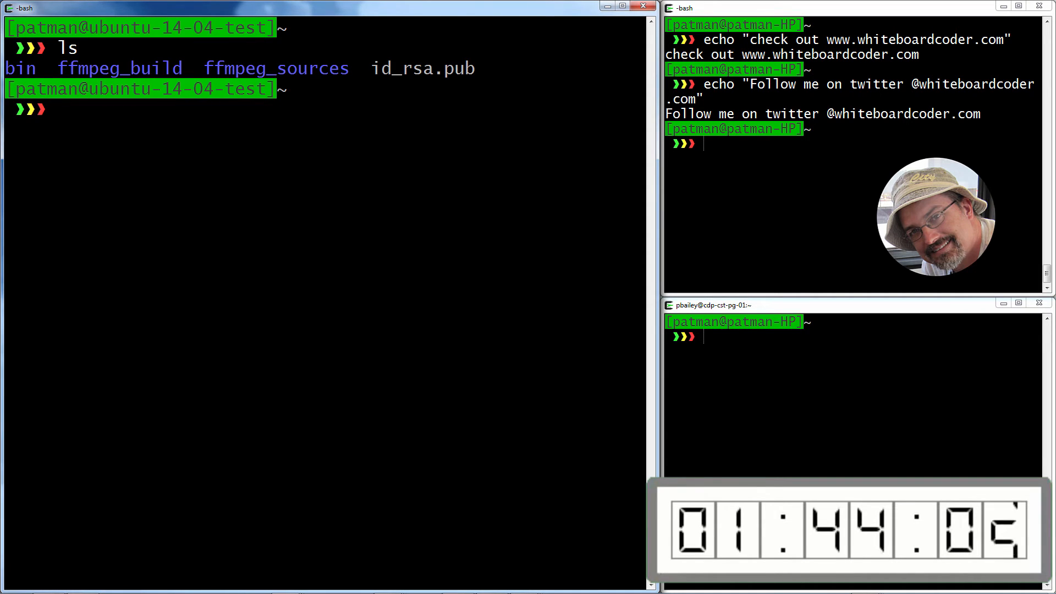
text(ls bin/)
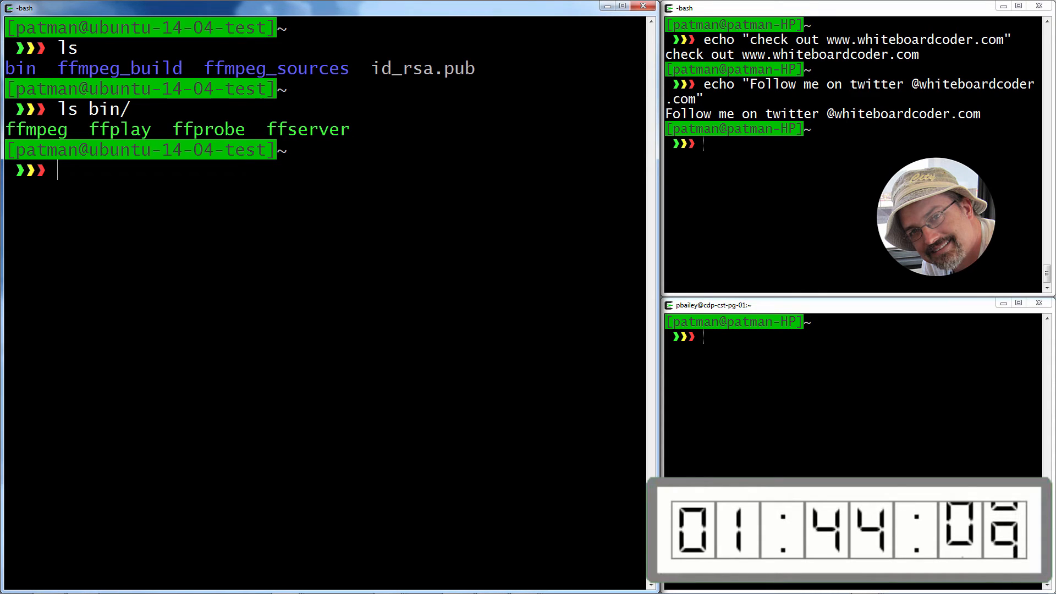
text(sudo mv ~/)
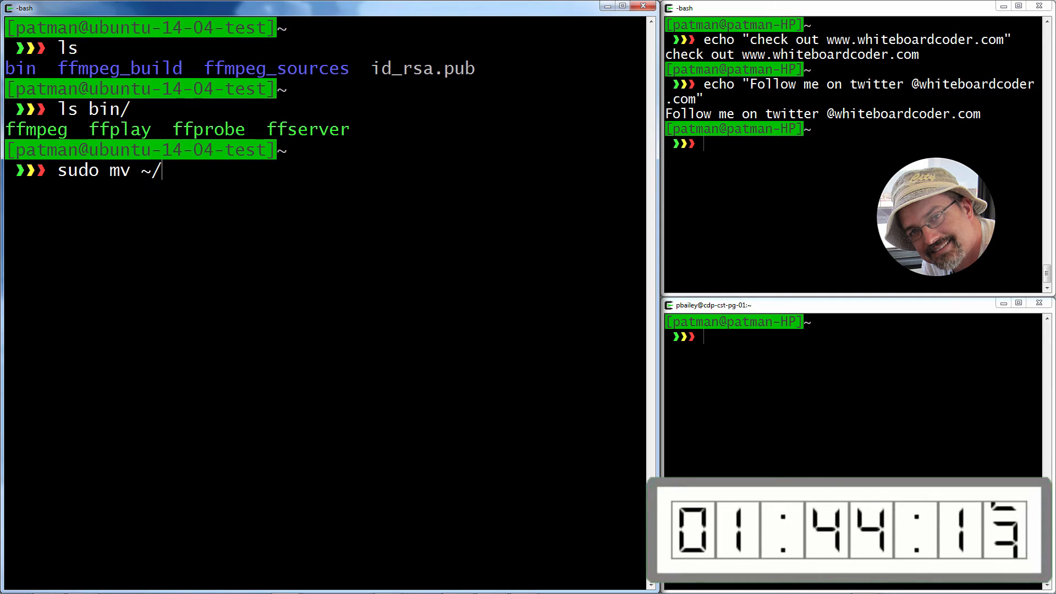
text(bin/ff)
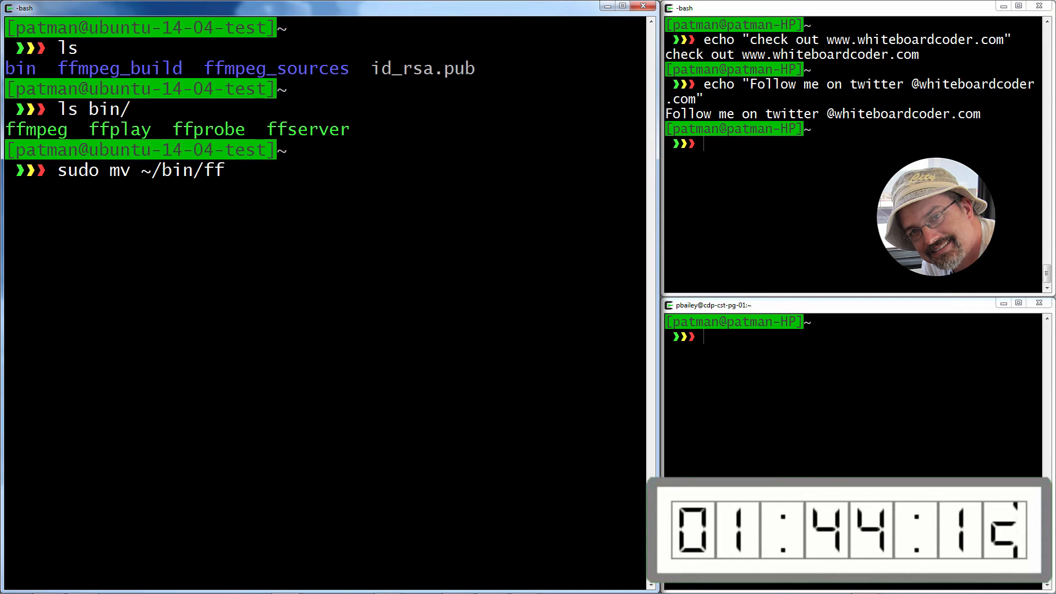
text(* /bin)
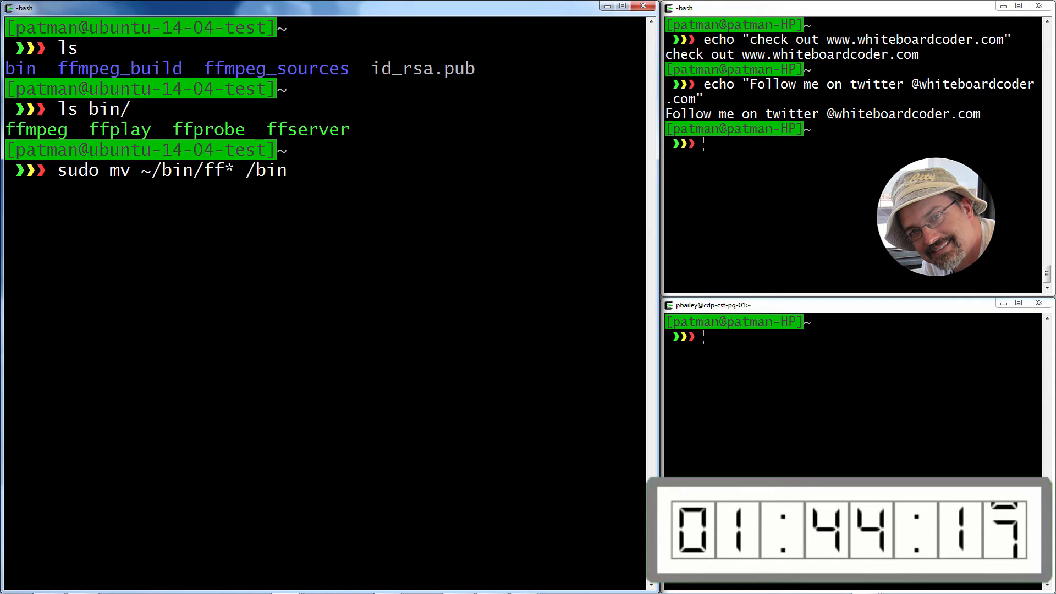
text(which f)
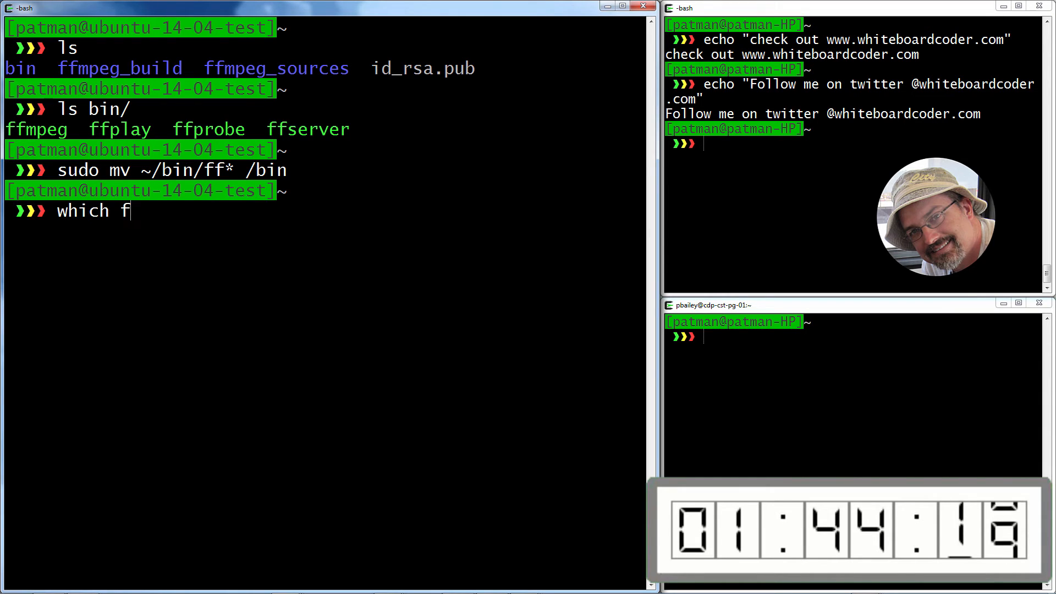
text(fmpeg)
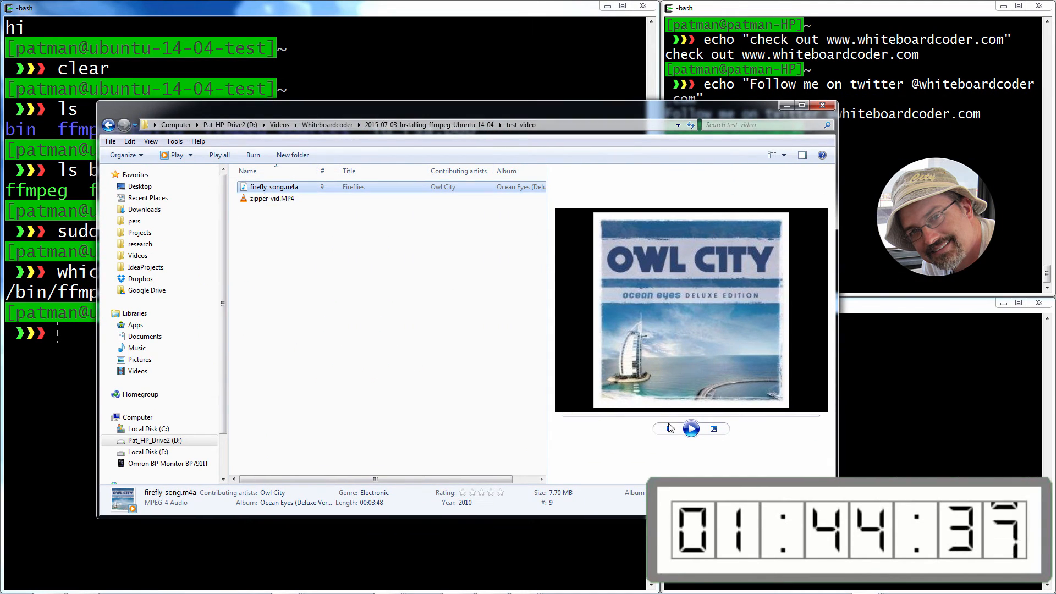
Step: Preview firefly_song.m4a in Explorer, then play and pause zipper-vid.MP4 in VLC
click(690, 428)
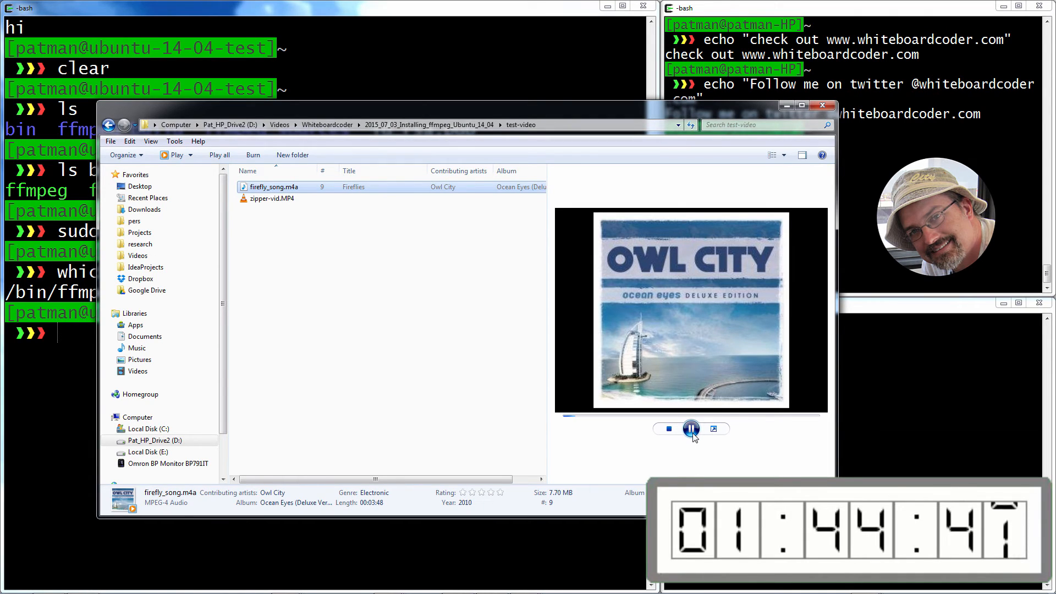
click(271, 198)
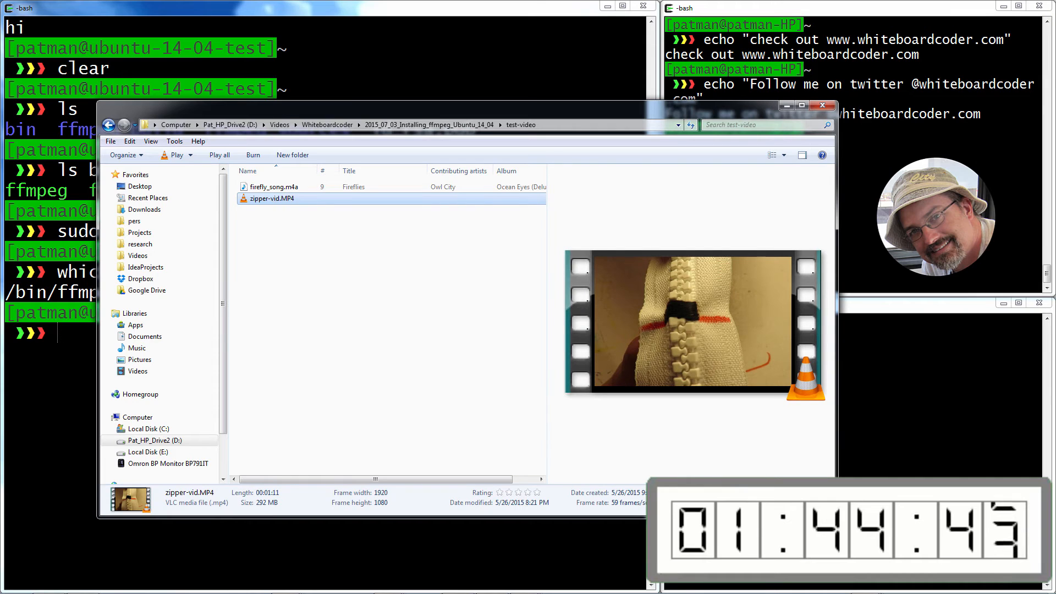
double_click(271, 198)
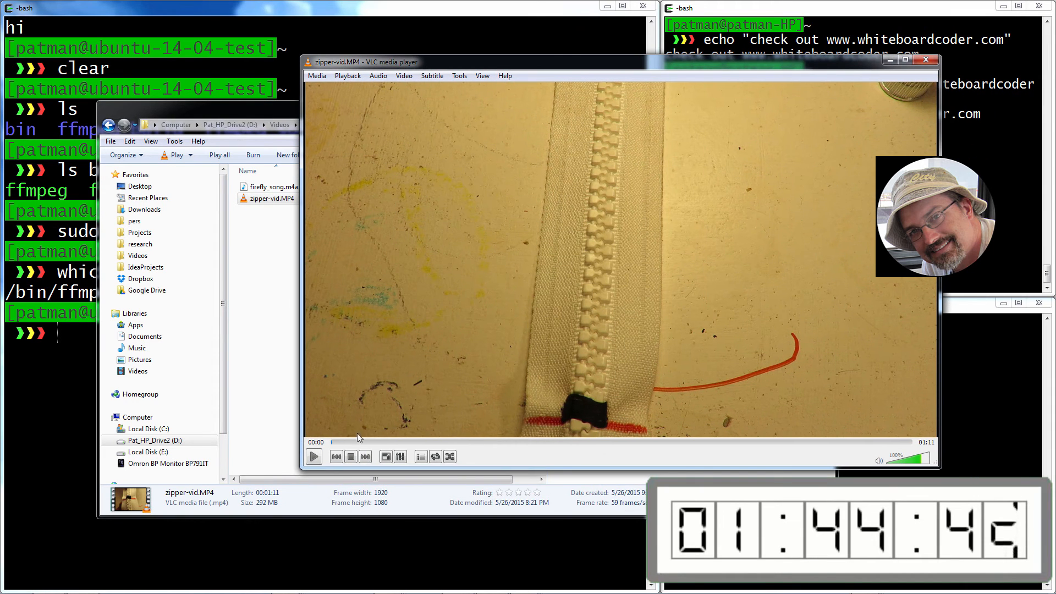
click(313, 457)
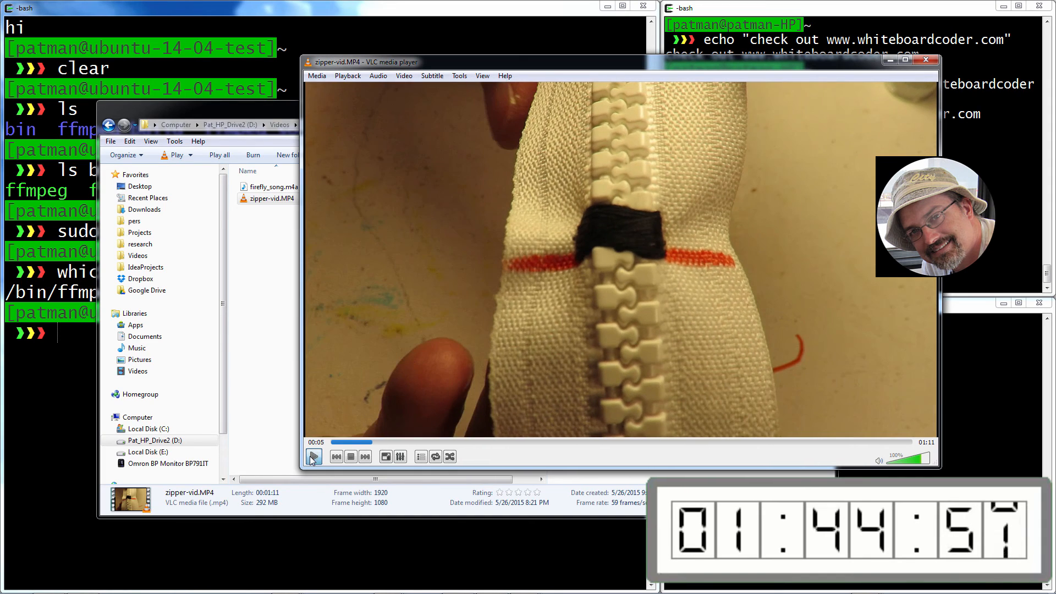
click(313, 456)
text(ls -alh)
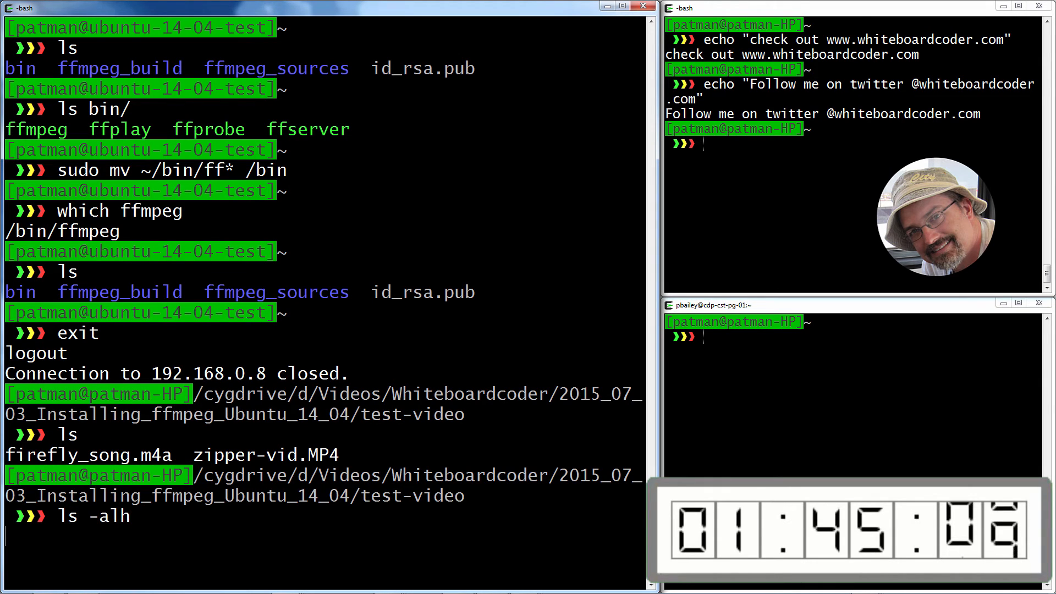
Step: scp firefly_song.m4a and zipper-vid.MP4 to 192.168.0.8's home folder, then ssh back in and list them
text(scp)
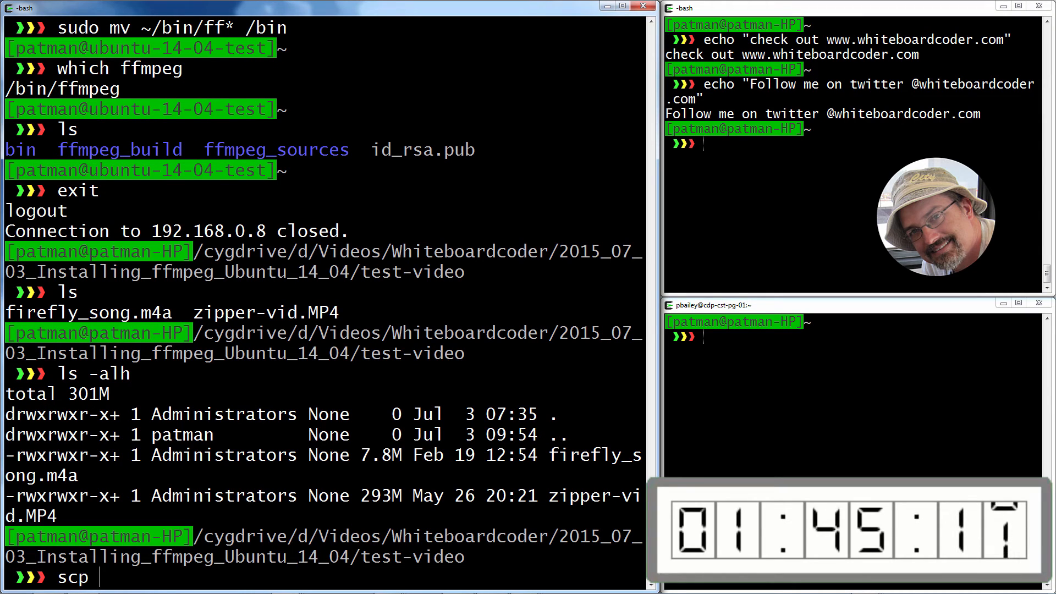
text(* 192.168.0.8:~/)
text(ls -alh)
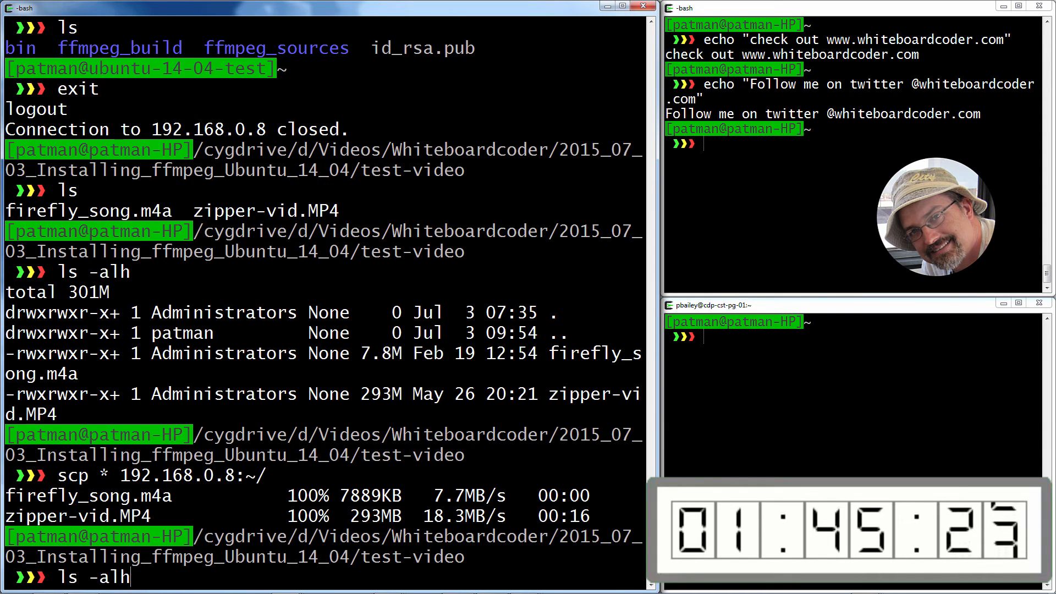
text(ssh 192.168.0.8)
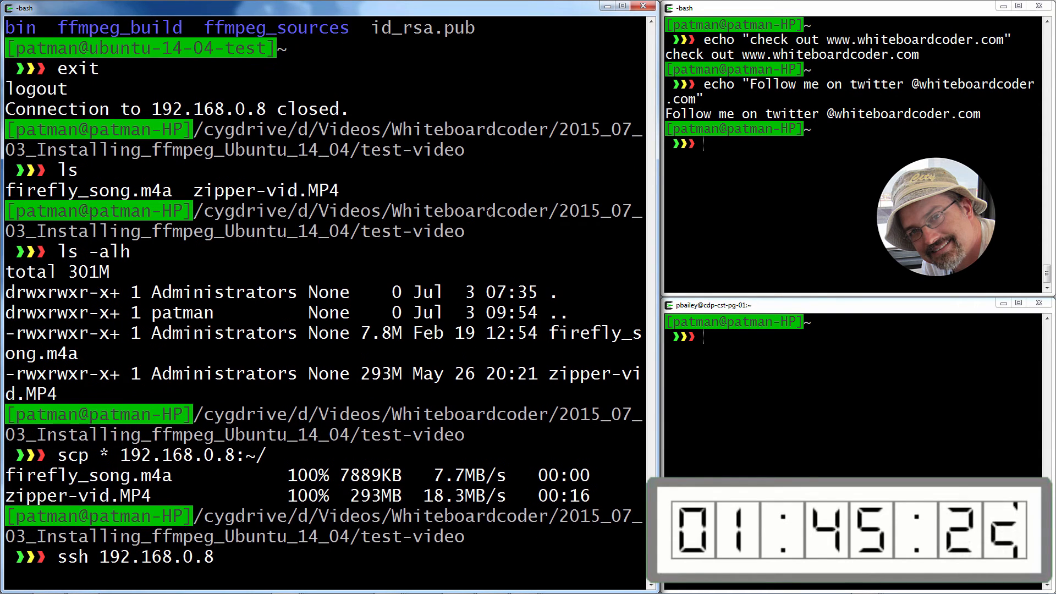
text(c)
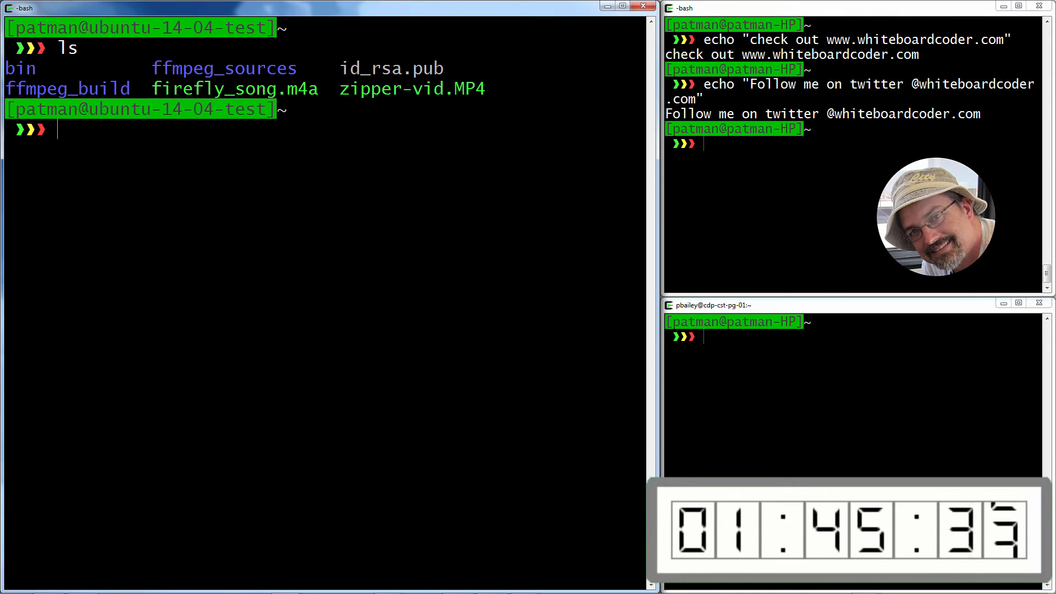
Step: Start an ffmpeg command taking zipper-vid.MP4 and firefly_song.m4a as inputs with a mistaken -copy option and -map 0:v:0
text(ffmpeg -i)
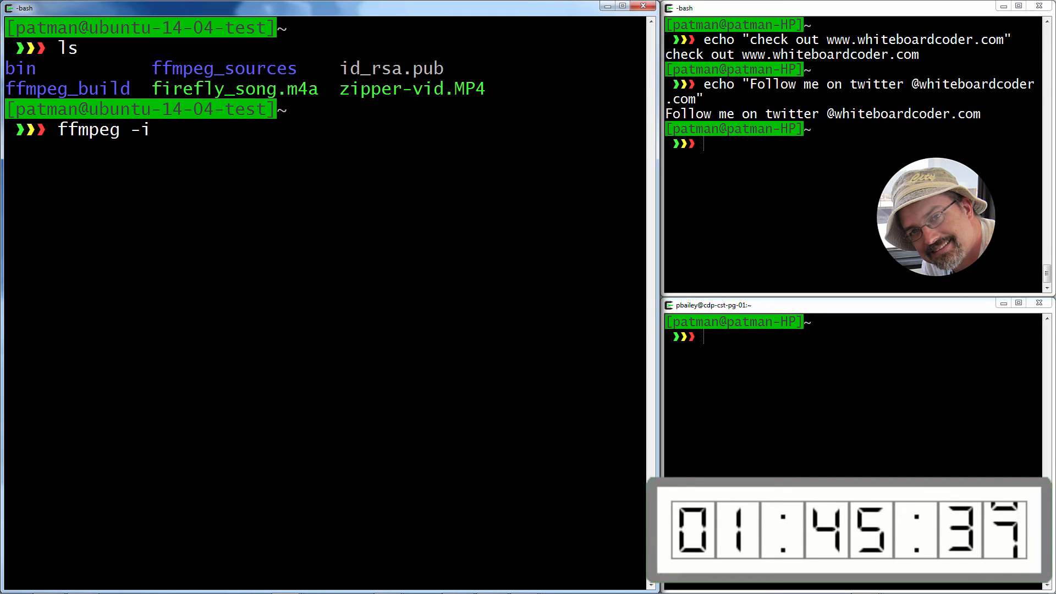
text(zipper-vid.MP4)
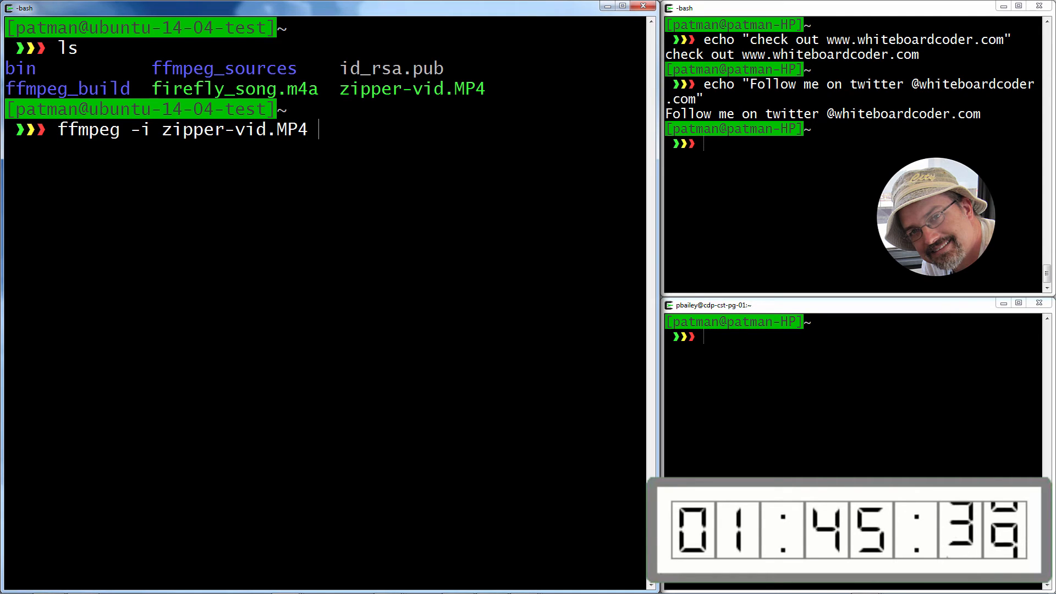
text(-)
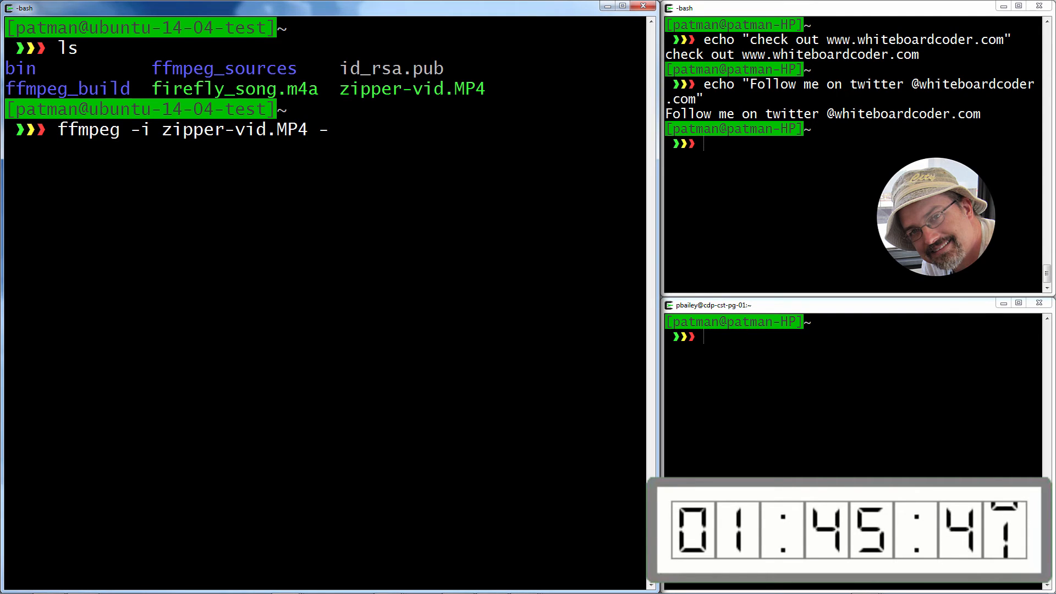
text(i firefly_song.m4a \)
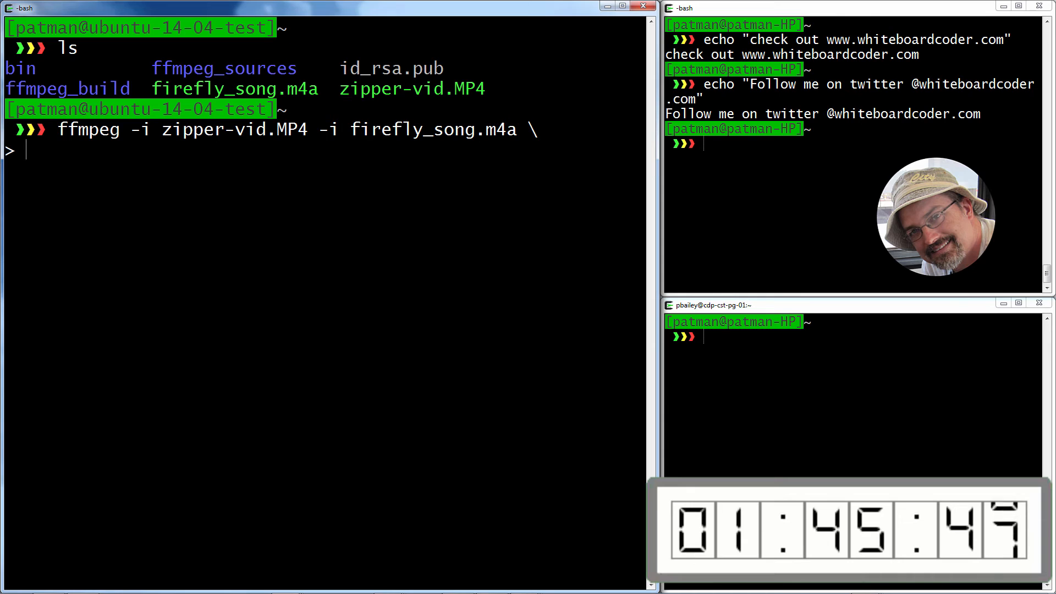
text(-copy -ma)
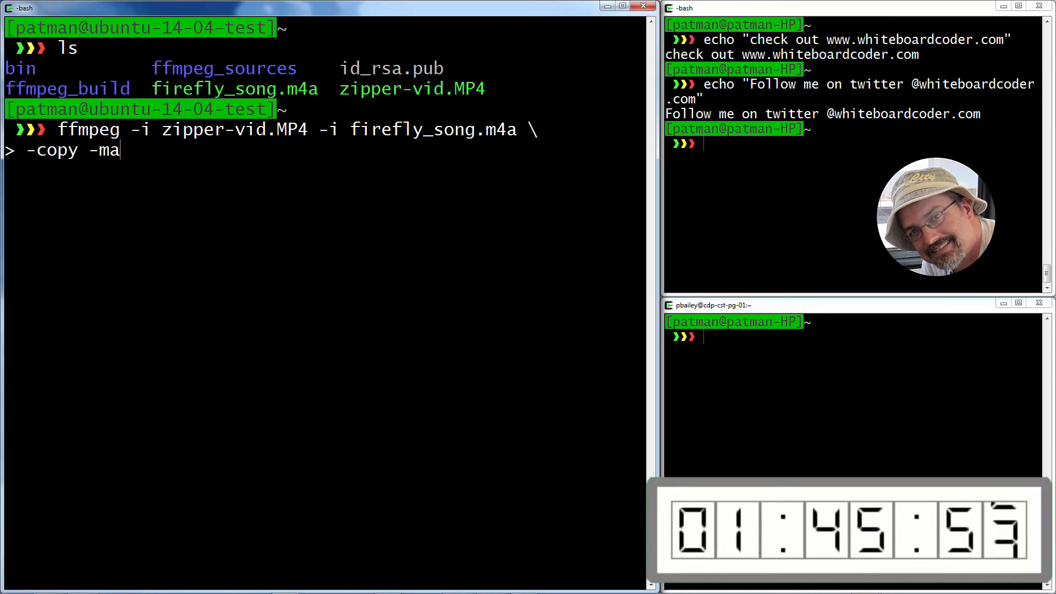
text(p)
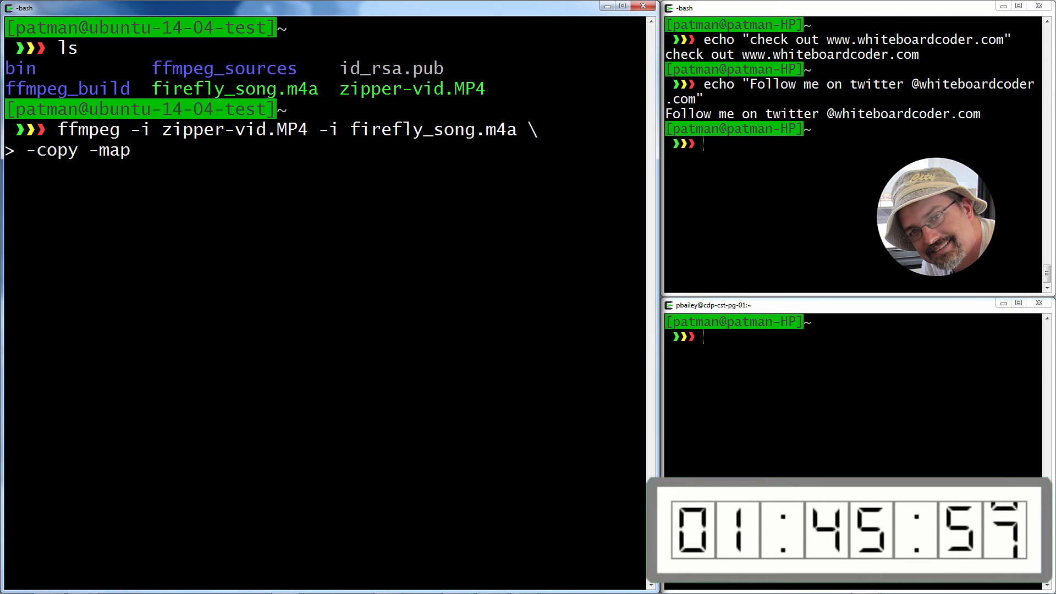
text(0:v)
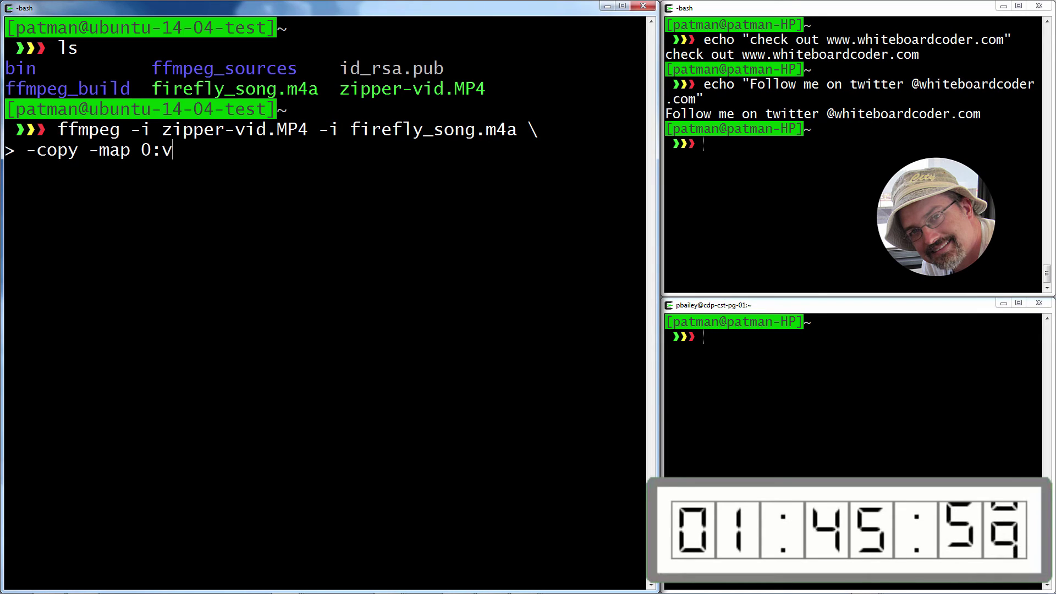
text(:0)
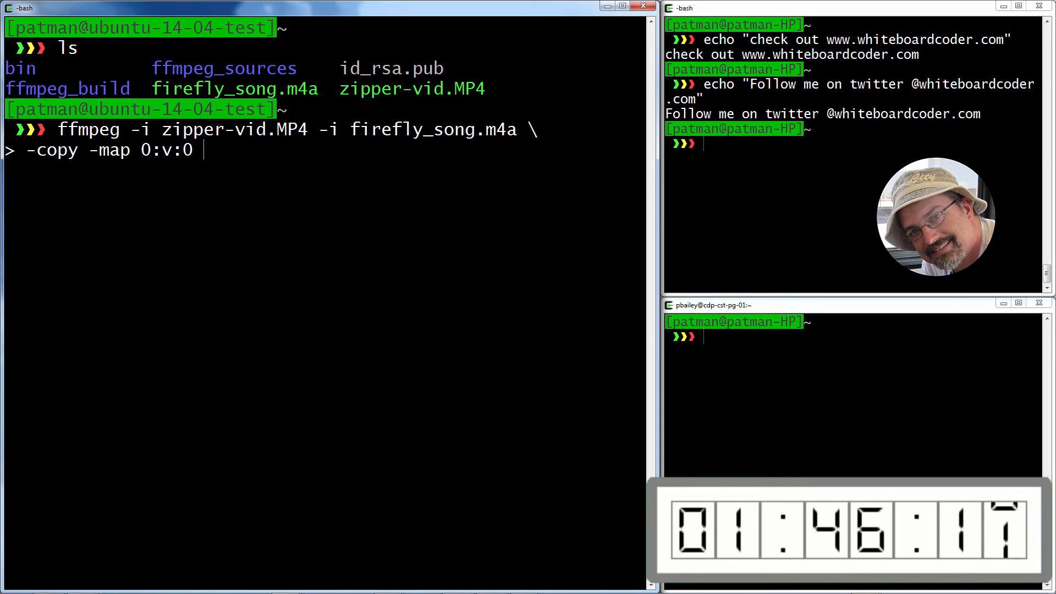
Step: Finish with -map 1:a:0 and output new_video.mp4; the run fails on the unrecognized 'copy' option
text(-map)
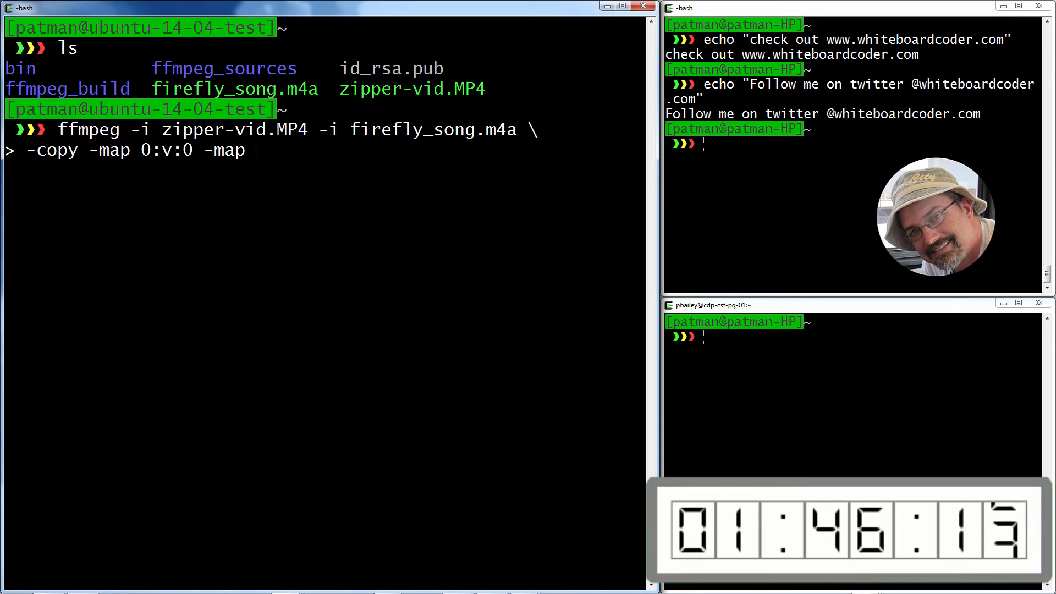
text(1:)
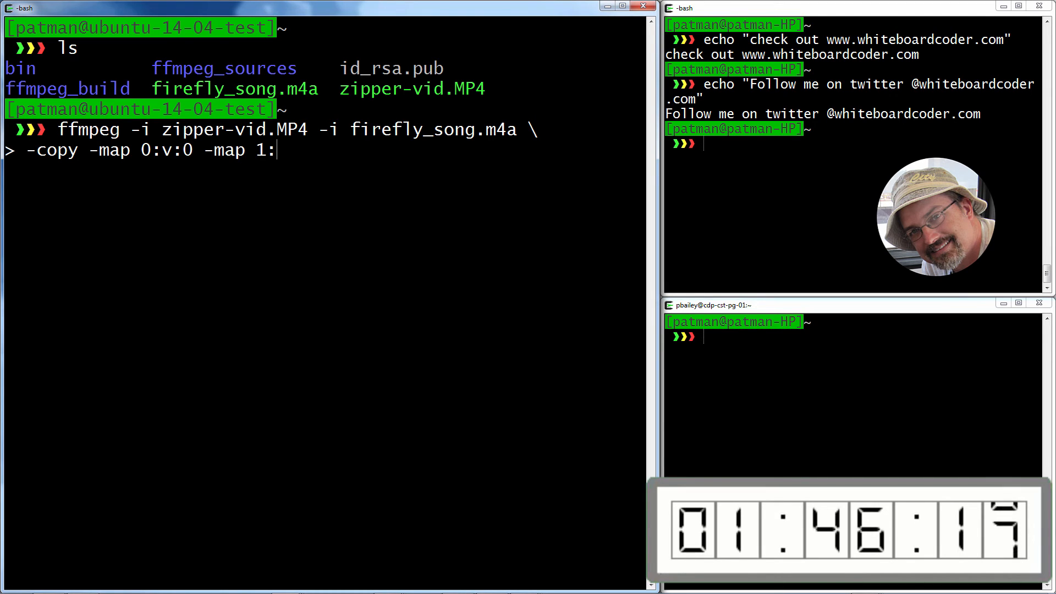
text(a)
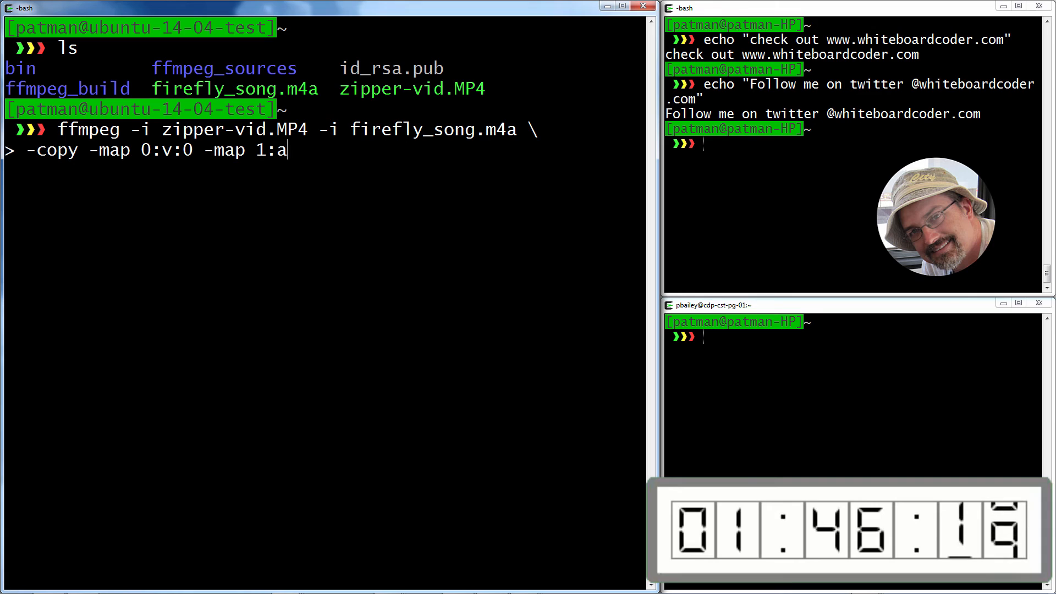
text(:0)
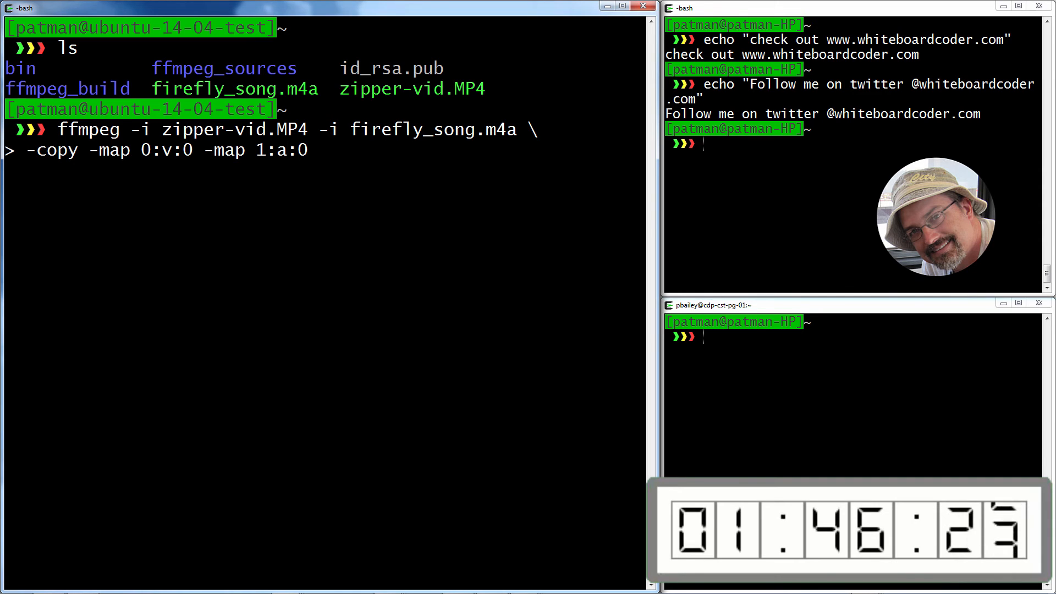
text(new)
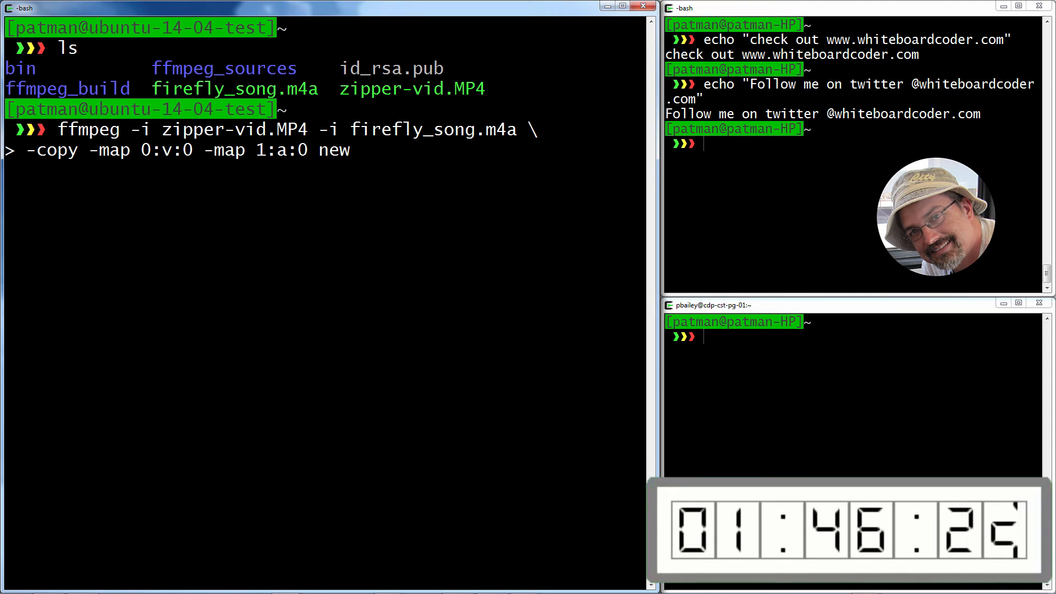
text(_video.mp)
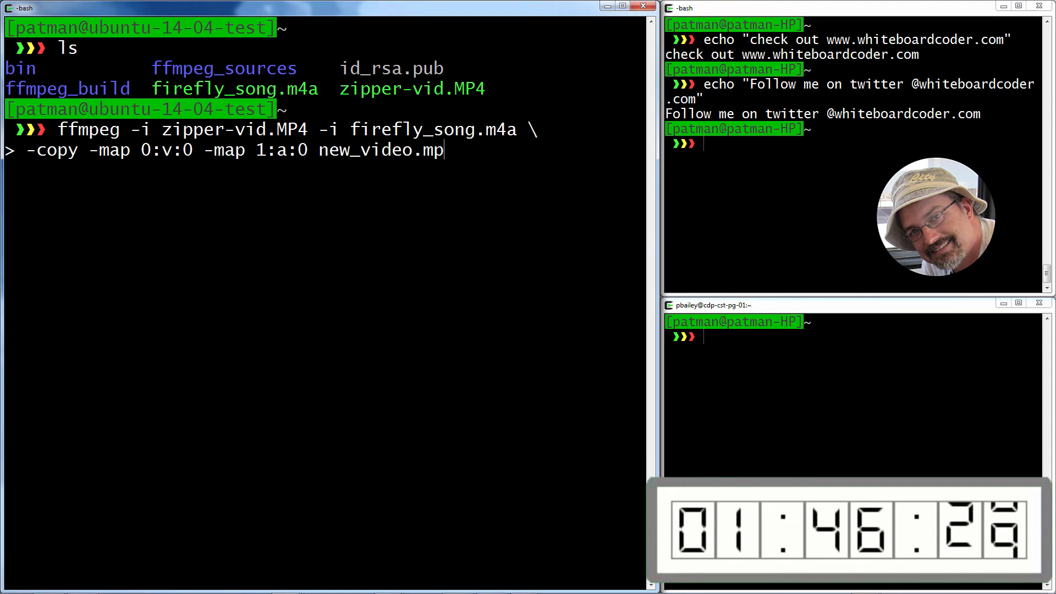
text(4)
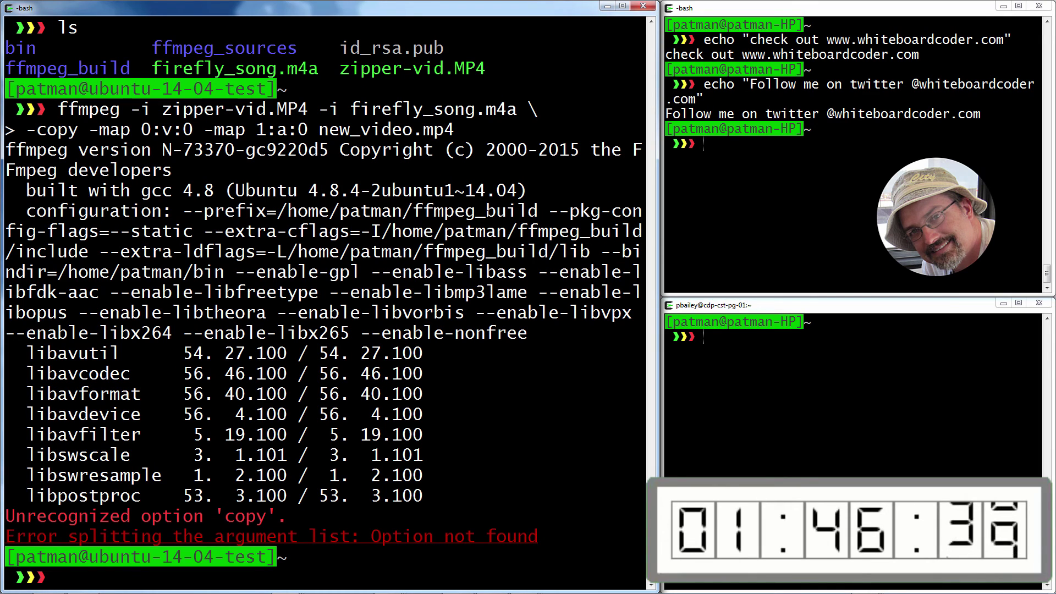
text(ff)
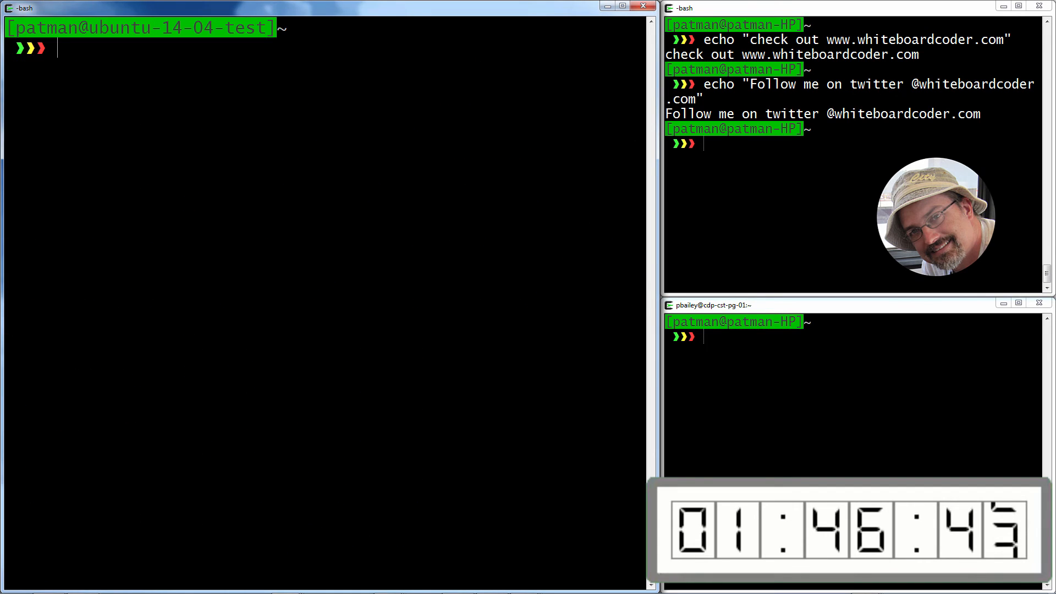
Step: Re-enter the ffmpeg command with inputs zipper-vid.MP4 and firefly_song.m4a, corrected -c copy and -map 0:v:0
text(ffmpeg)
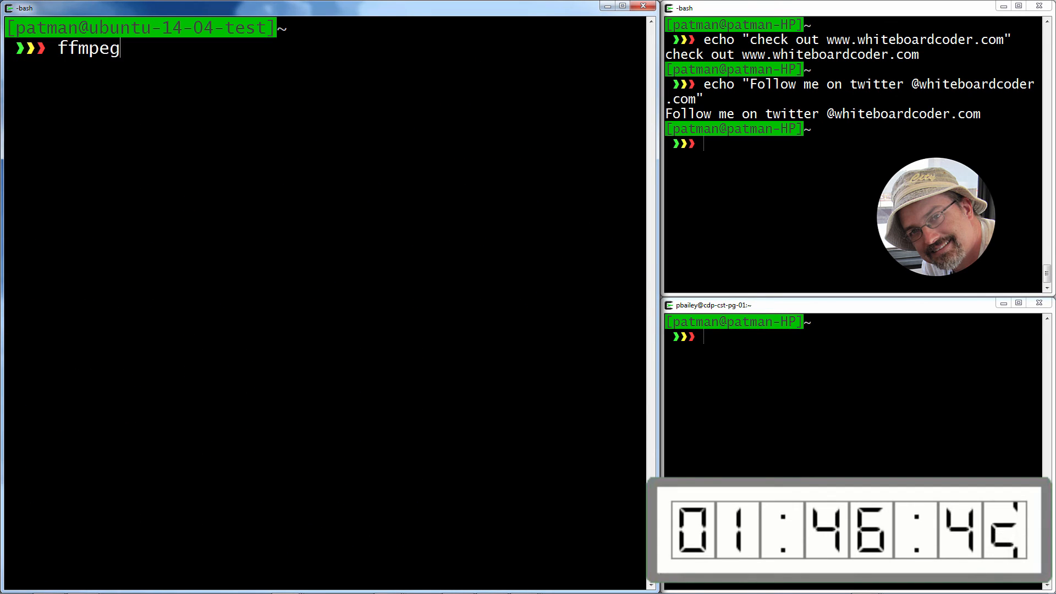
text(-i z)
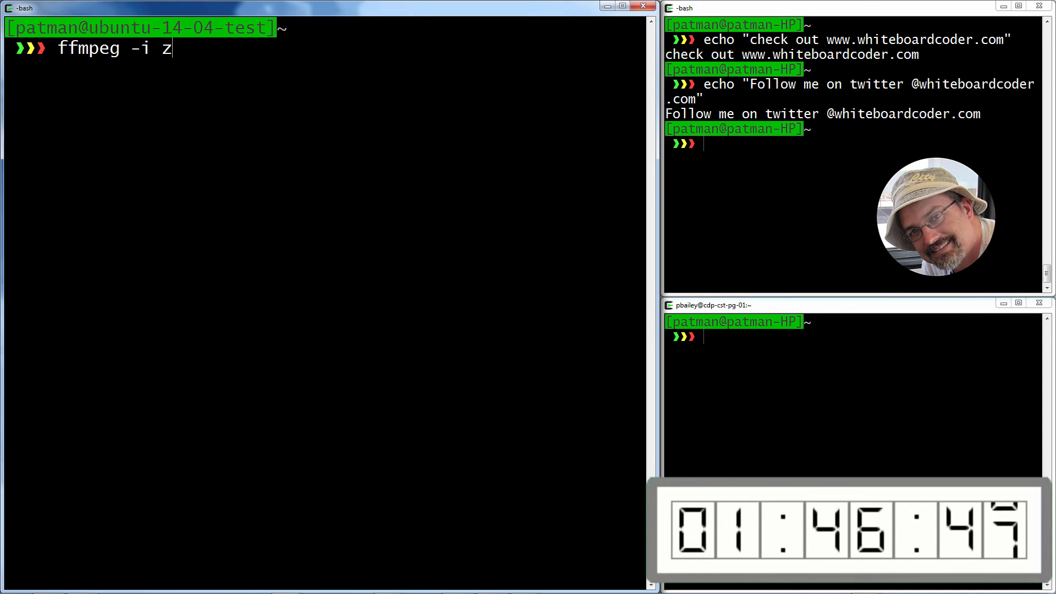
text(ipper-vid.MP4 -i)
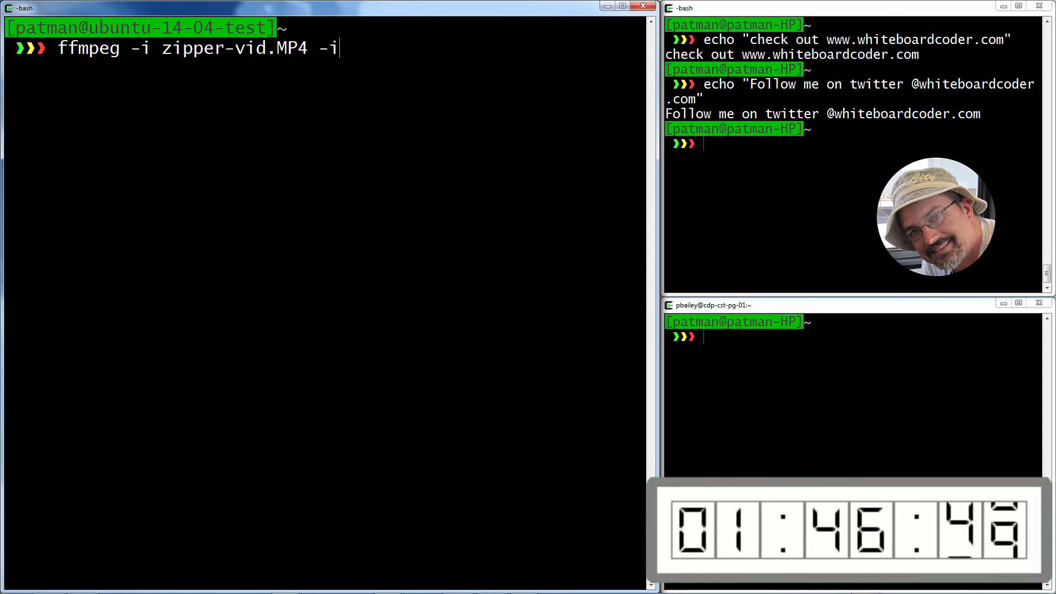
text(firefly_song.m4a \)
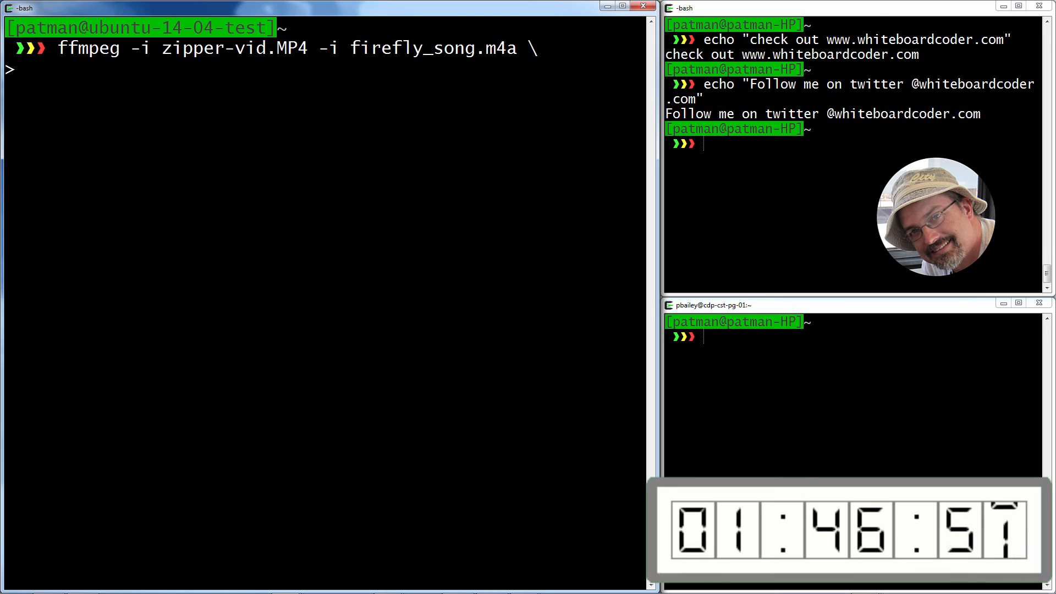
text(-c cop)
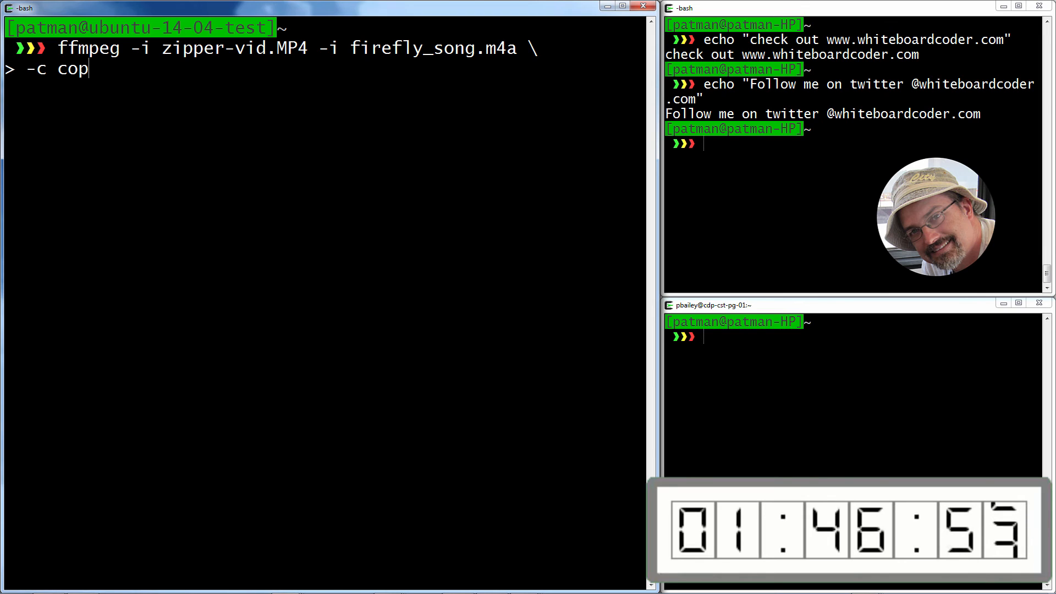
text(y)
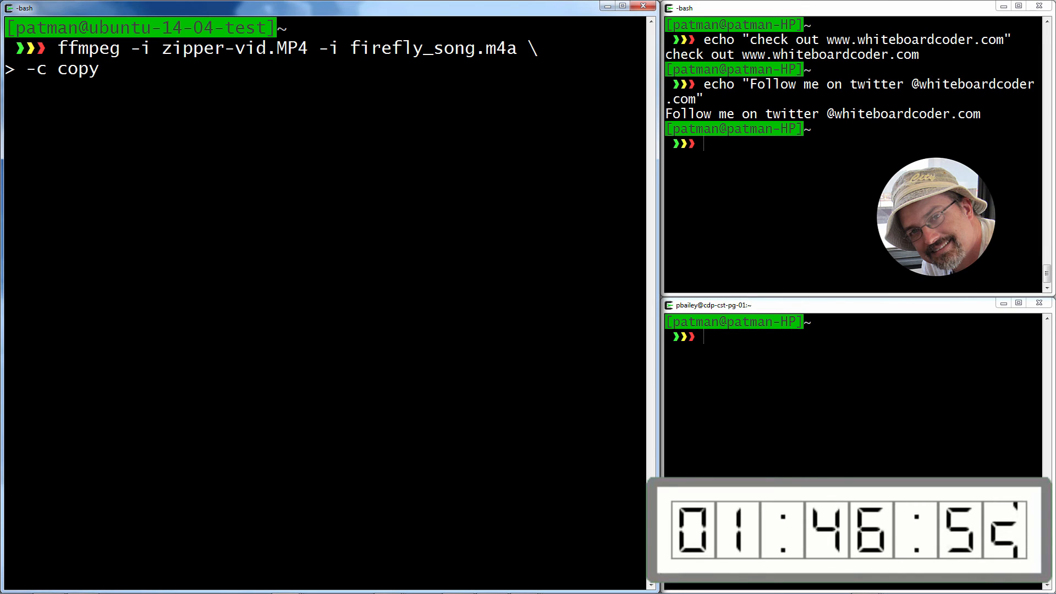
text(-m)
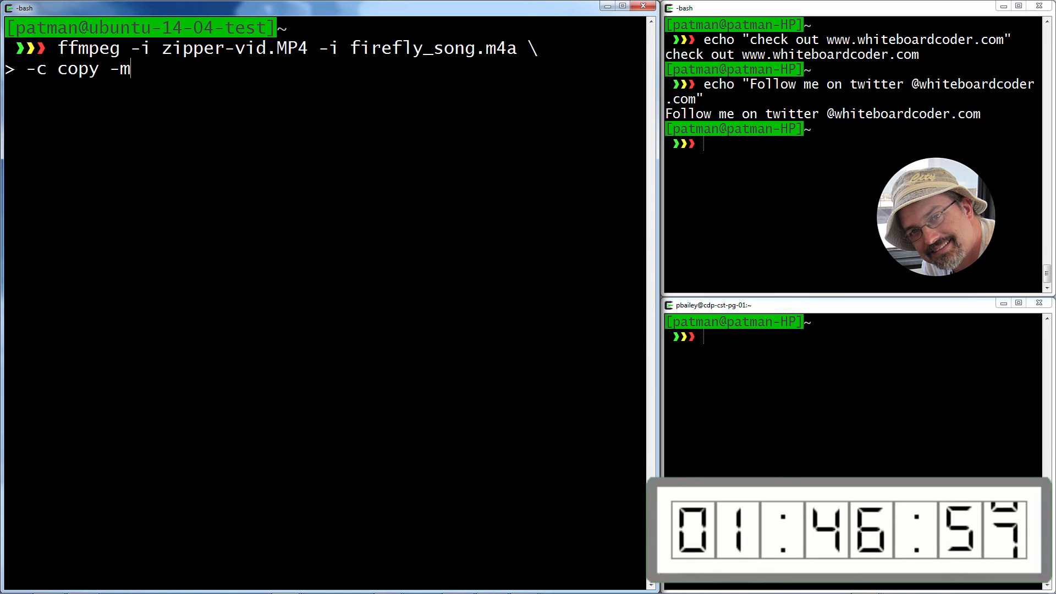
text(ap -)
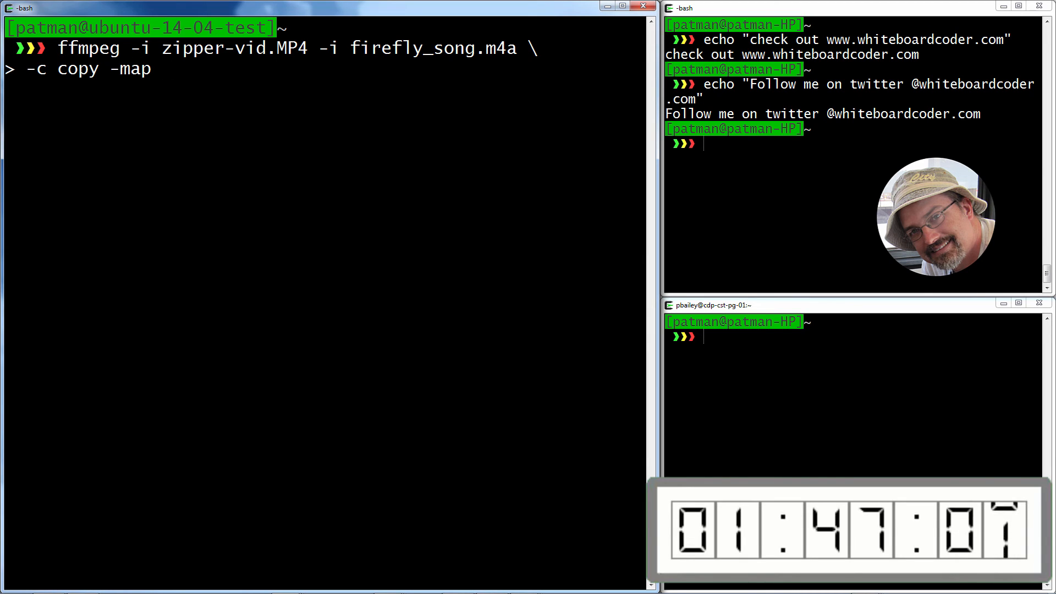
text(0:)
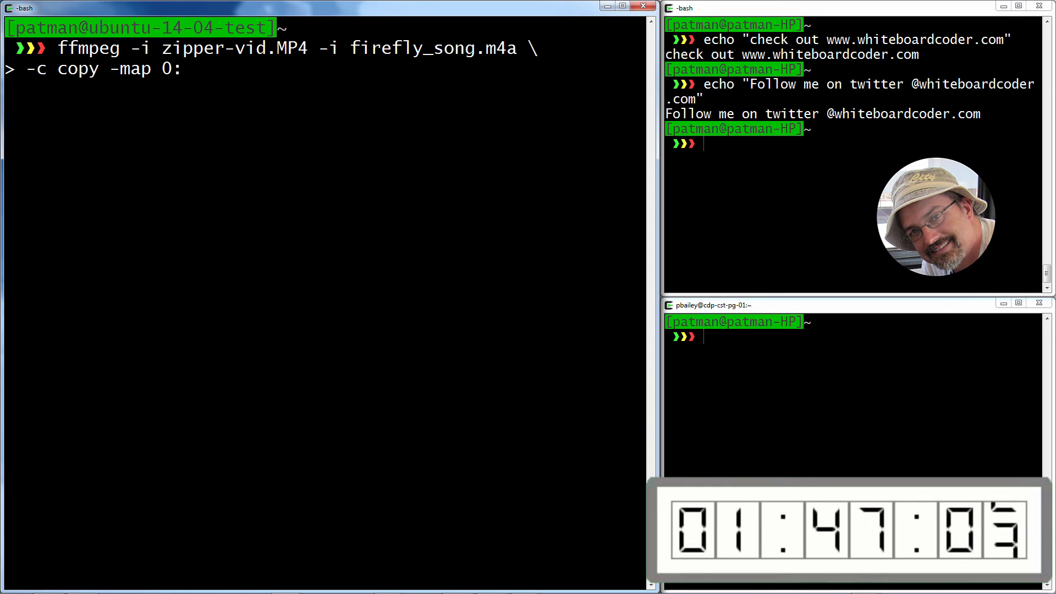
text(v:0 0)
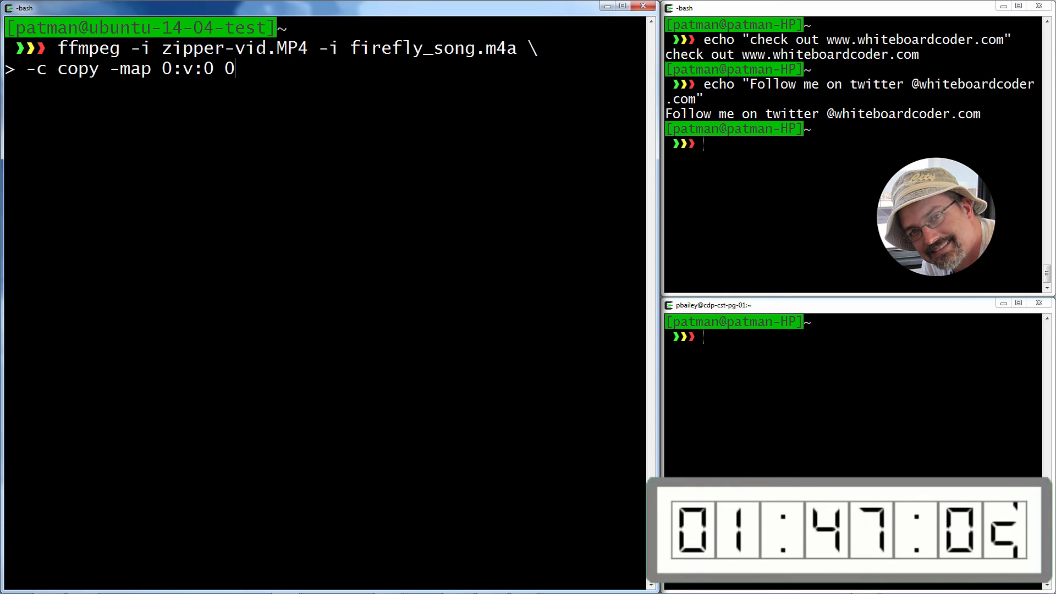
key(BackSpace)
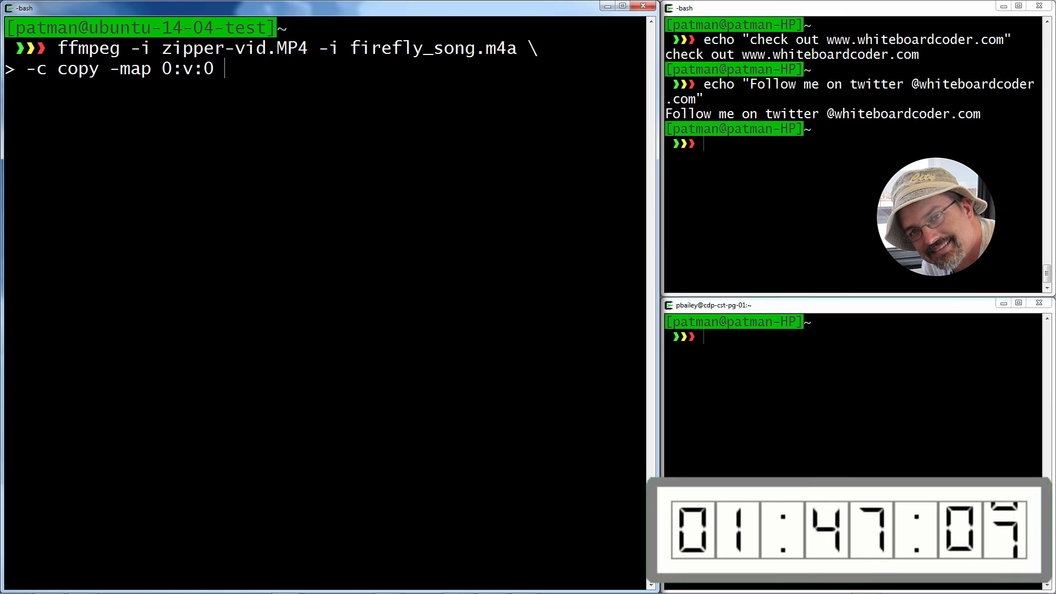
Step: Add -map 1:a:0 and output new_video.mp4, then run it to mux the video with the new audio
text(-map 0)
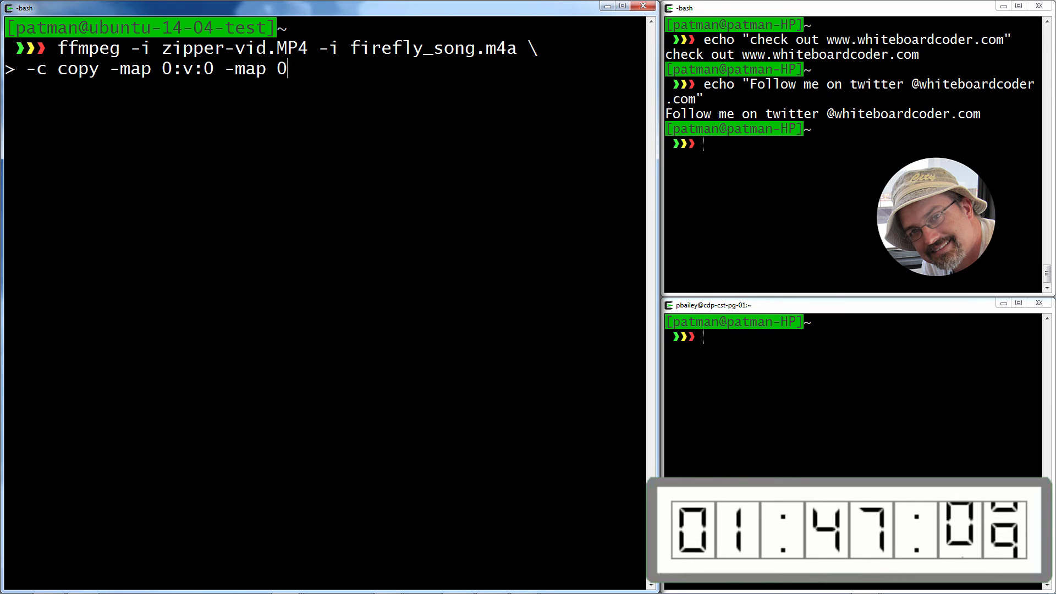
text(1:)
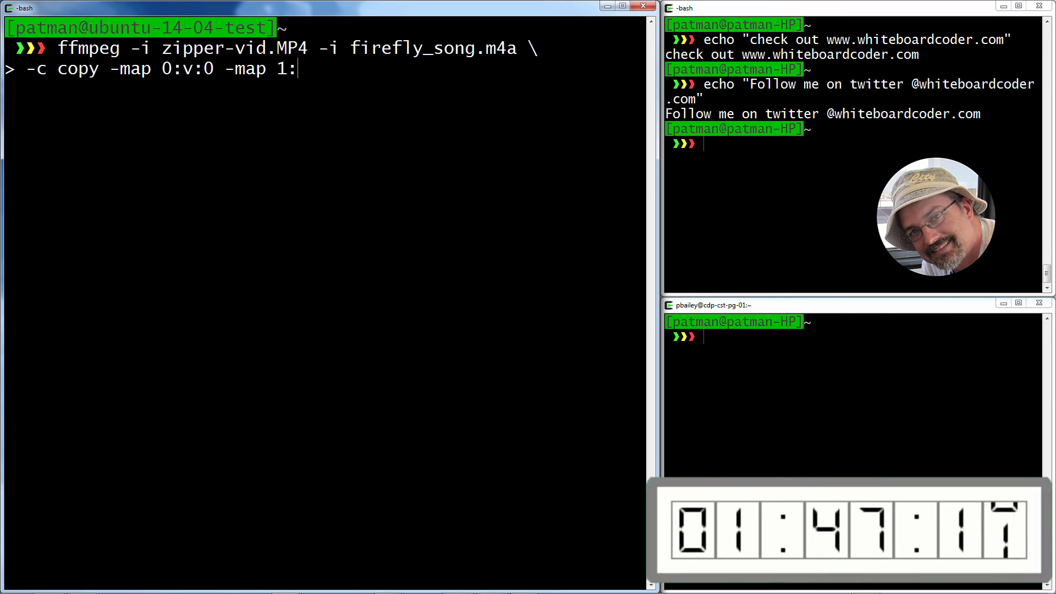
text(a:0)
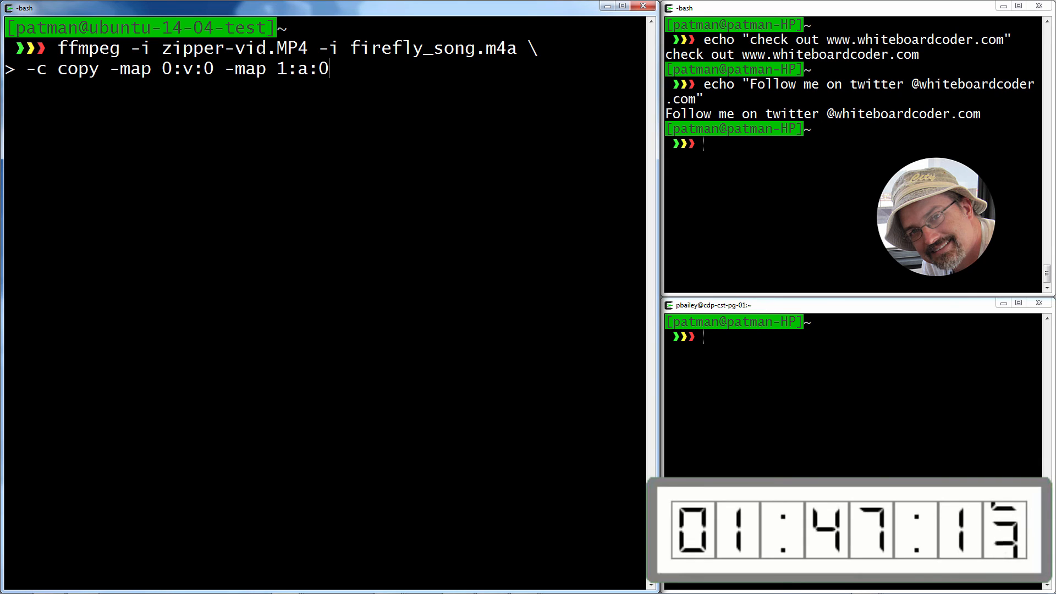
text(new_v)
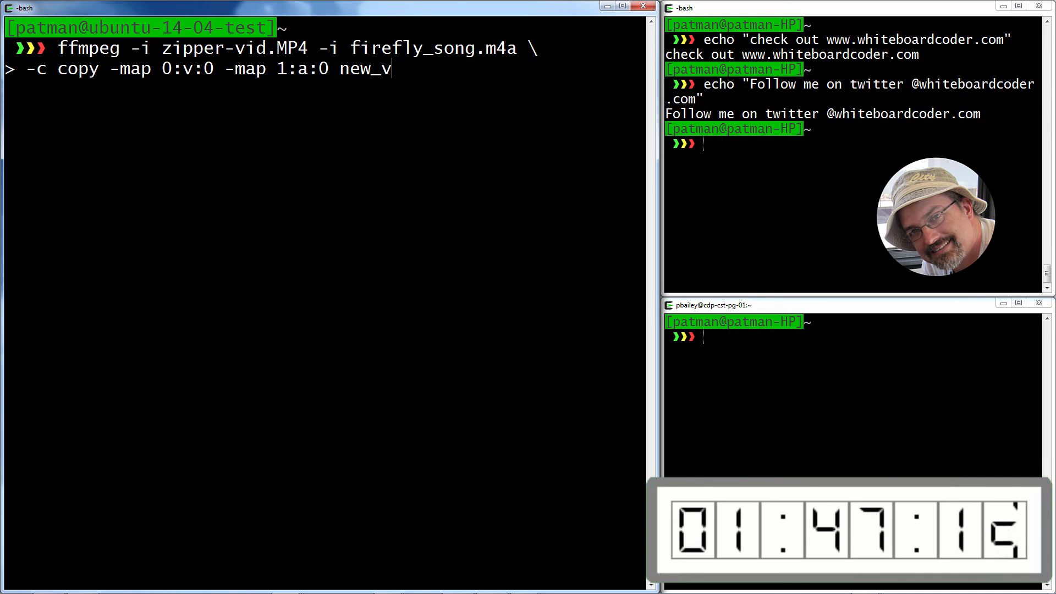
text(ideo.mp4)
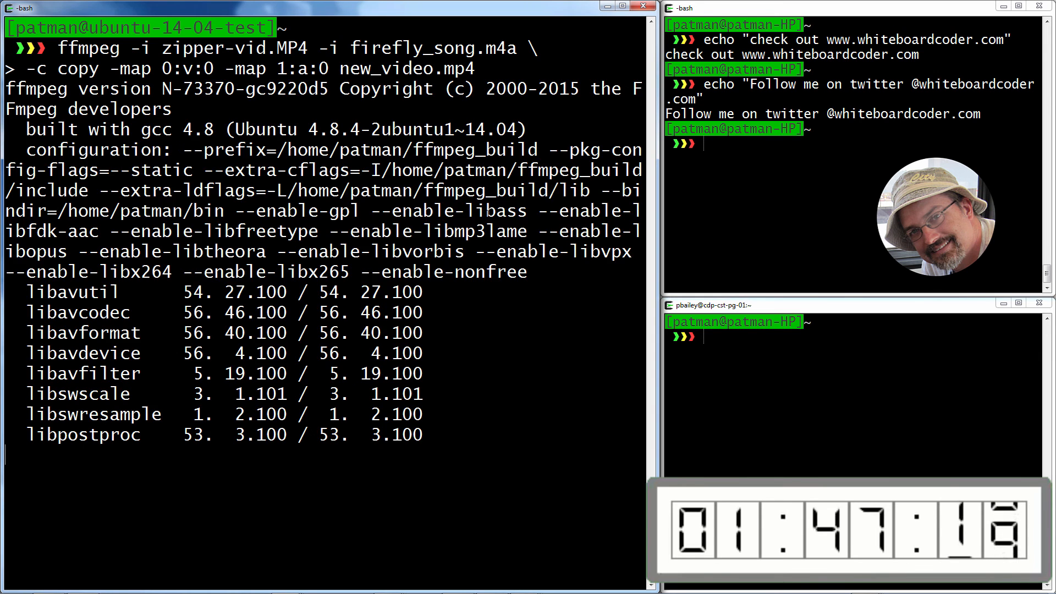
key(Return)
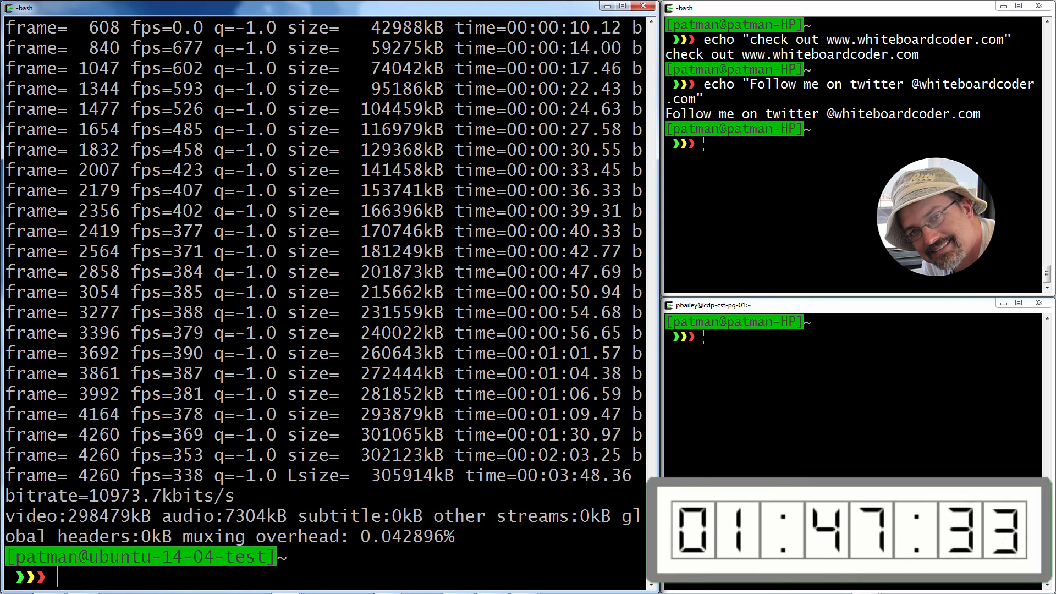
Step: List the Ubuntu home folder to confirm new_video.mp4 exists, then exit the SSH session
text(ls)
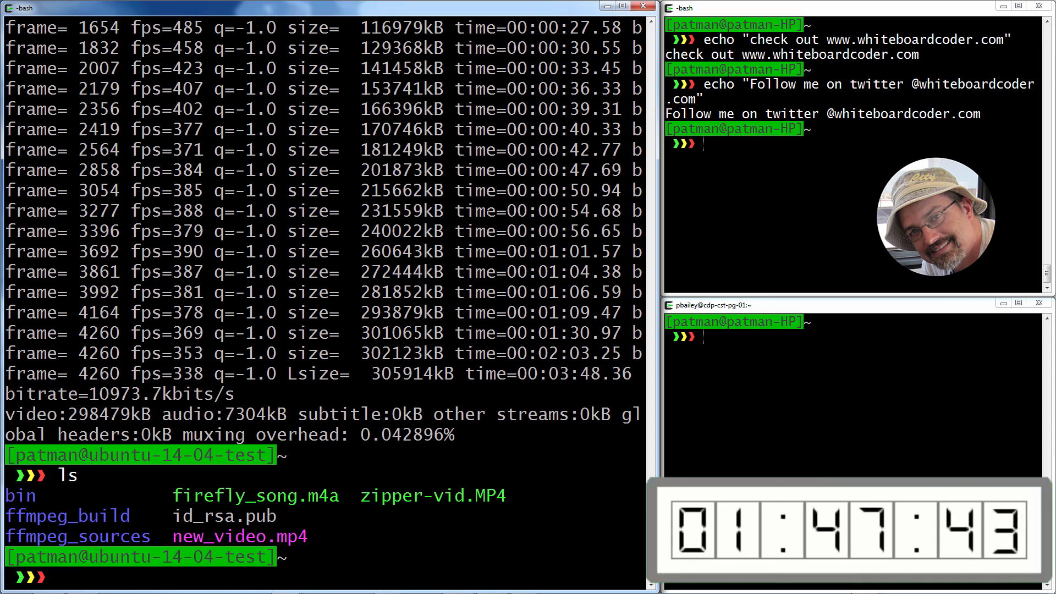
text(exit)
text(scp 192.1)
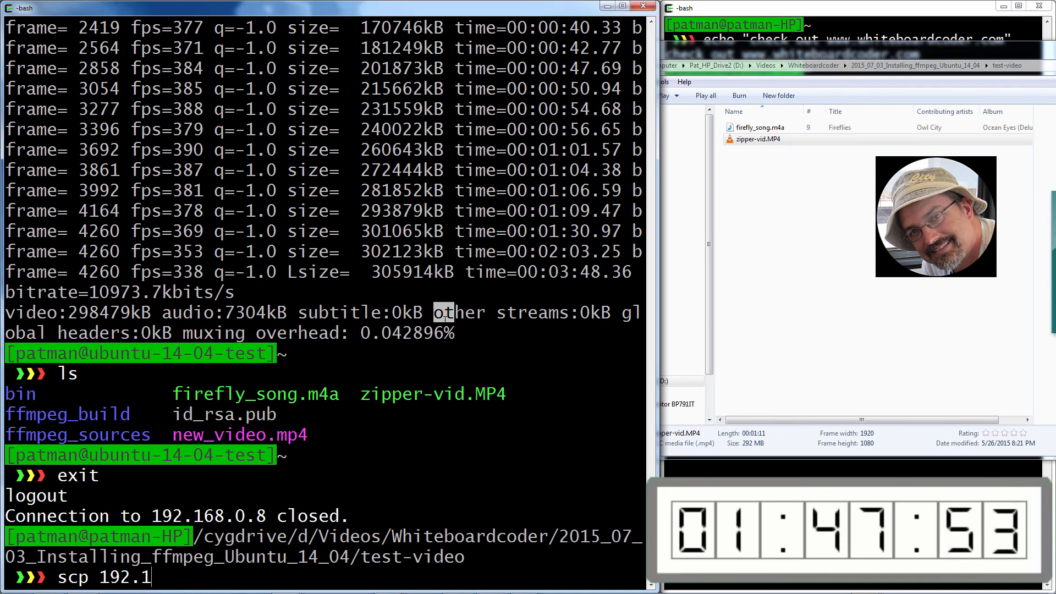
Step: scp 192.168.0.8:~/new_video.mp4 into the local test-video folder
text(6)
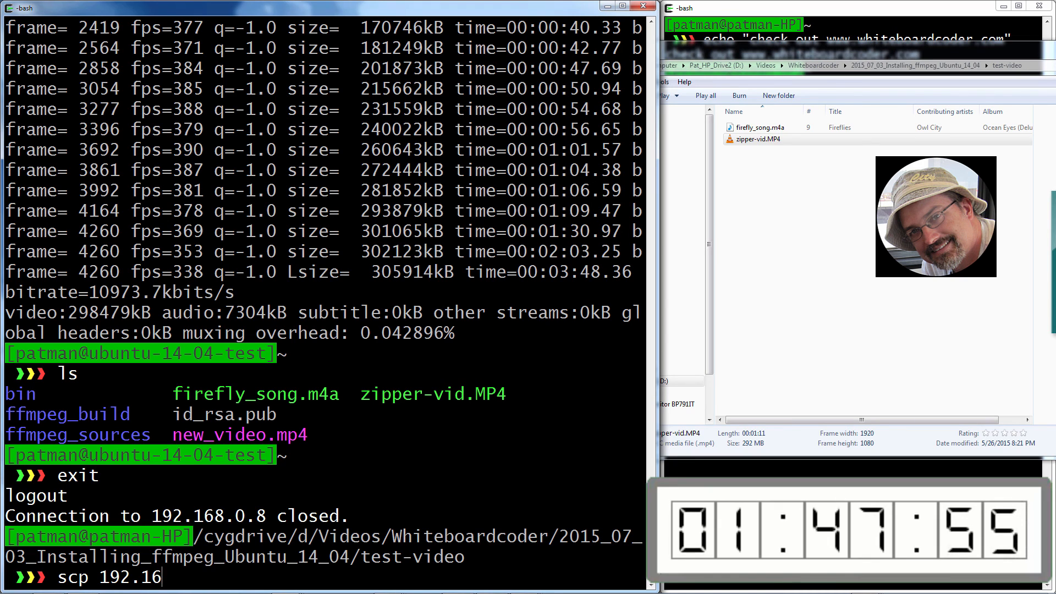
text(8.0.9)
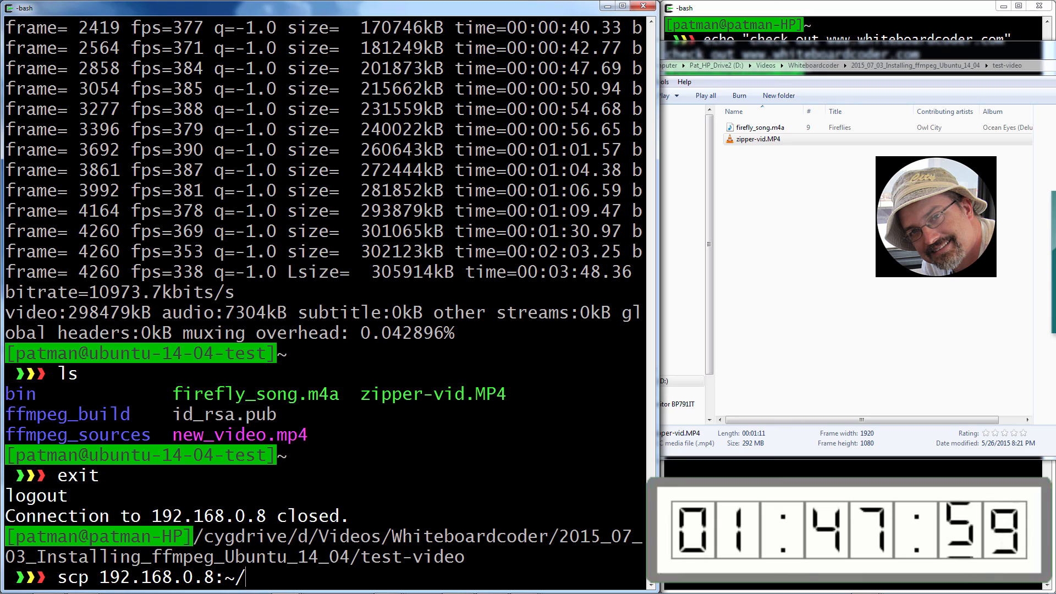
text(new+)
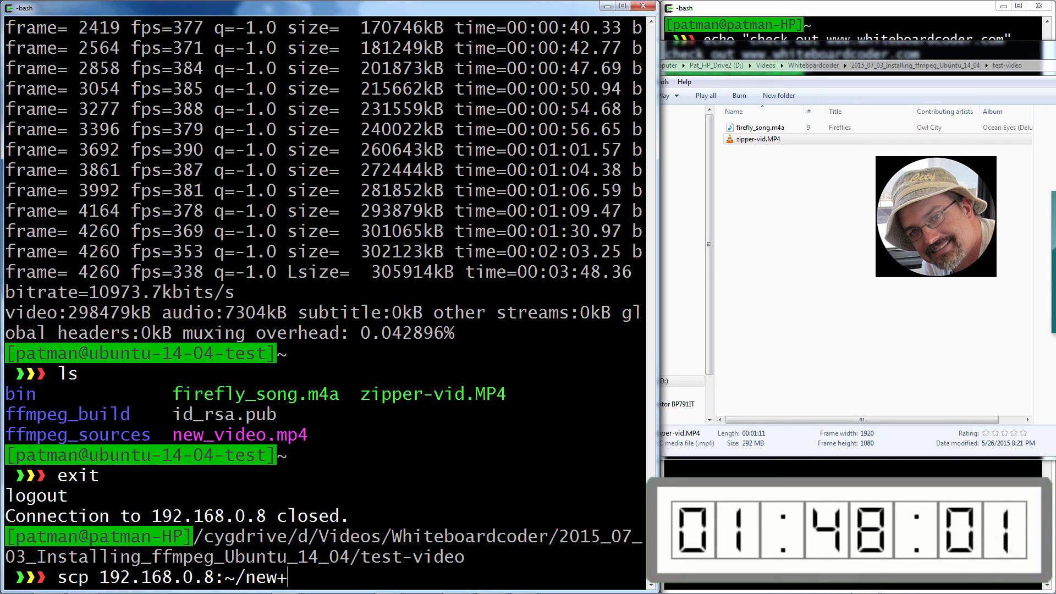
text(video.)
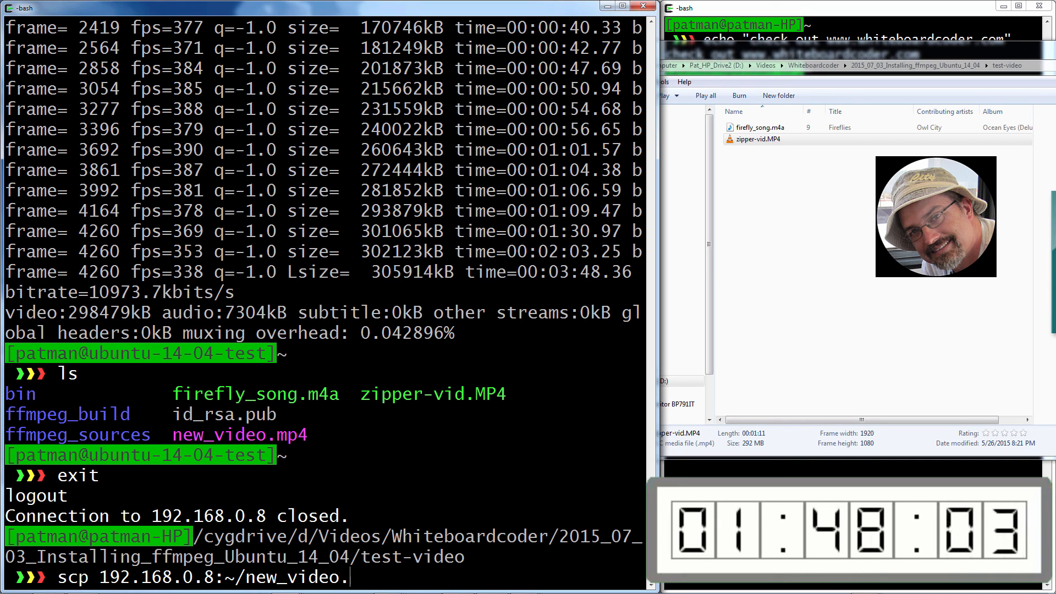
text(mp4 .)
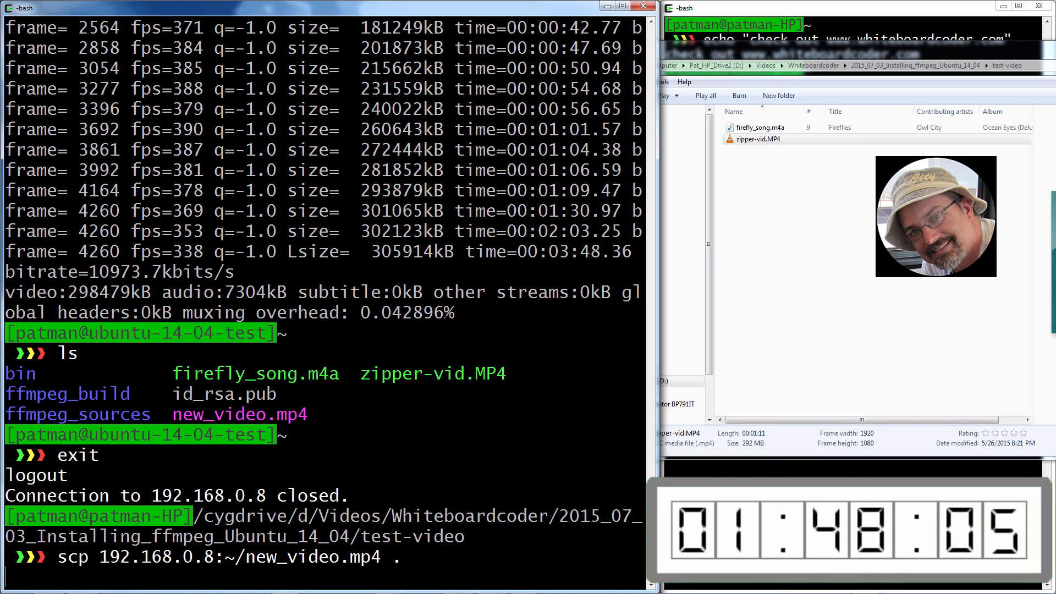
key(Return)
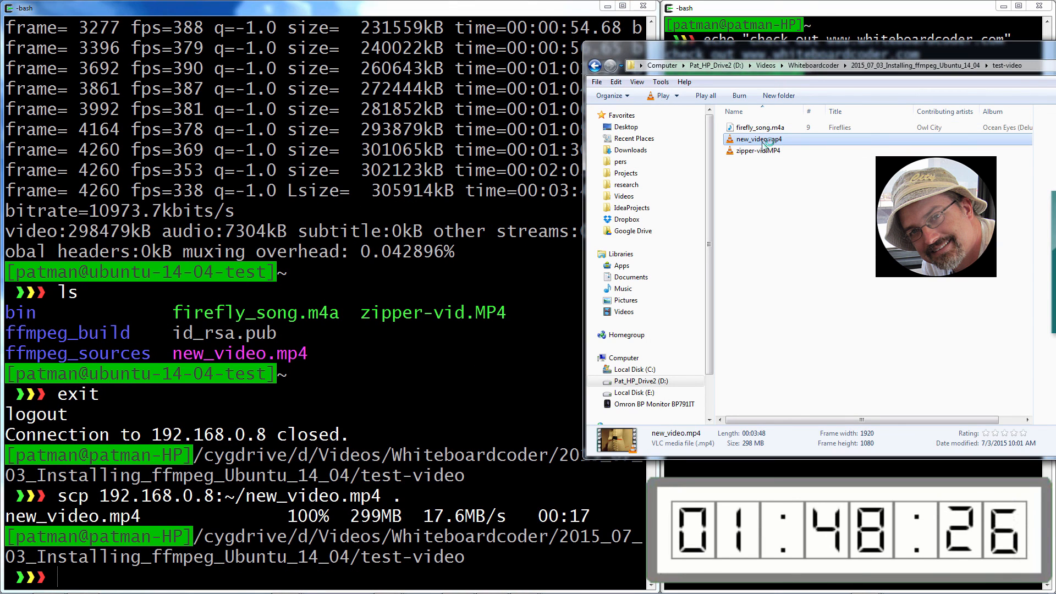
Step: Play new_video.mp4 in VLC from Explorer to check the new soundtrack, then refocus the terminal windows
double_click(757, 139)
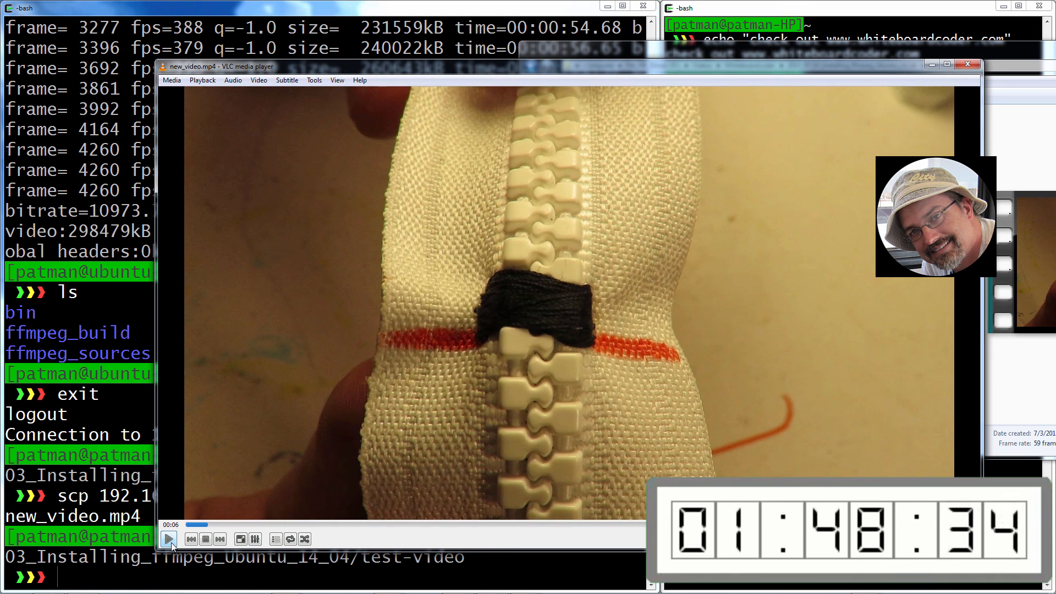
mouse_move(170, 553)
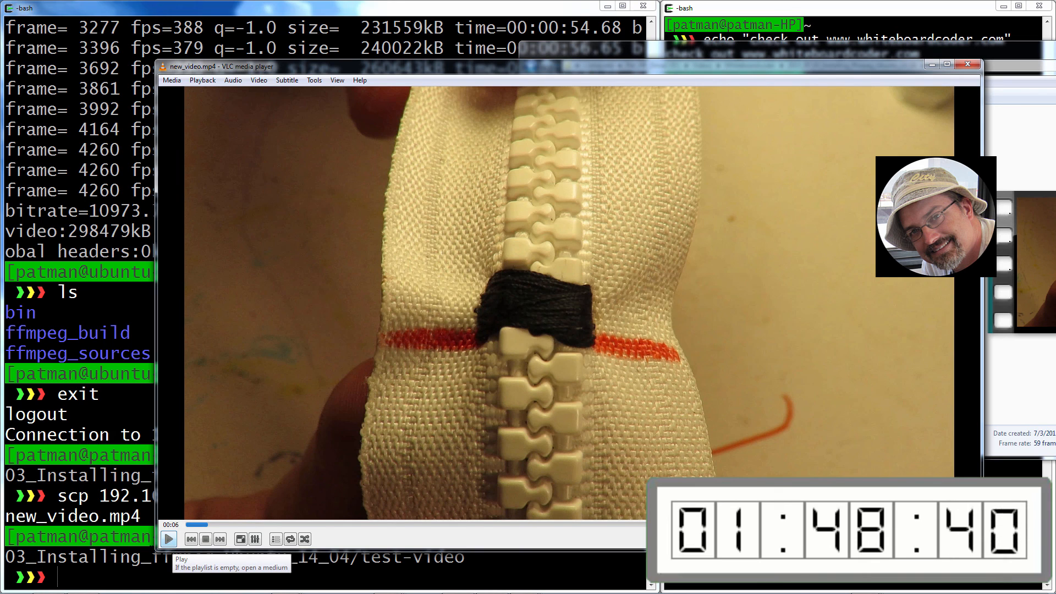
mouse_move(212, 426)
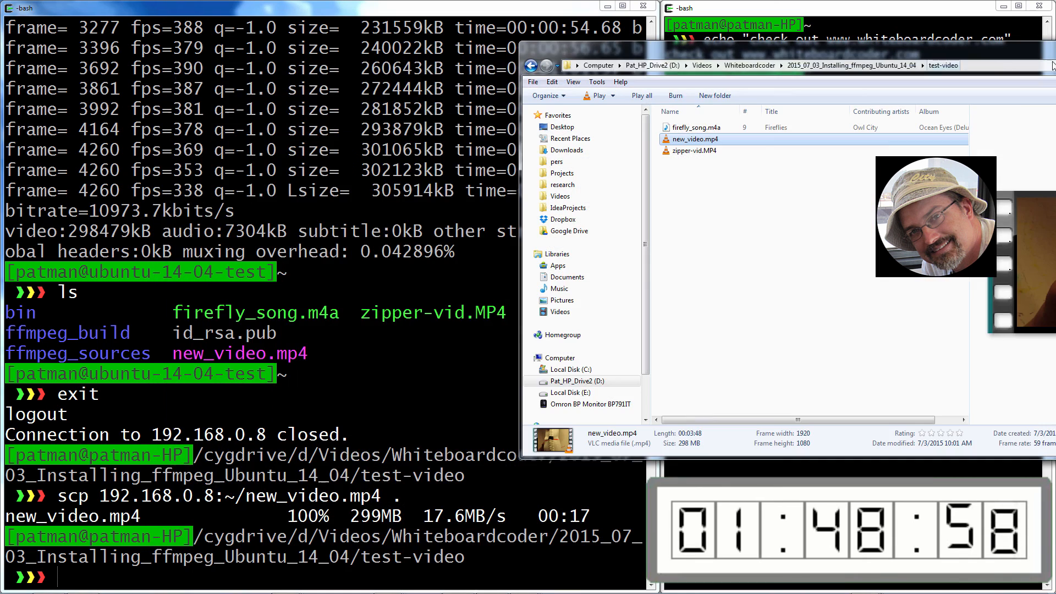
click(1036, 8)
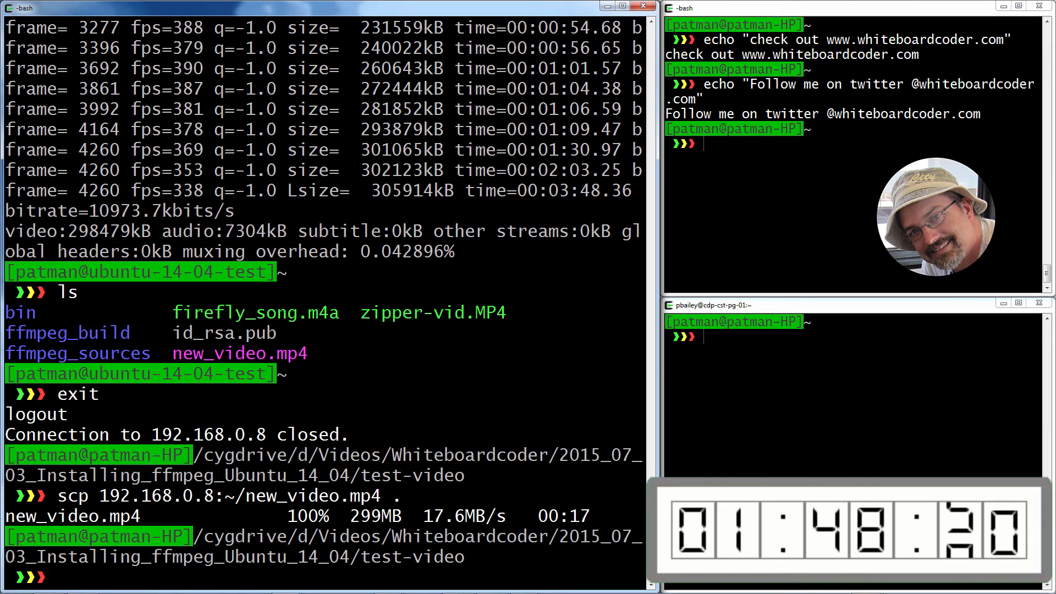